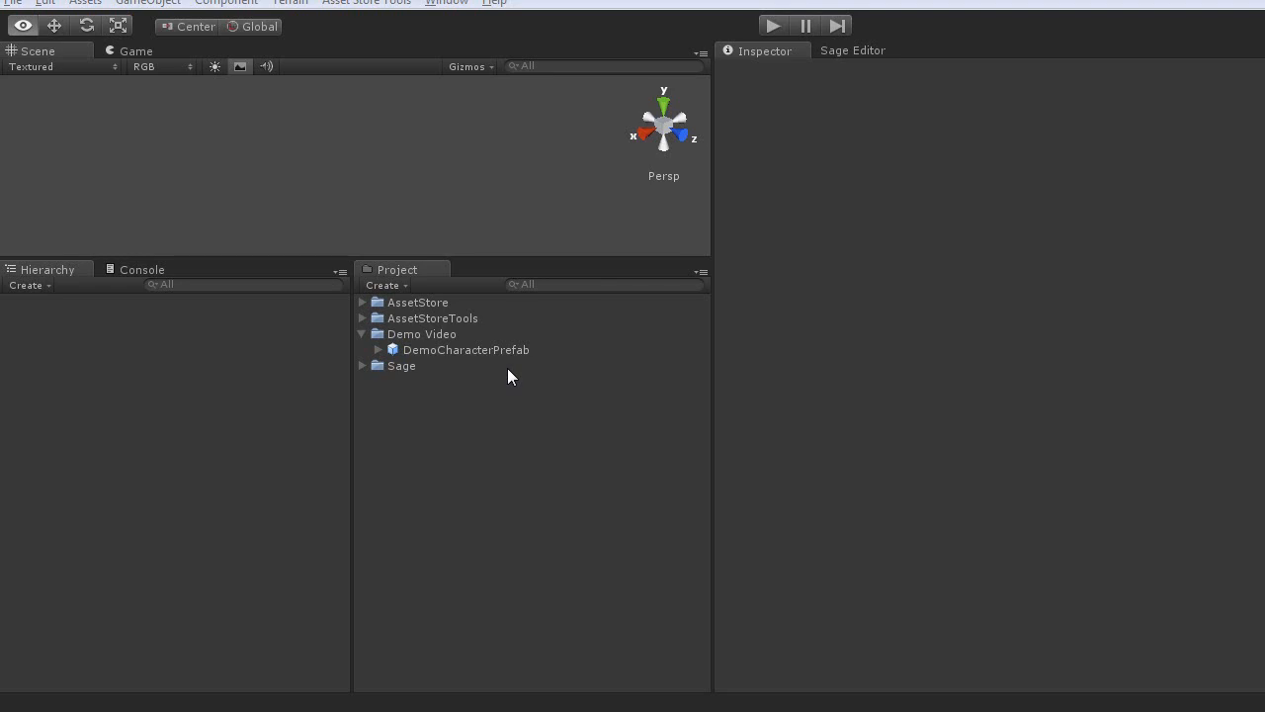
Instantiate DemoCharacterPrefab from the Project panel into the scene Hierarchy.
{"action": "left_click", "coordinate": [467, 350]}
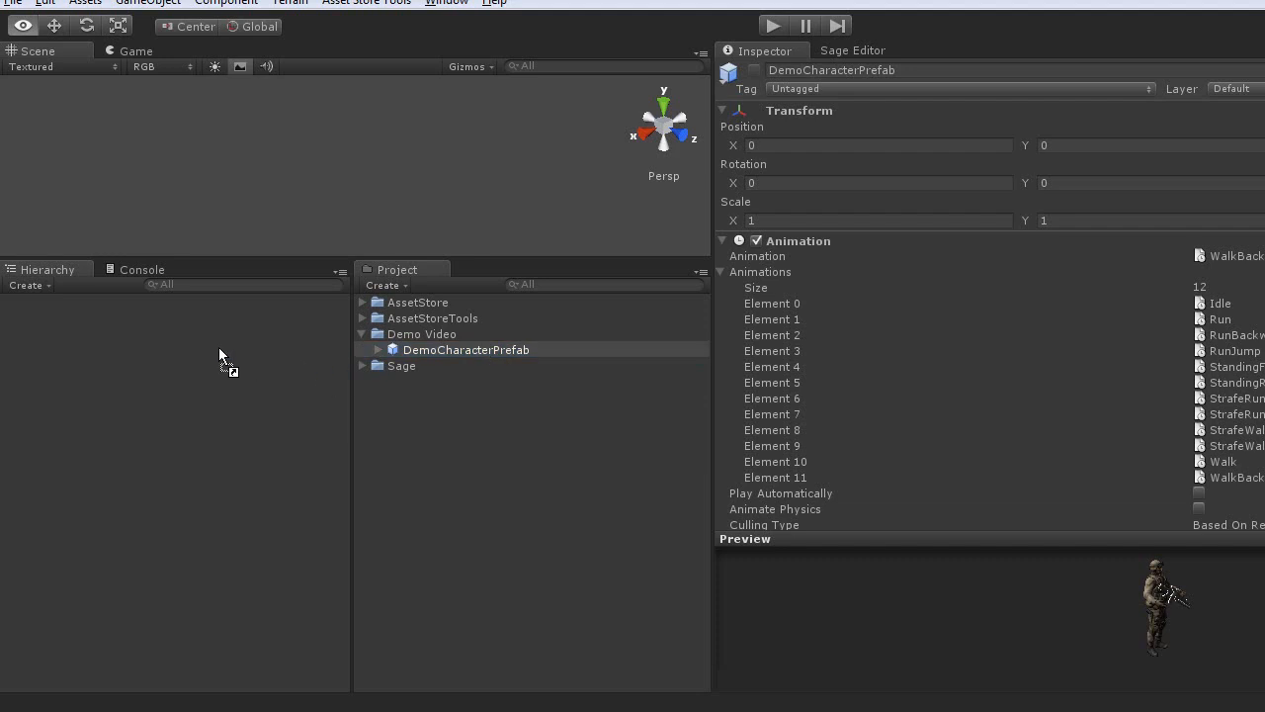
{"action": "left_click", "coordinate": [467, 348]}
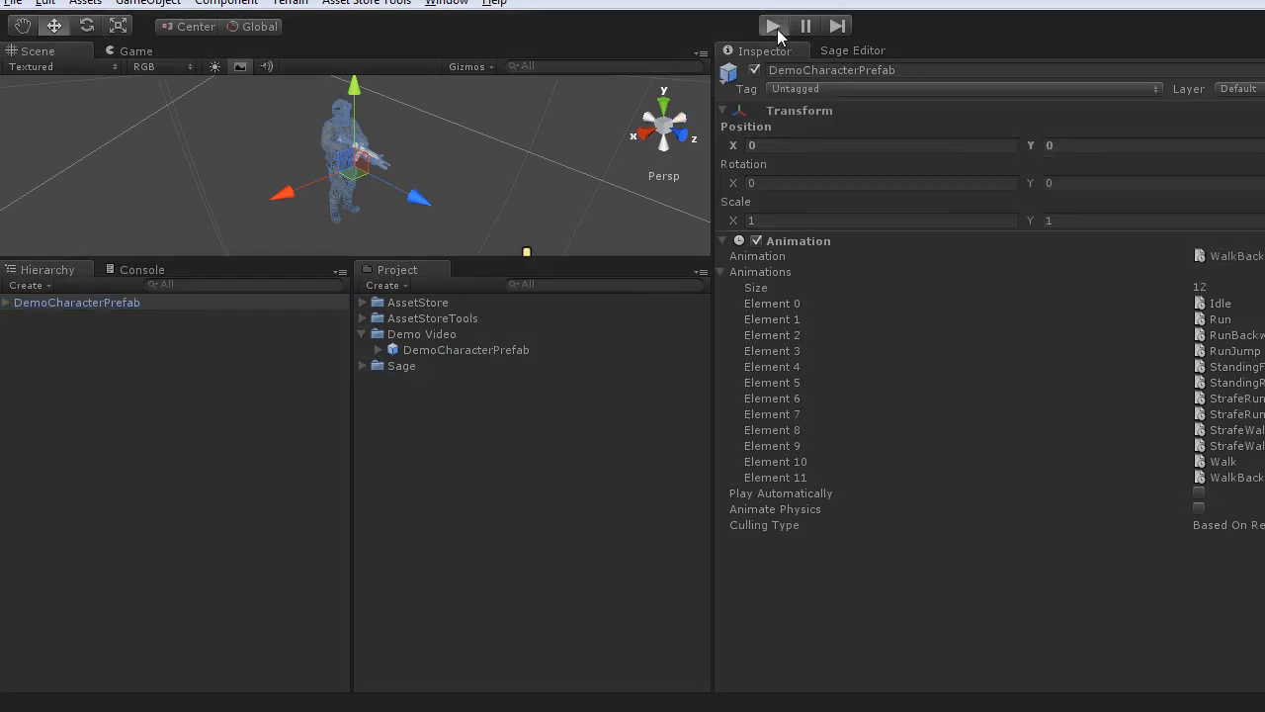
{"action": "left_click", "coordinate": [773, 25]}
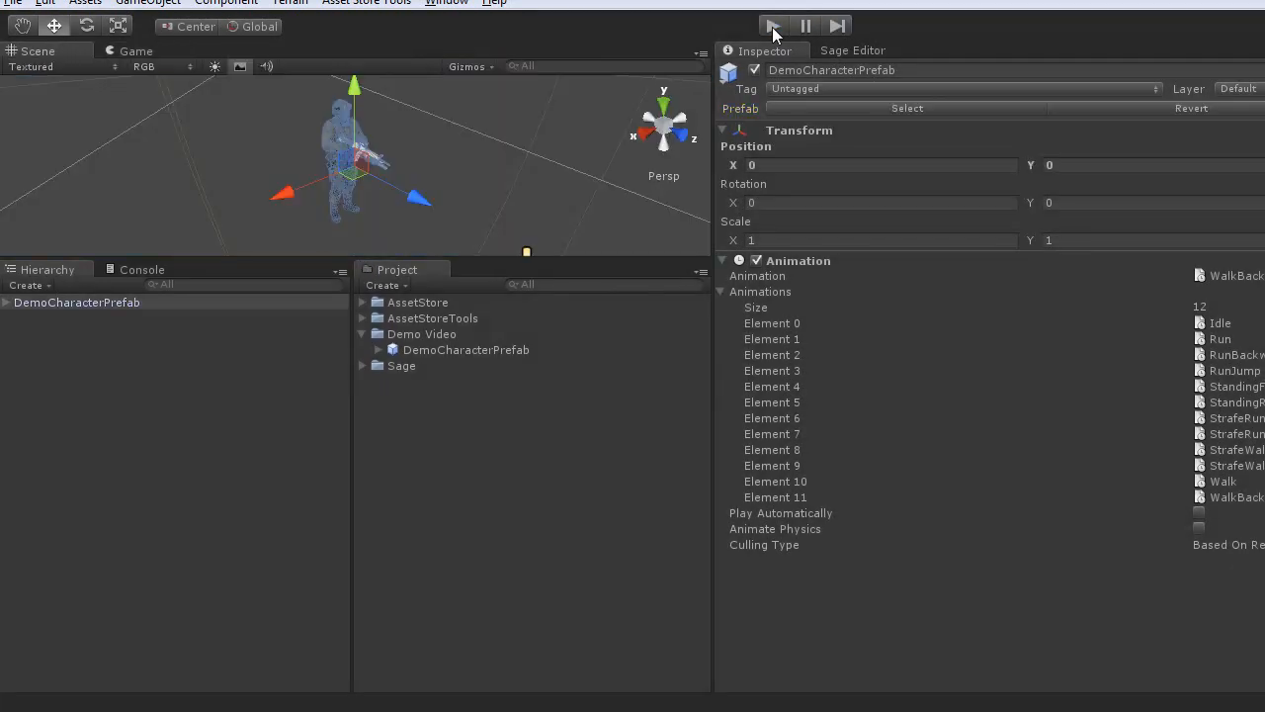
Create a Sage Library asset in the Demo Video folder and name it DemoLibrary.
{"action": "left_click", "coordinate": [773, 26]}
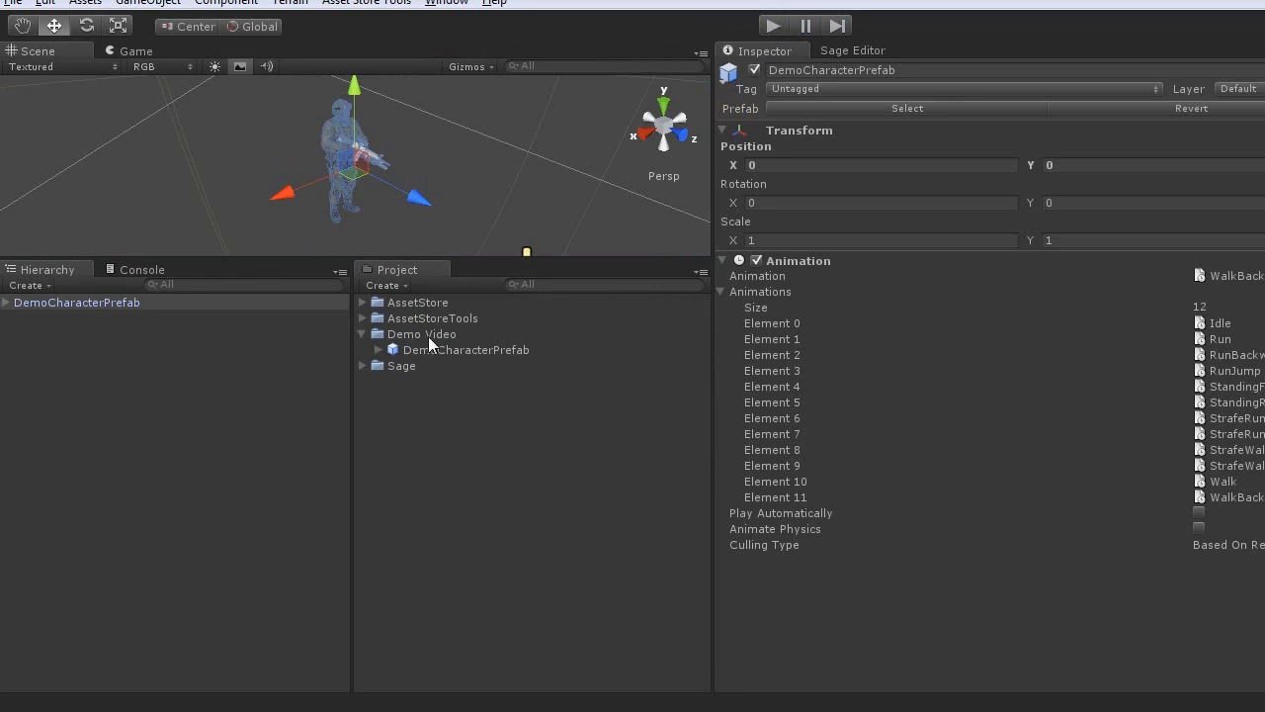
{"action": "left_click", "coordinate": [421, 332]}
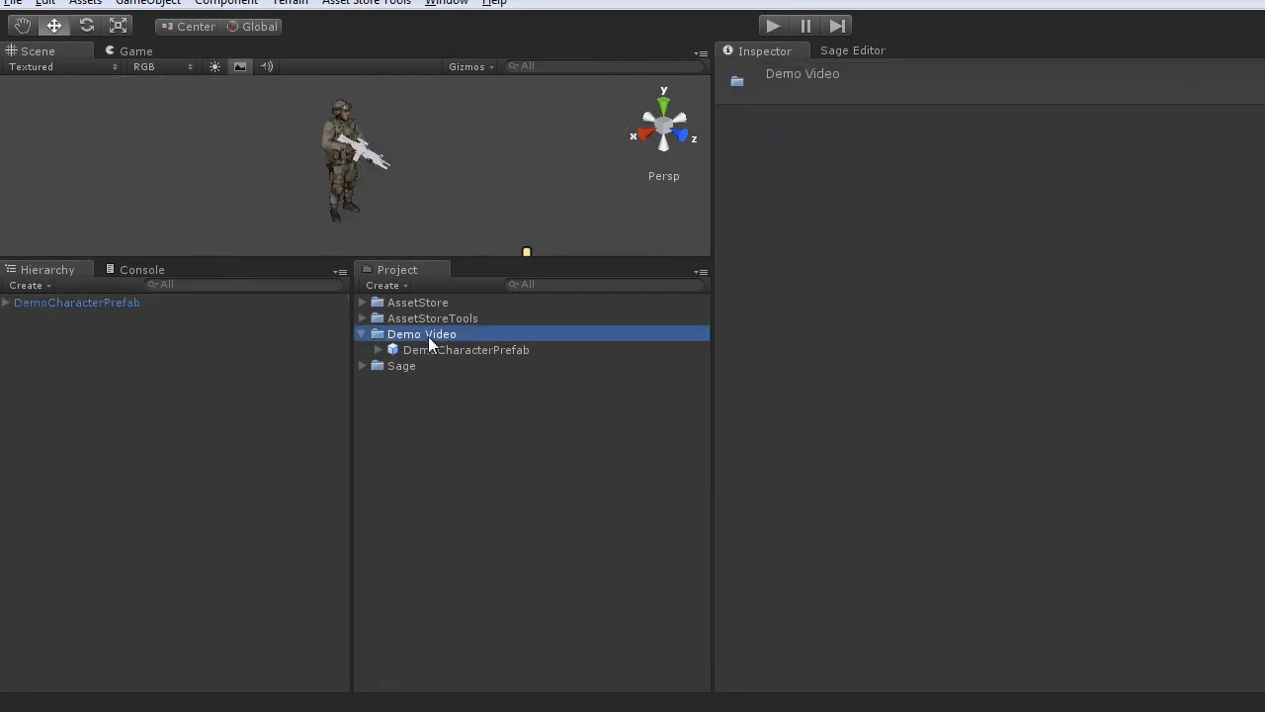
{"action": "right_click", "coordinate": [423, 332]}
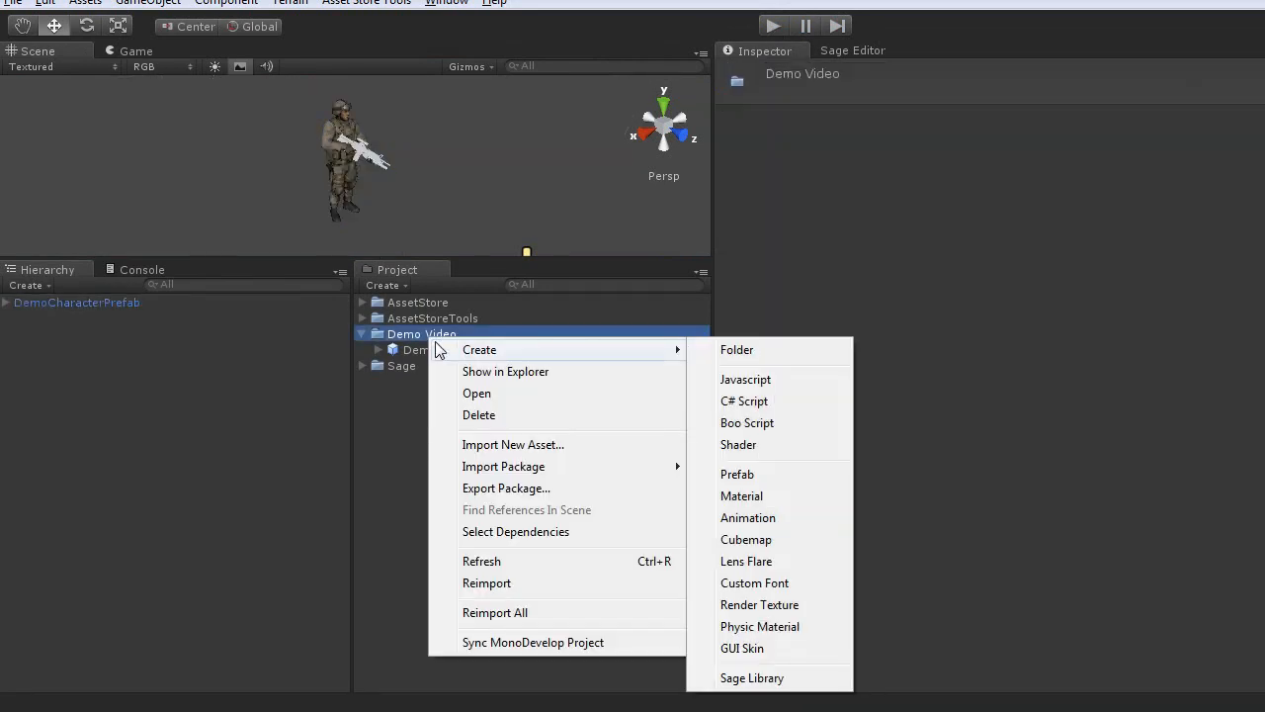
{"action": "mouse_move", "coordinate": [751, 678]}
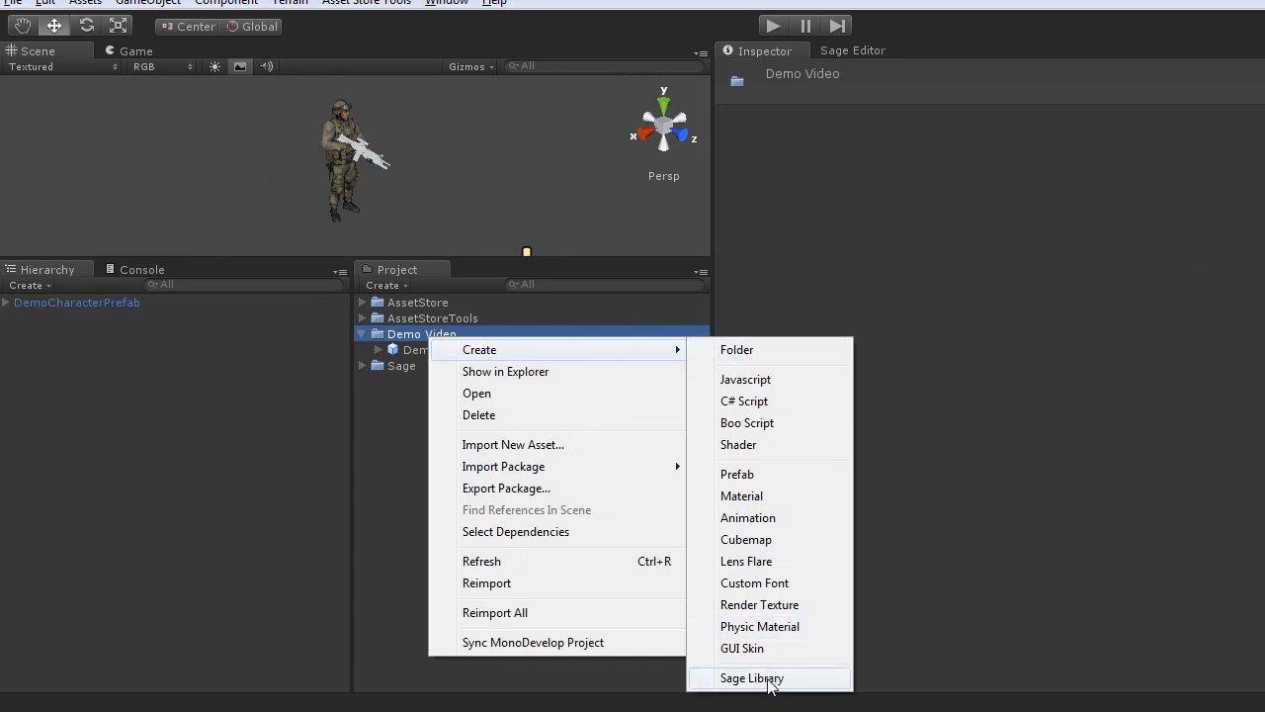
{"action": "left_click", "coordinate": [751, 676]}
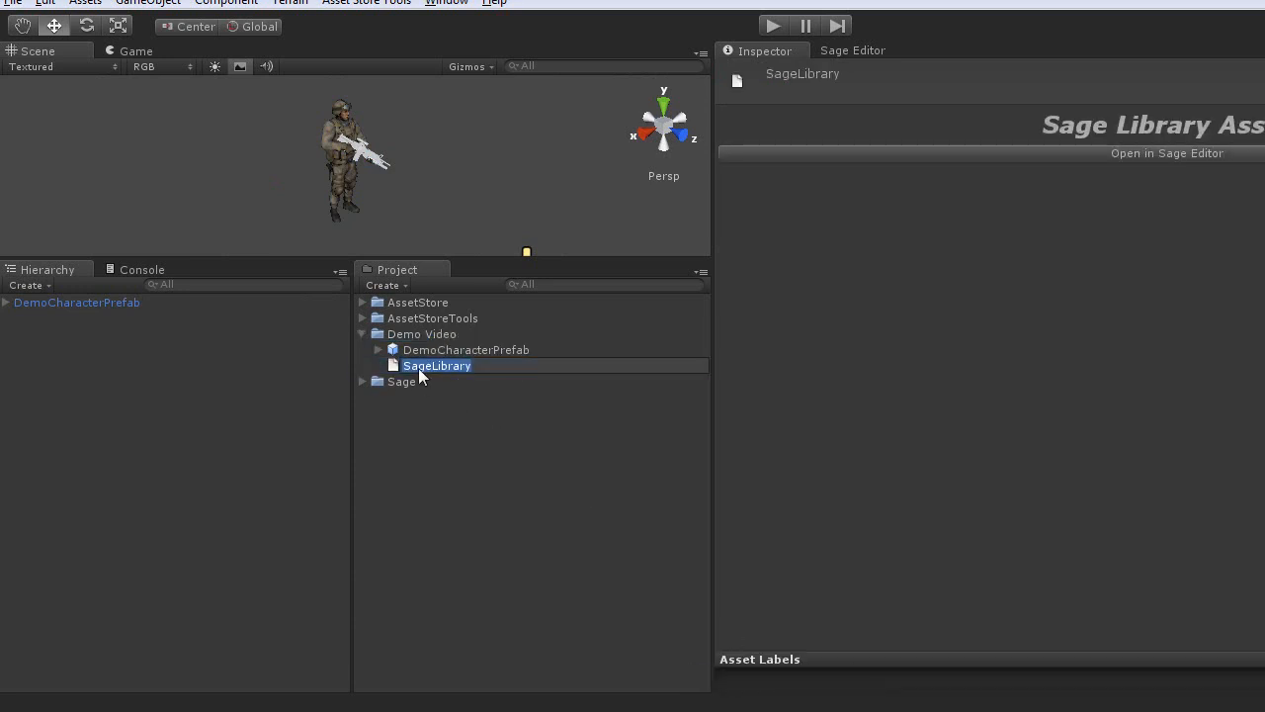
{"action": "type", "text": "DemoLib"}
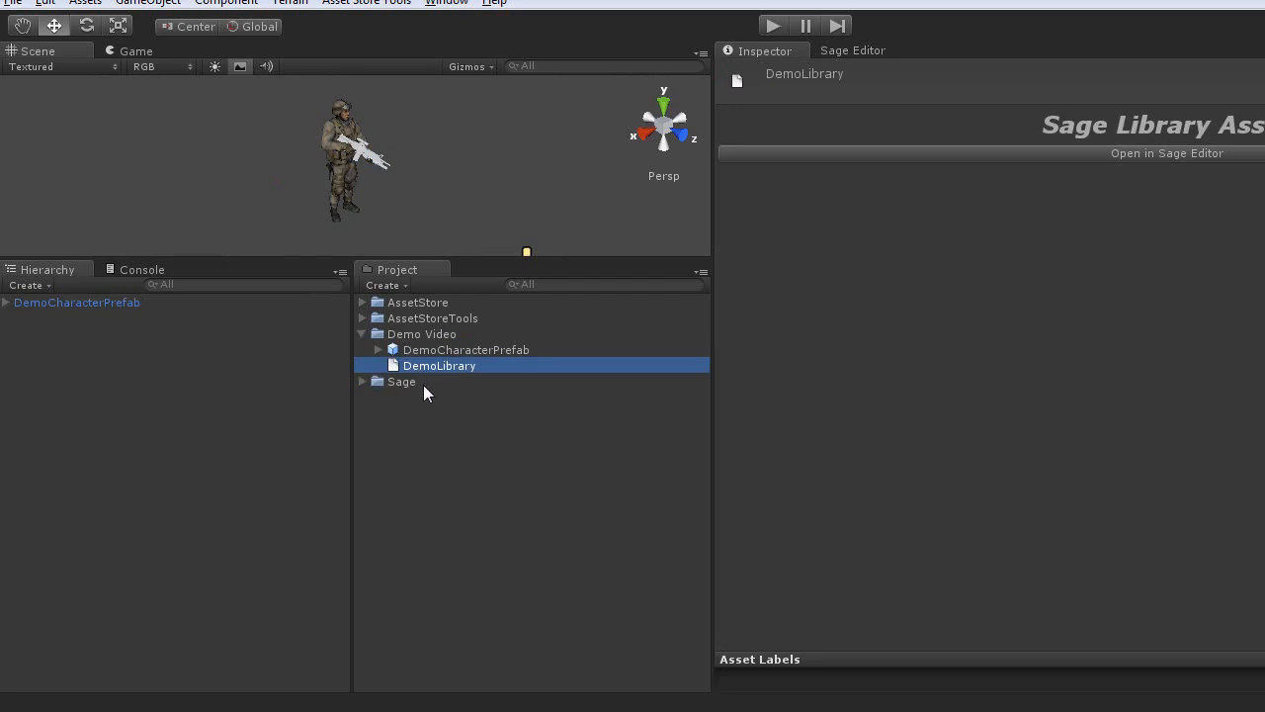
{"action": "mouse_move", "coordinate": [854, 164]}
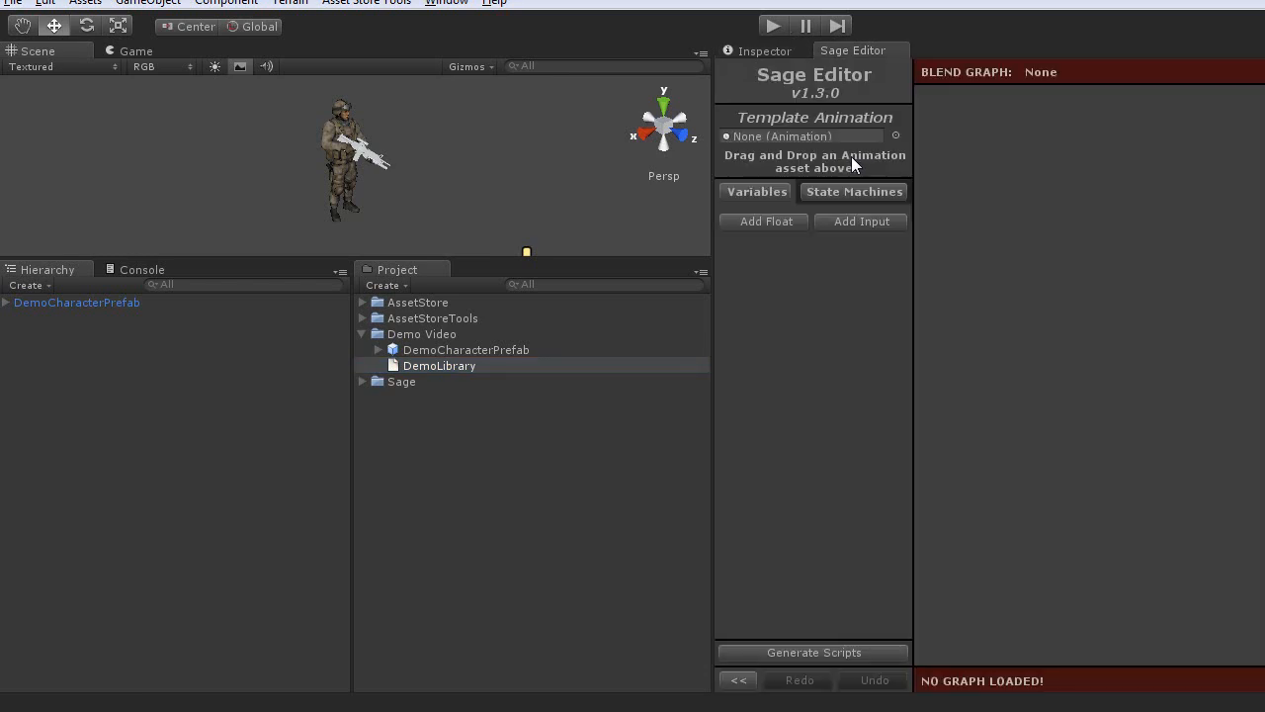
{"action": "mouse_move", "coordinate": [1207, 563]}
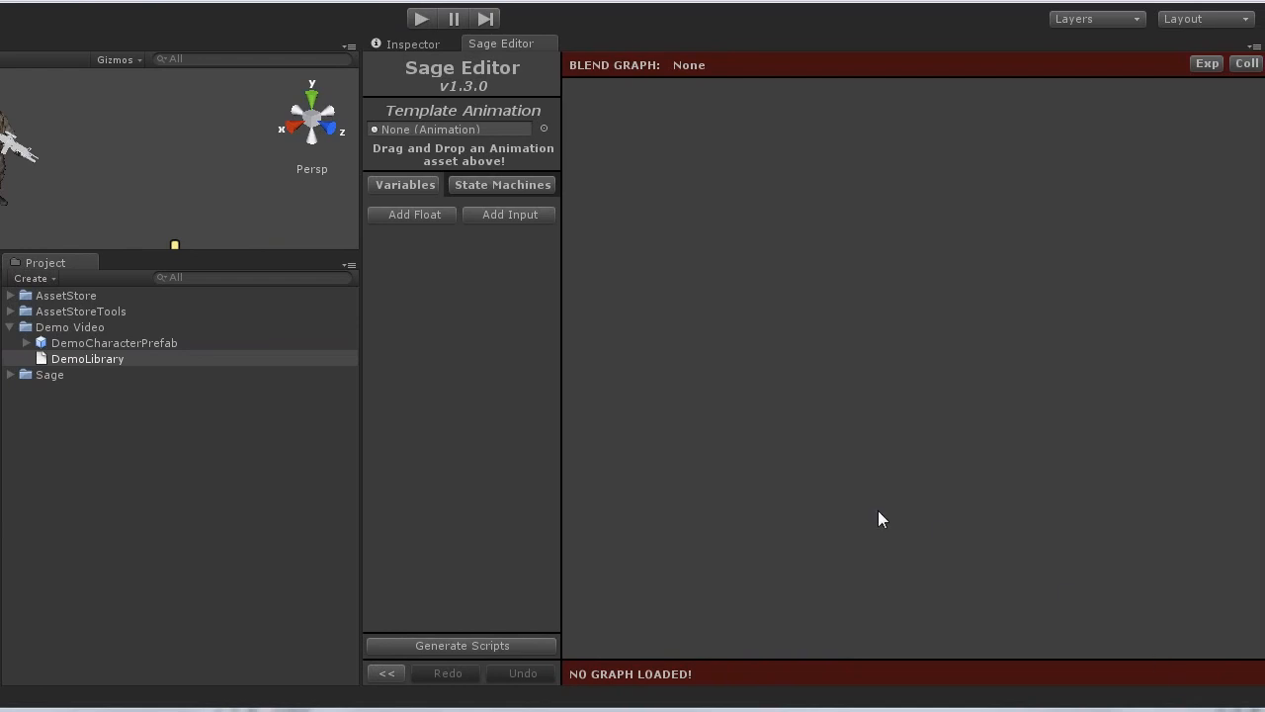
{"action": "mouse_move", "coordinate": [864, 532]}
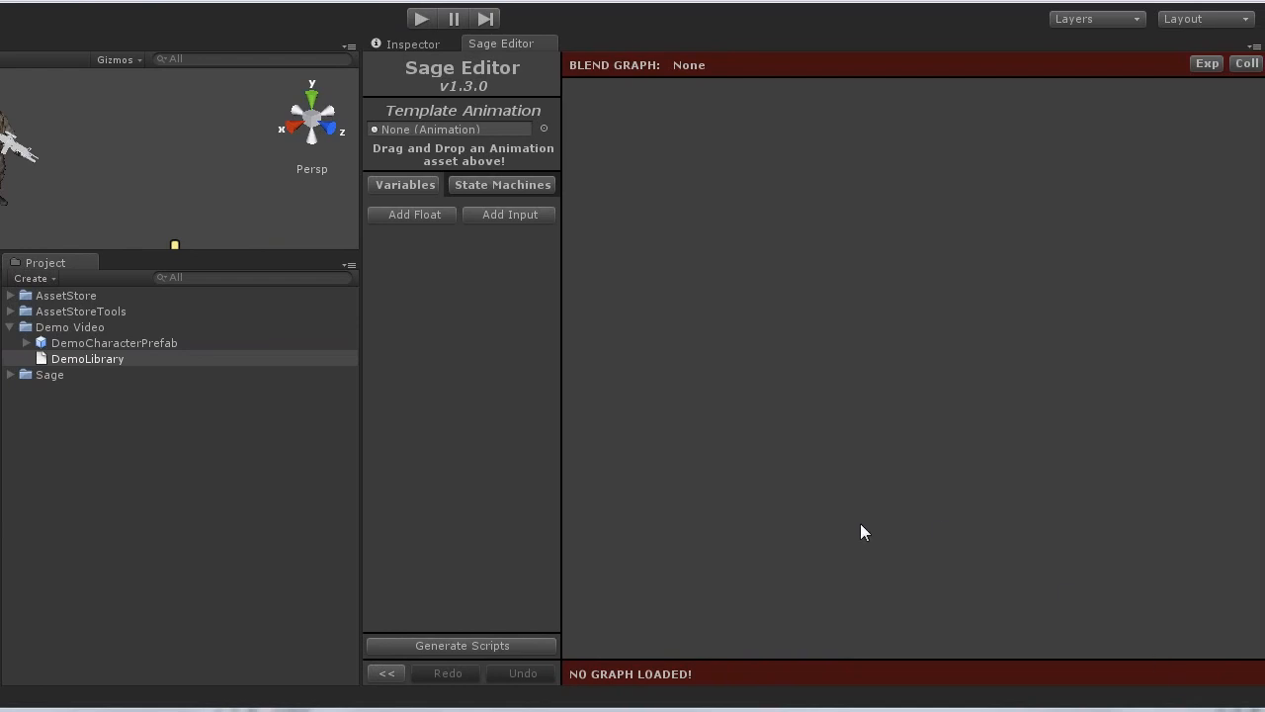
{"action": "mouse_move", "coordinate": [842, 506]}
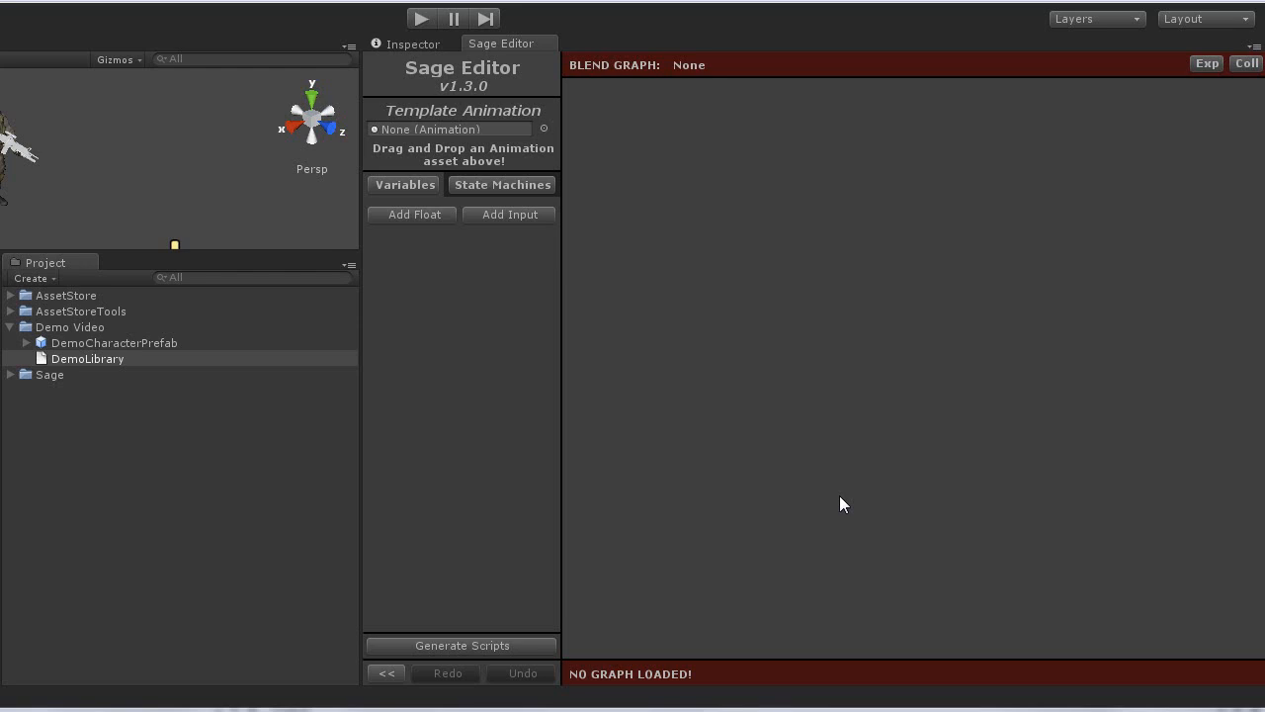
{"action": "mouse_move", "coordinate": [688, 375]}
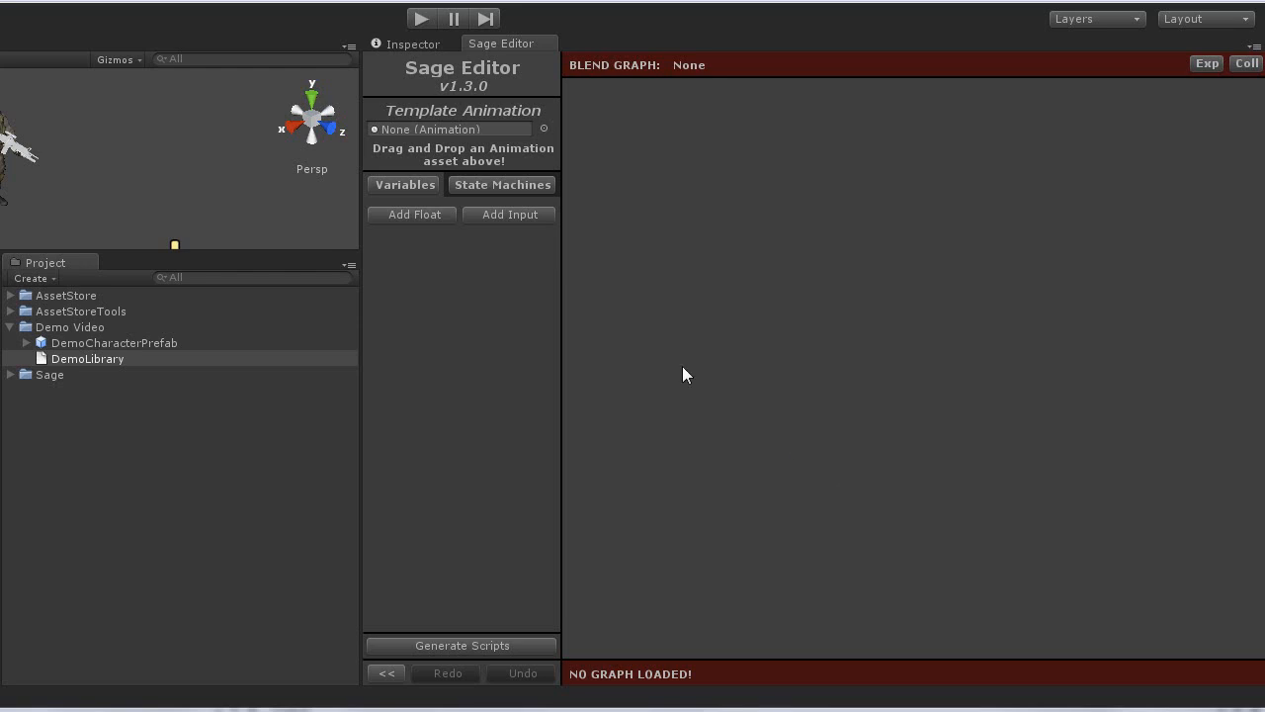
Add a float variable Speed with Limit Change on, then add a second float.
{"action": "left_click", "coordinate": [411, 213]}
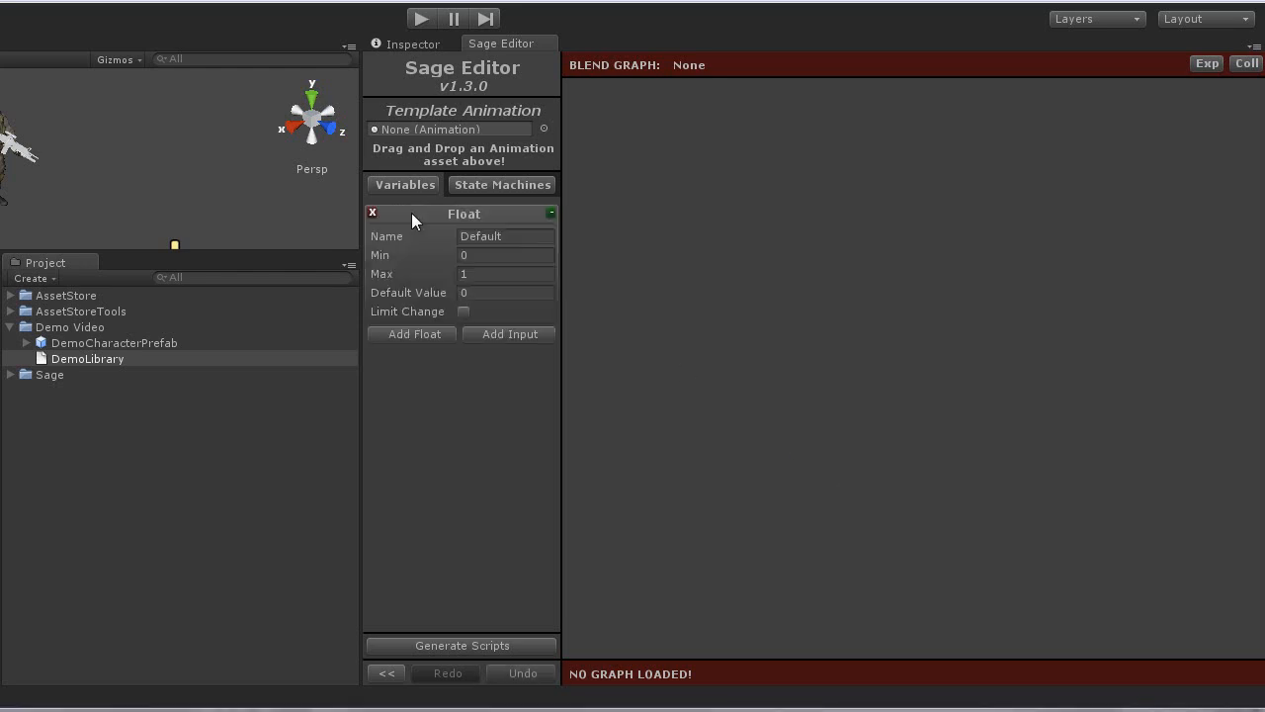
{"action": "left_click", "coordinate": [504, 237]}
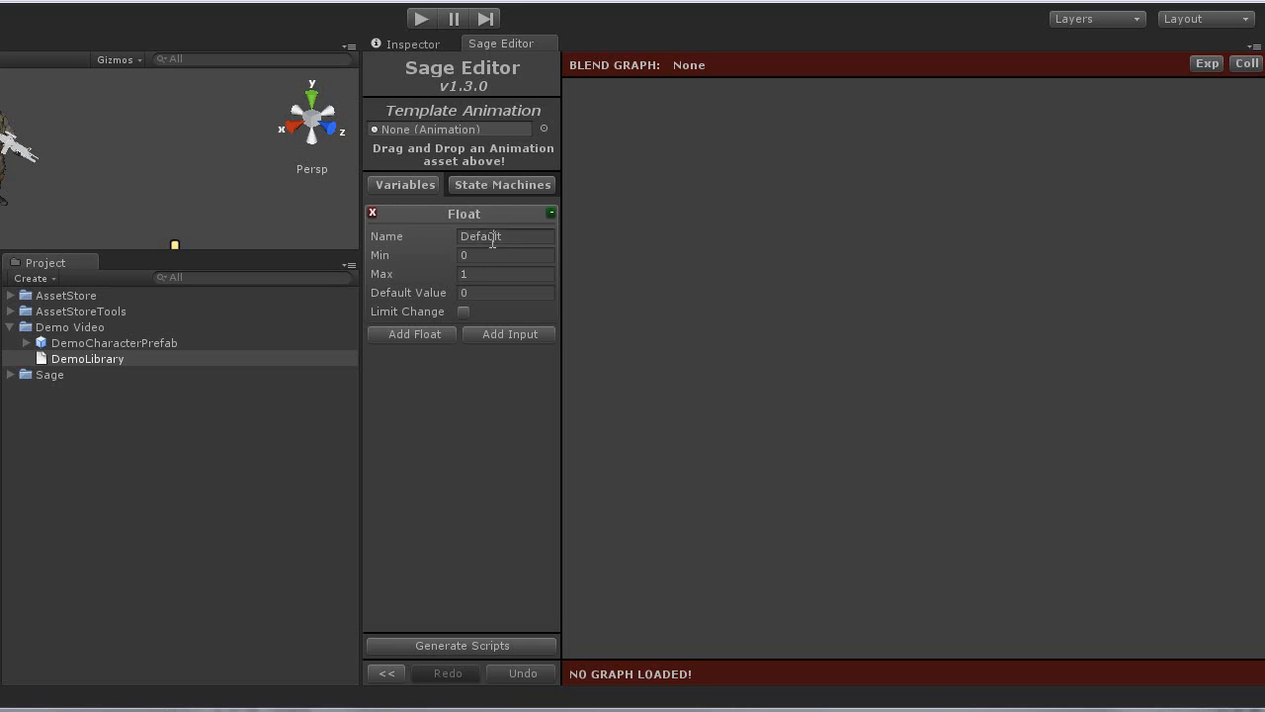
{"action": "type", "text": "Speed"}
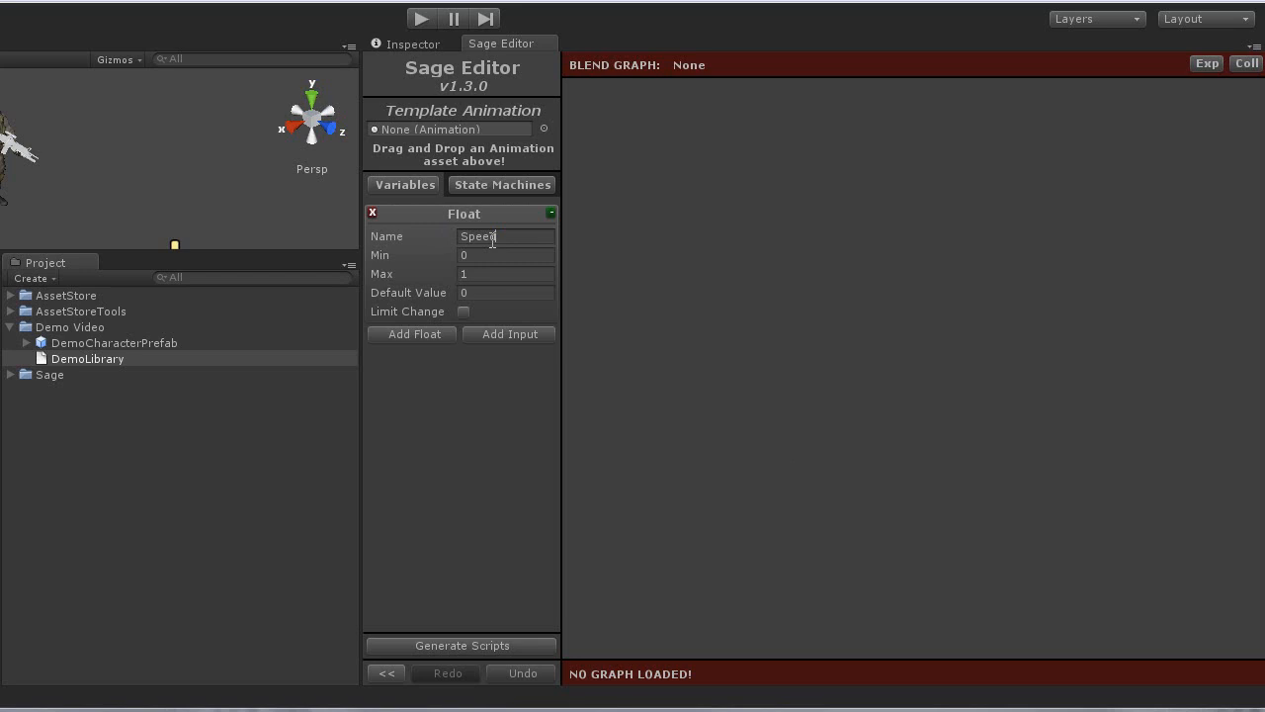
{"action": "left_click", "coordinate": [462, 312]}
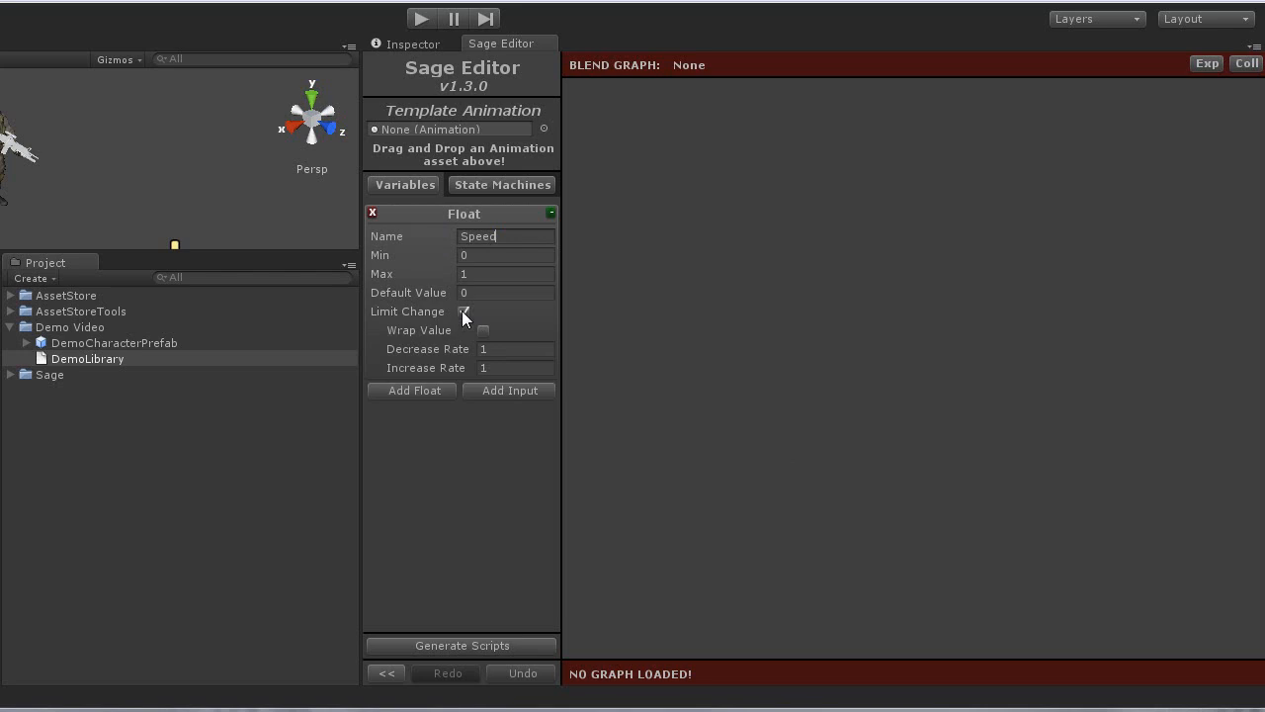
{"action": "left_click", "coordinate": [464, 313]}
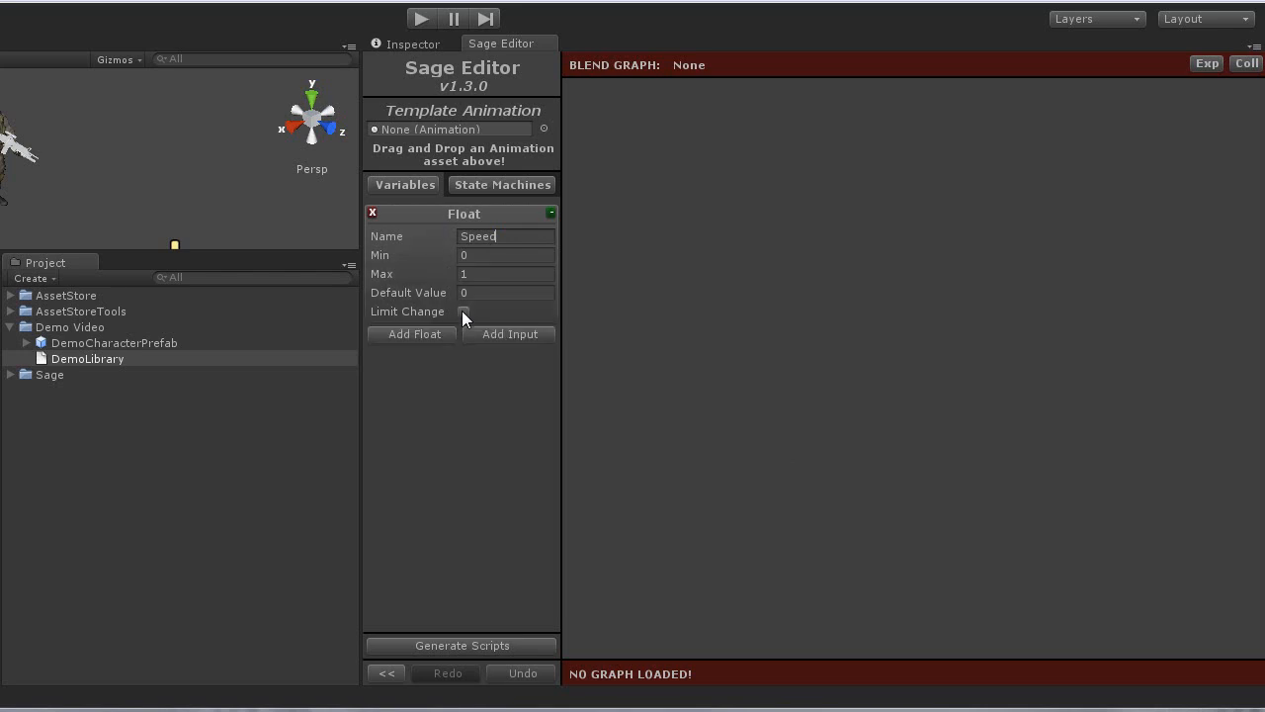
{"action": "left_click", "coordinate": [464, 313]}
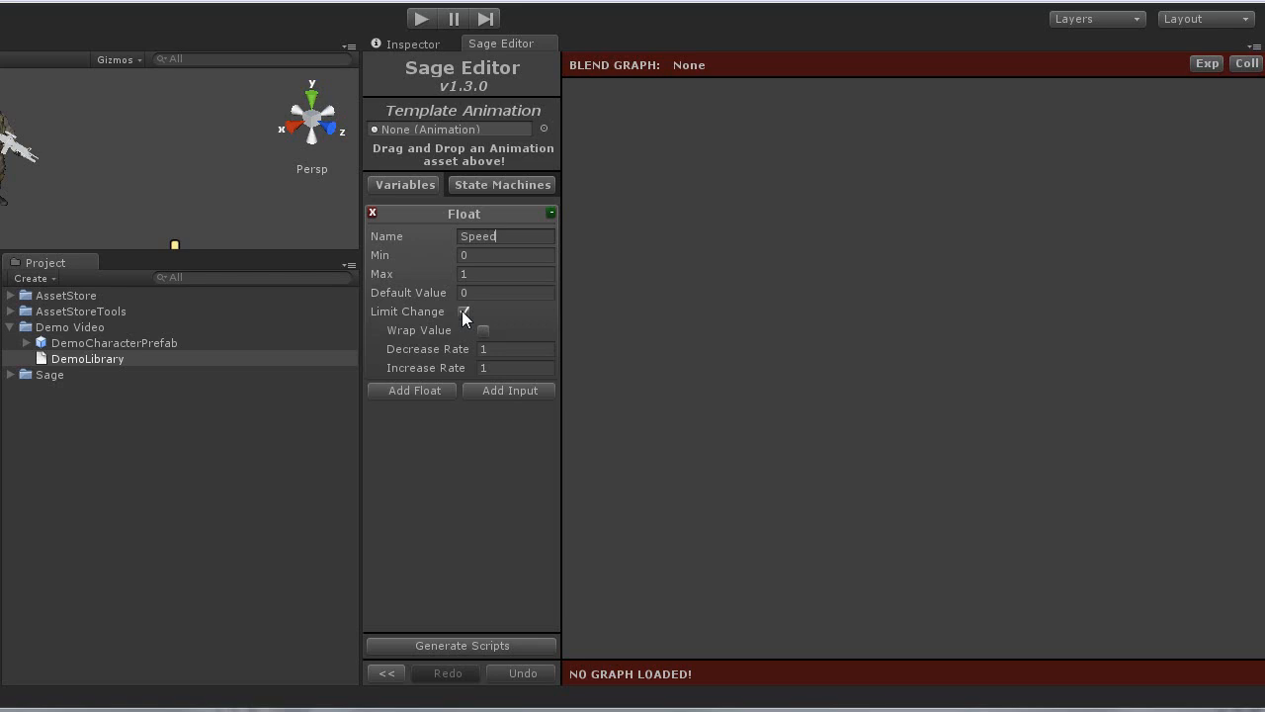
{"action": "left_click", "coordinate": [411, 390]}
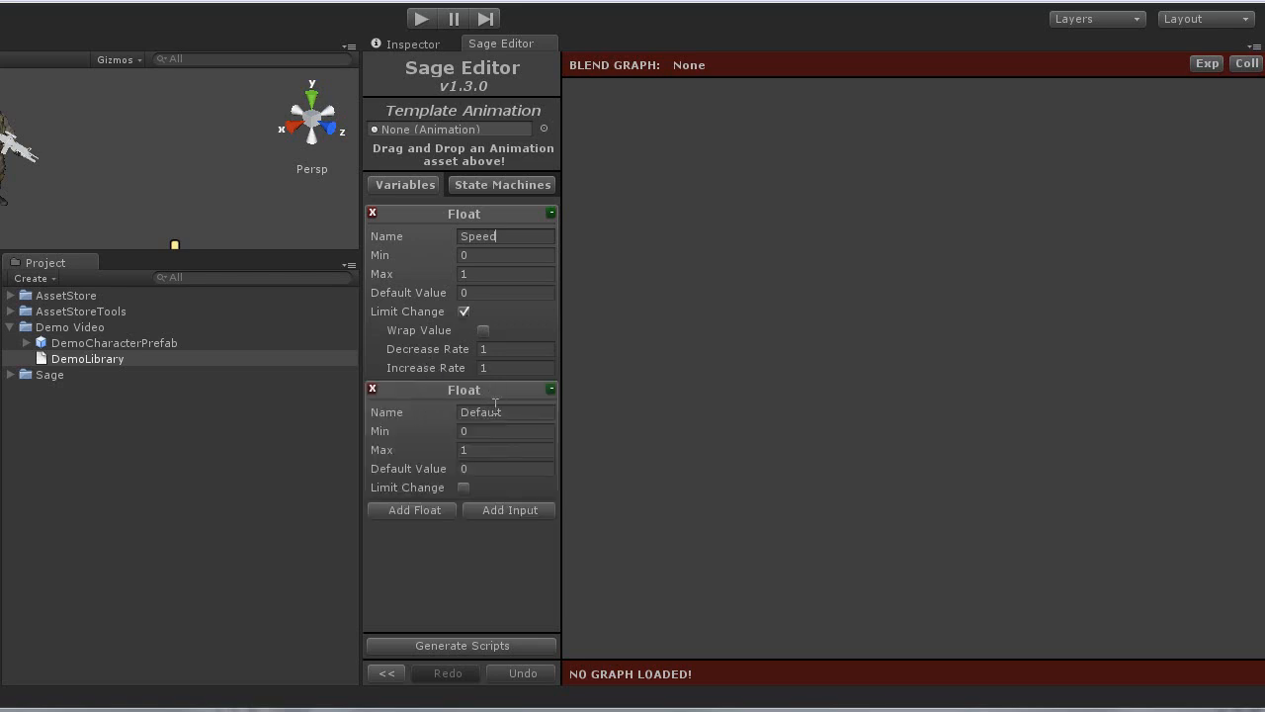
Name the second float Direction with Min -180 and Max 180.
{"action": "type", "text": "Direction"}
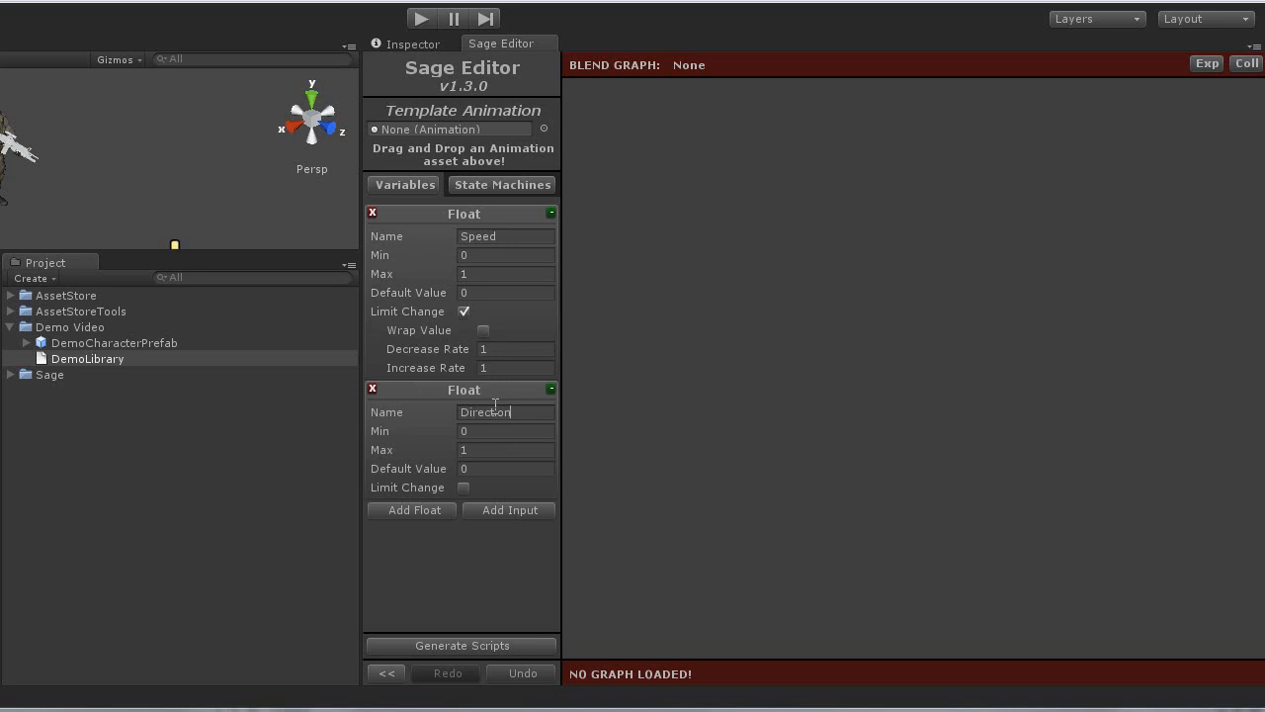
{"action": "left_click", "coordinate": [506, 431]}
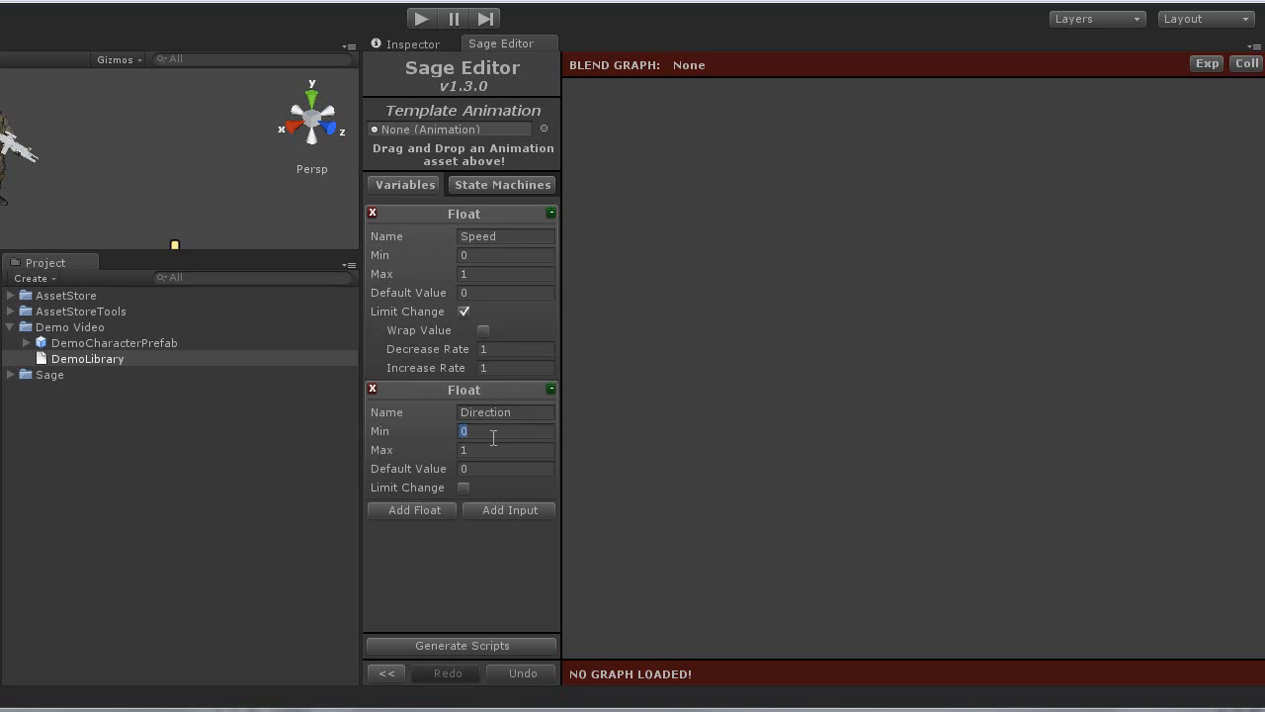
{"action": "type", "text": "-180"}
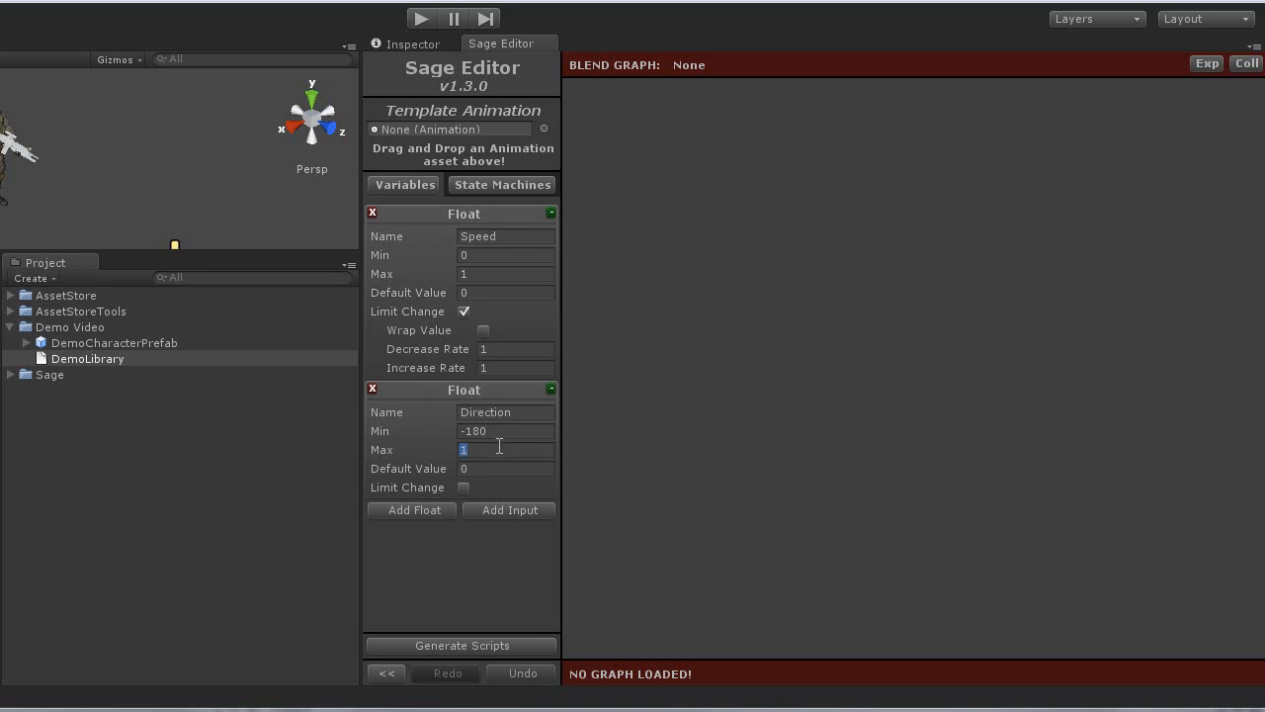
{"action": "type", "text": "180"}
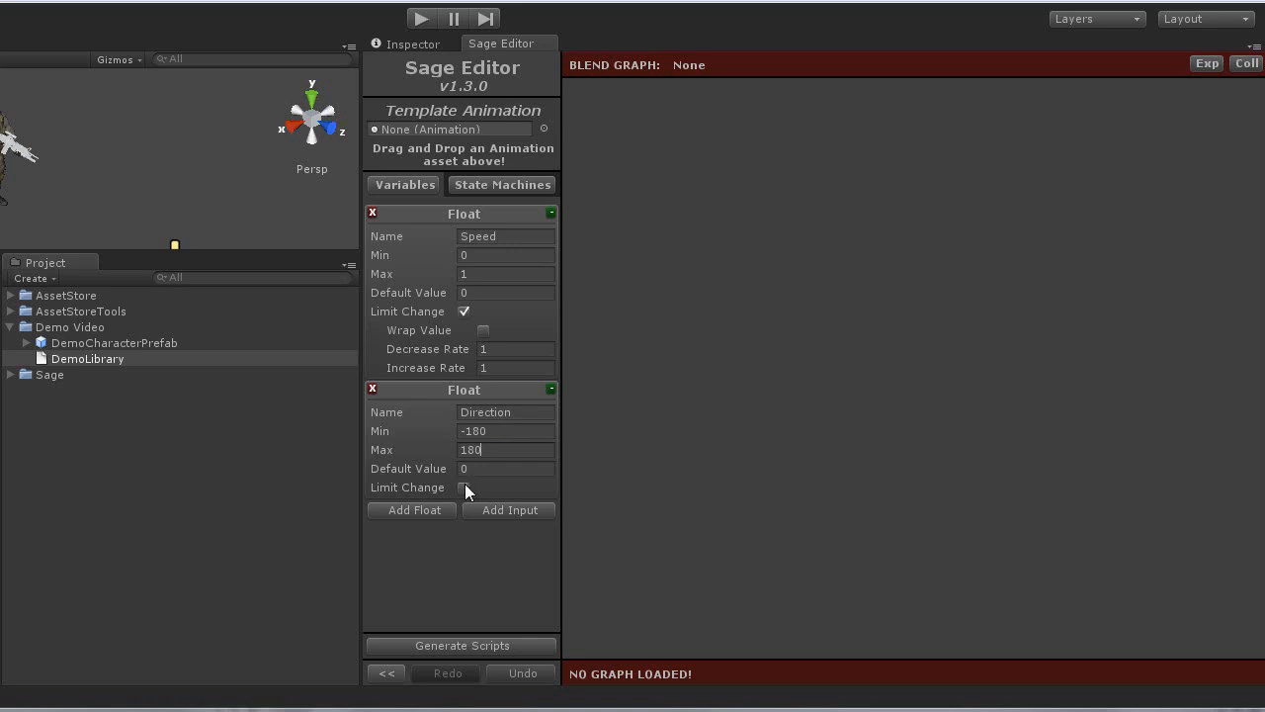
Enable Limit Change and Wrap Value on Direction with change rates of 90.
{"action": "left_click", "coordinate": [482, 487]}
{"action": "type", "text": "90"}
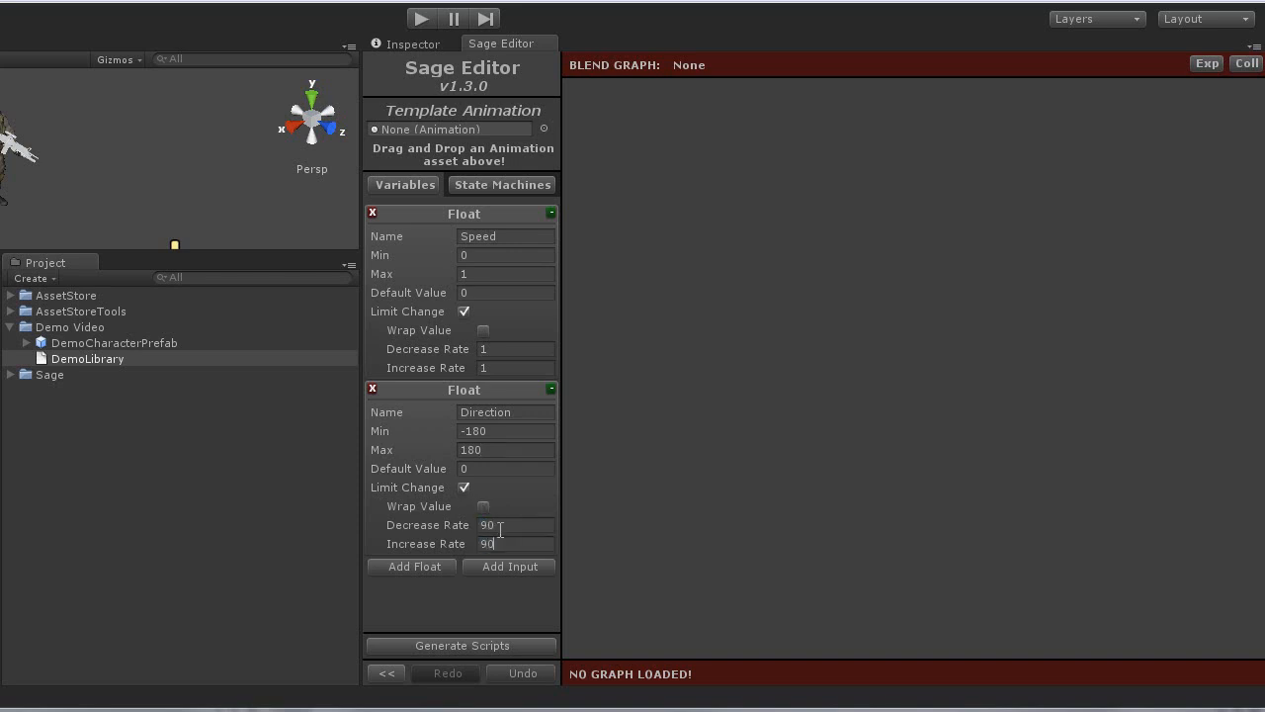
{"action": "triple_click", "coordinate": [490, 526]}
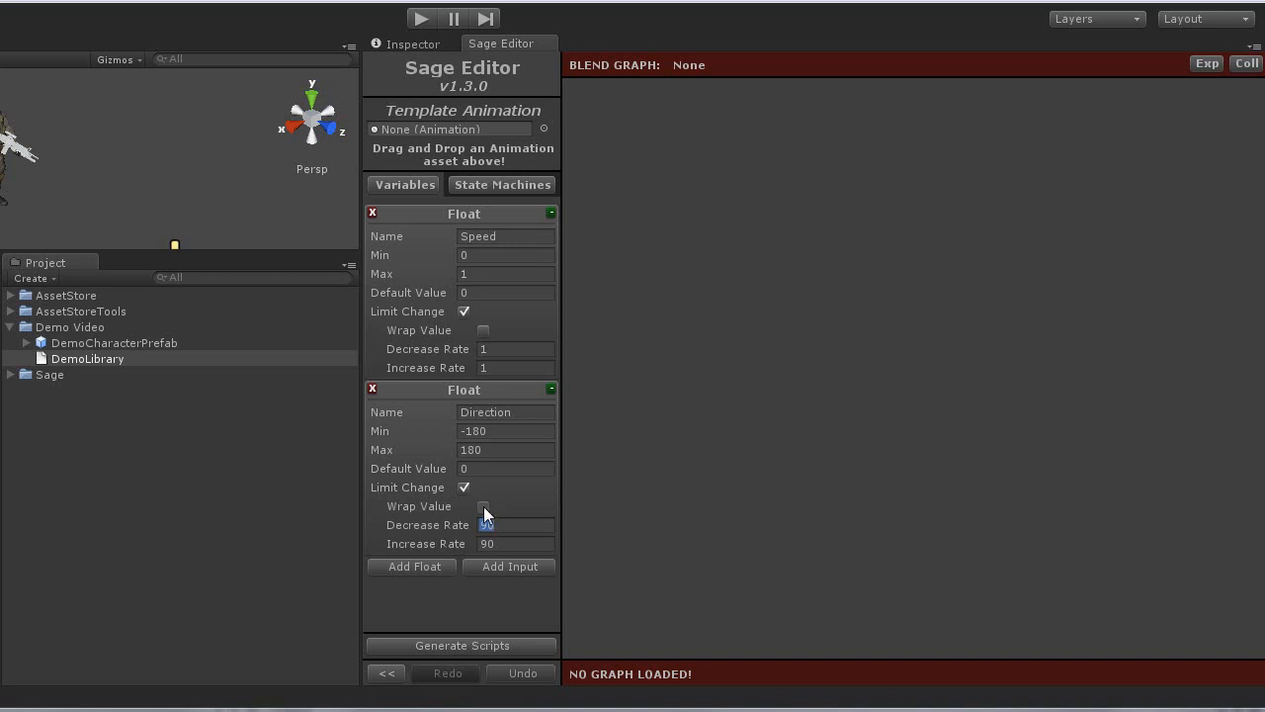
{"action": "left_click", "coordinate": [483, 506]}
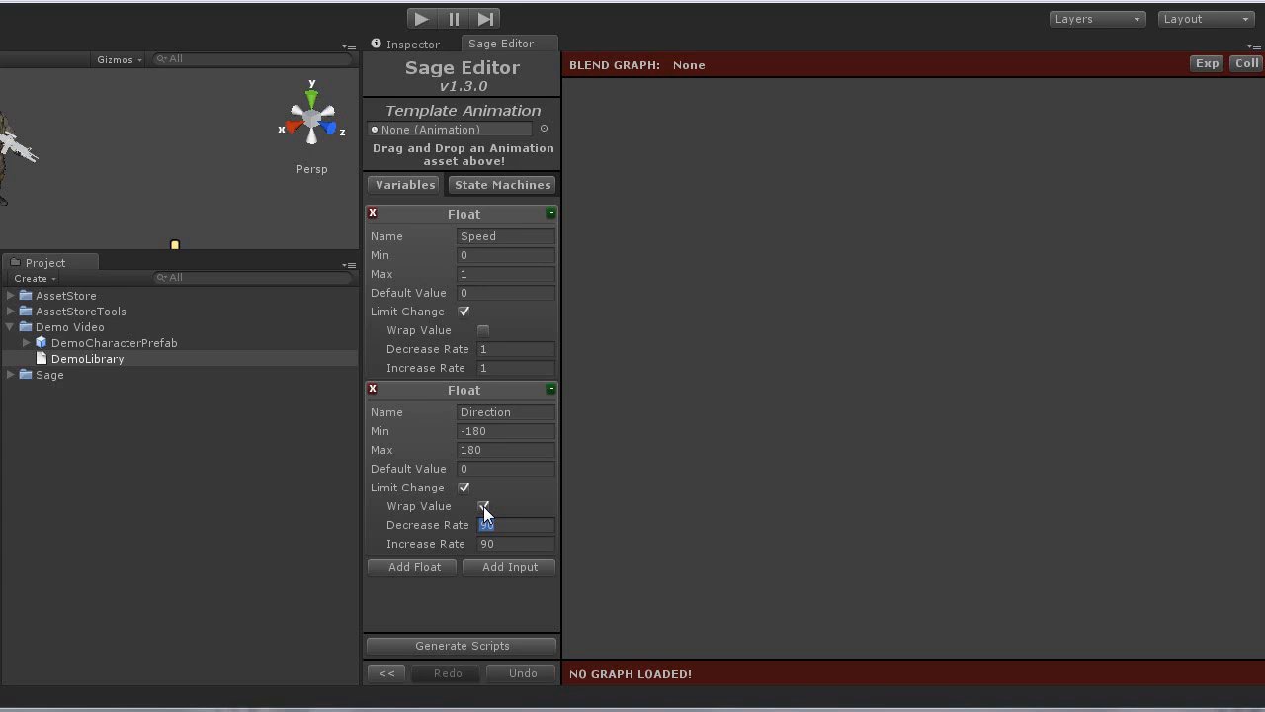
{"action": "left_click", "coordinate": [483, 506]}
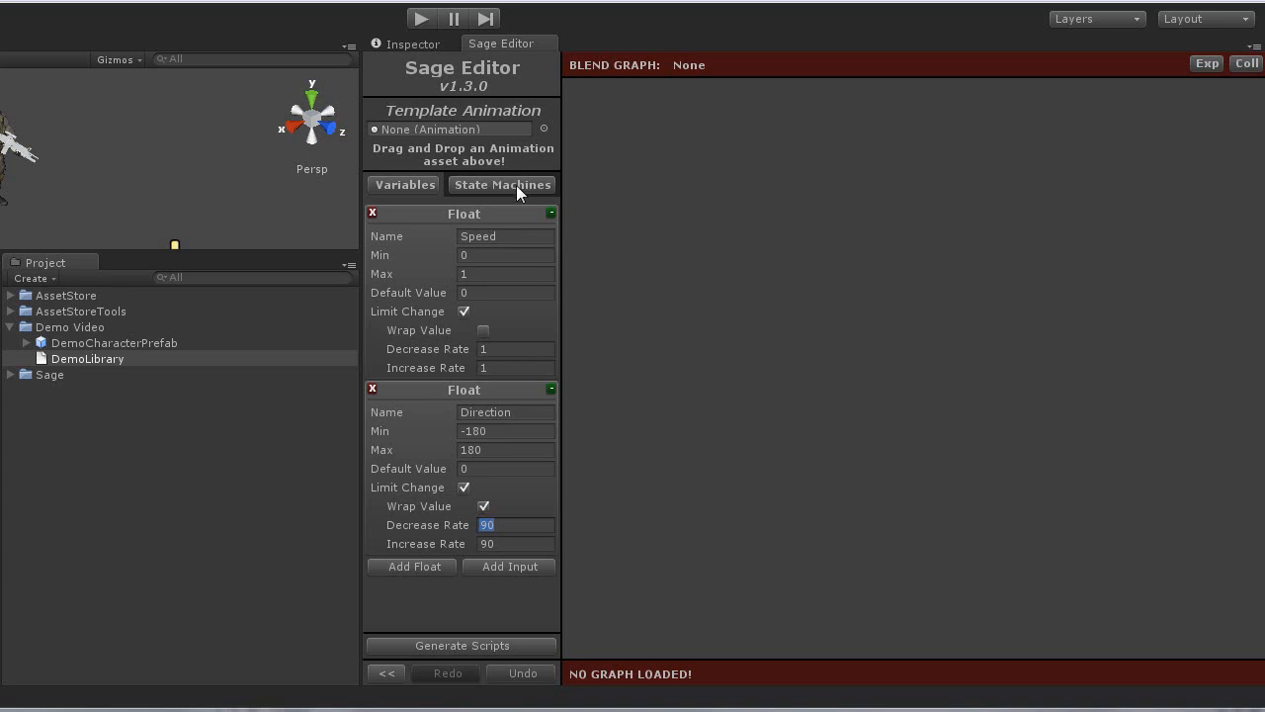
Name the DemoLibrary default state machine Main.
{"action": "left_click", "coordinate": [502, 185]}
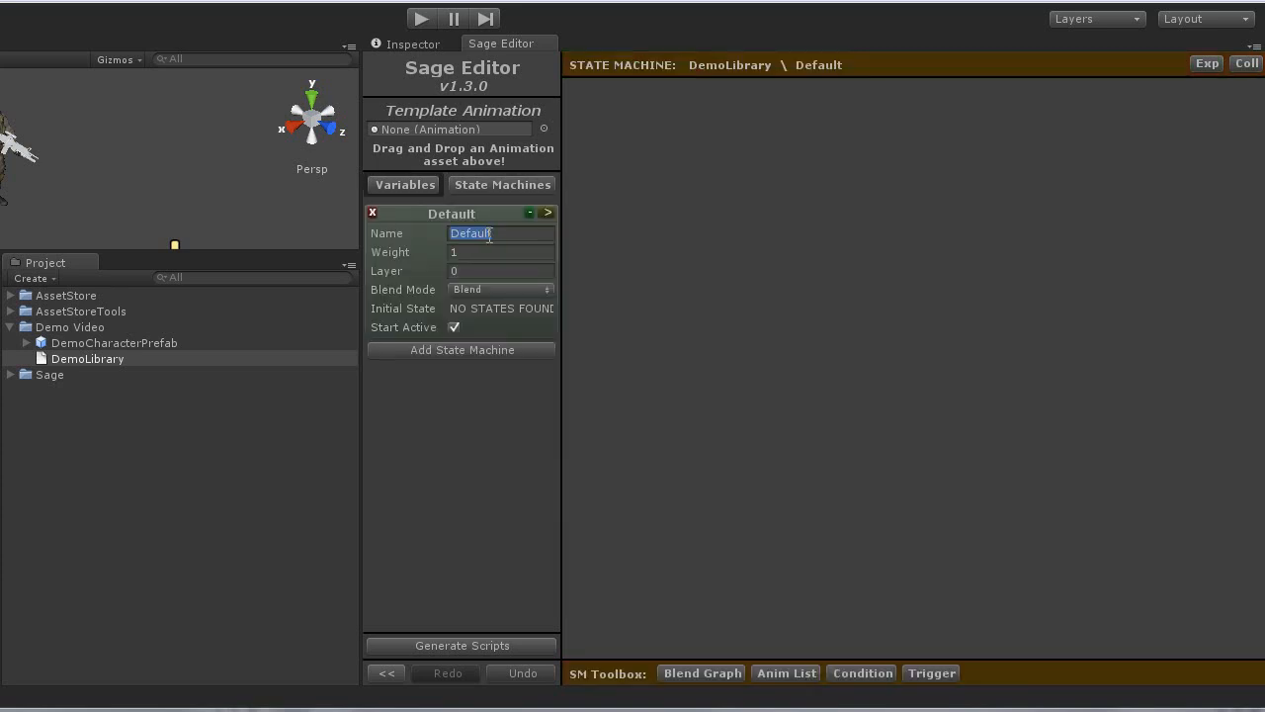
{"action": "type", "text": "Main"}
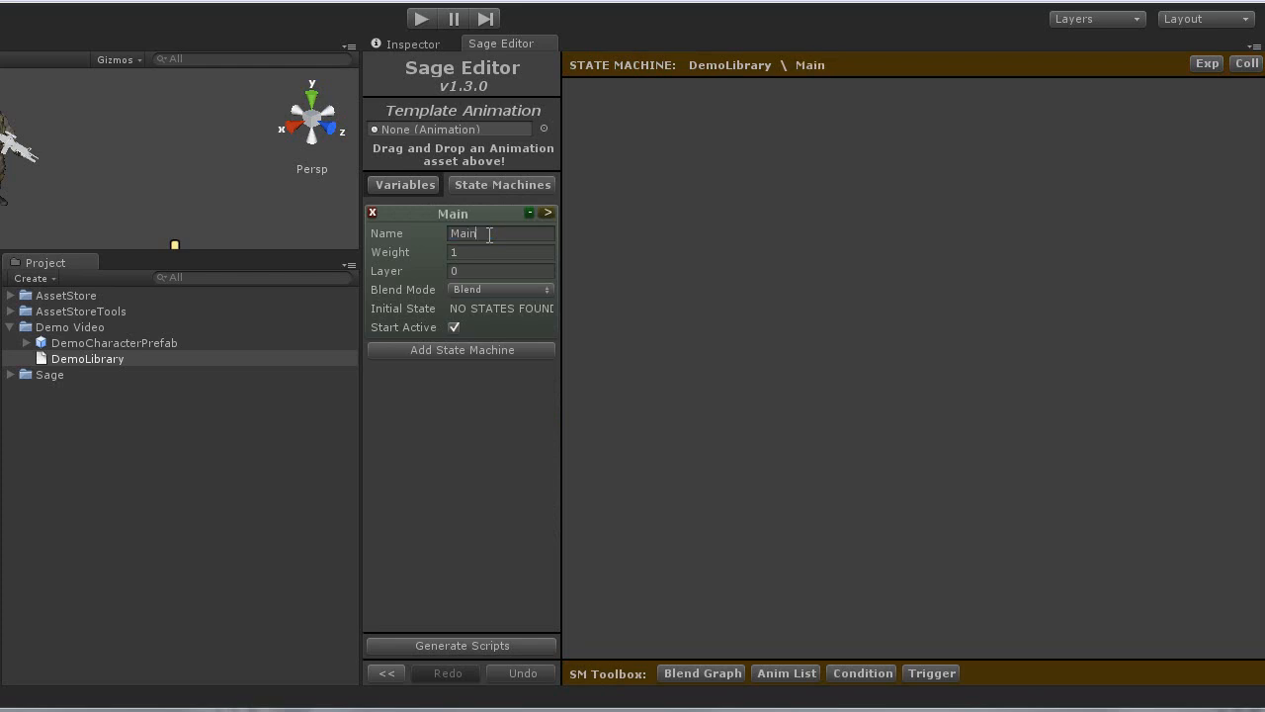
{"action": "left_click", "coordinate": [652, 310]}
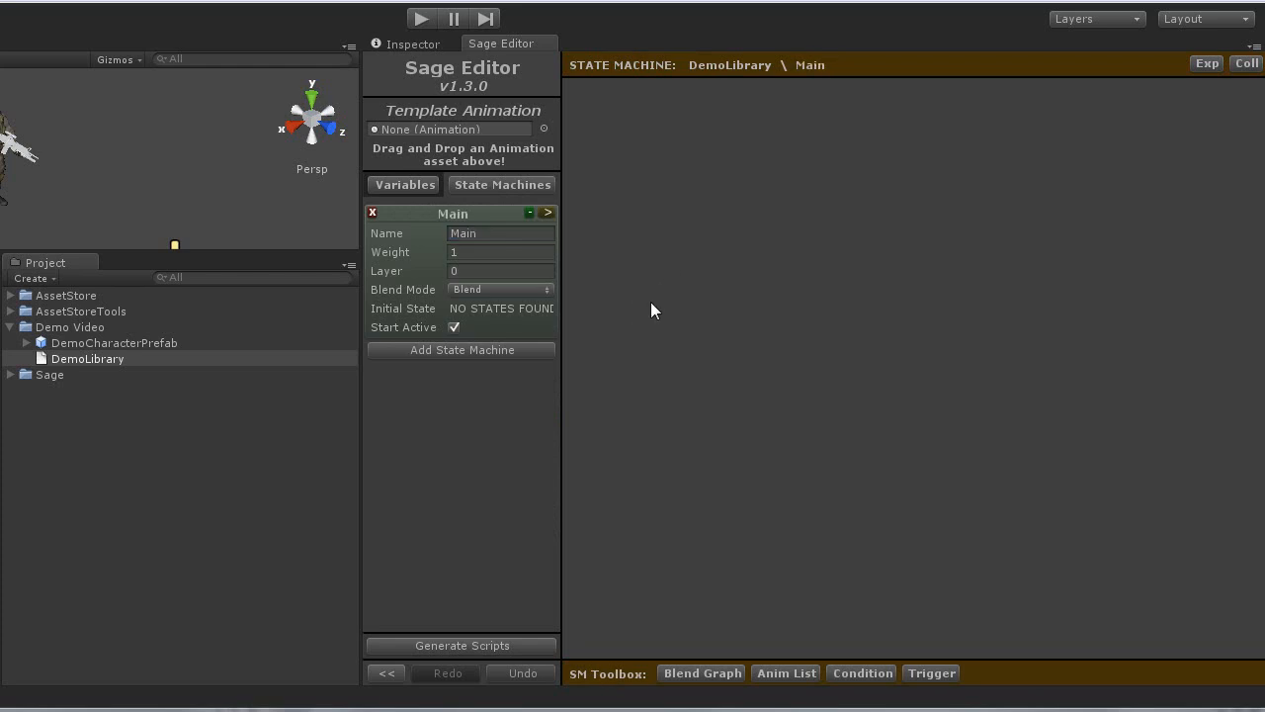
{"action": "mouse_move", "coordinate": [198, 340]}
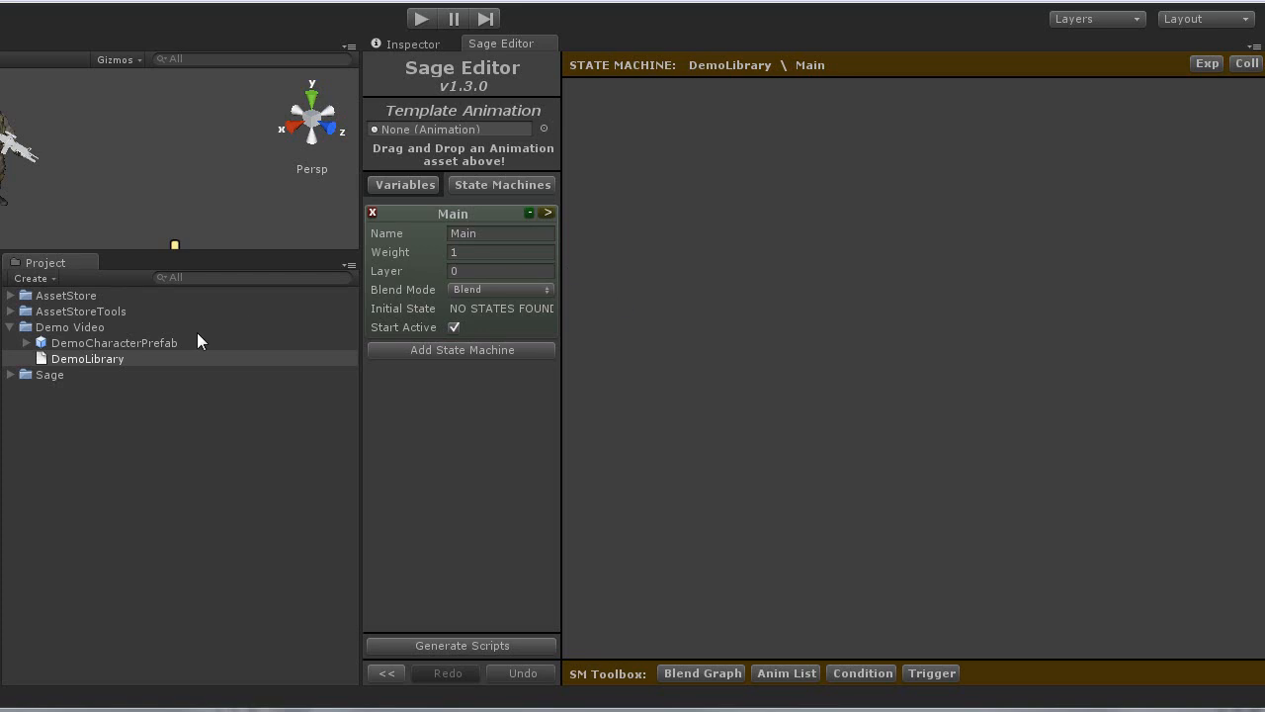
{"action": "mouse_move", "coordinate": [115, 356]}
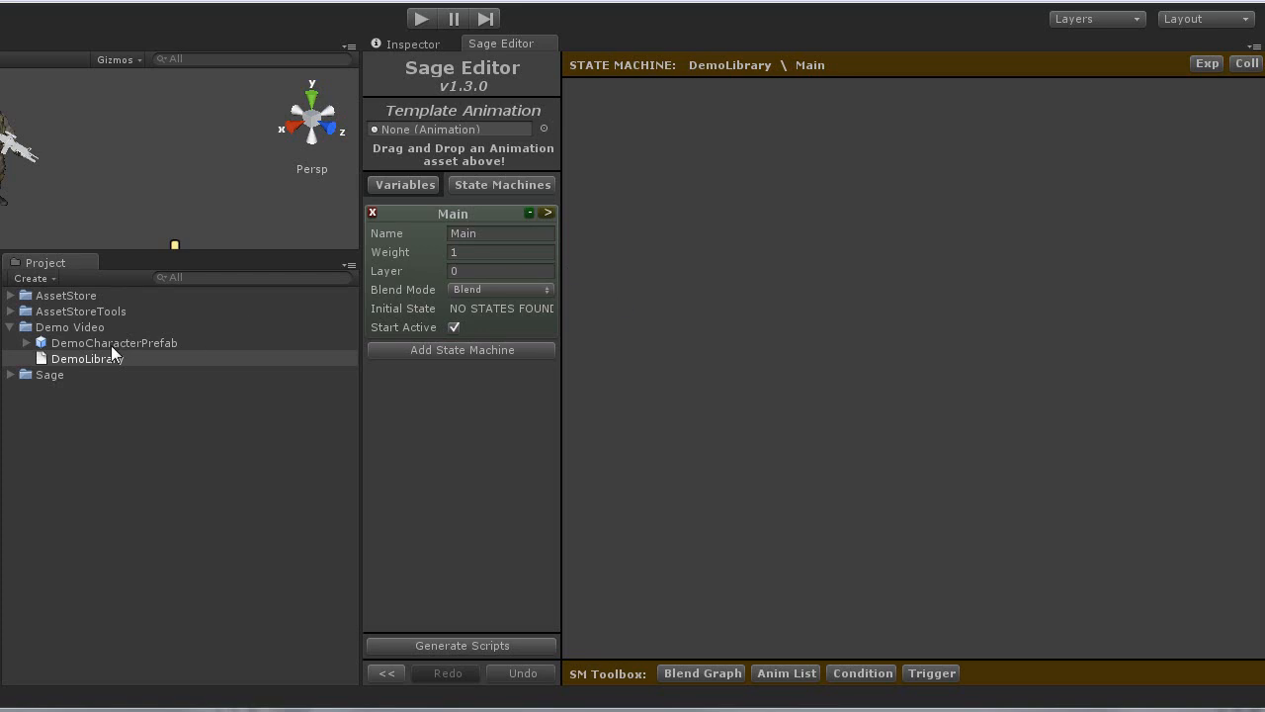
{"action": "mouse_move", "coordinate": [99, 354]}
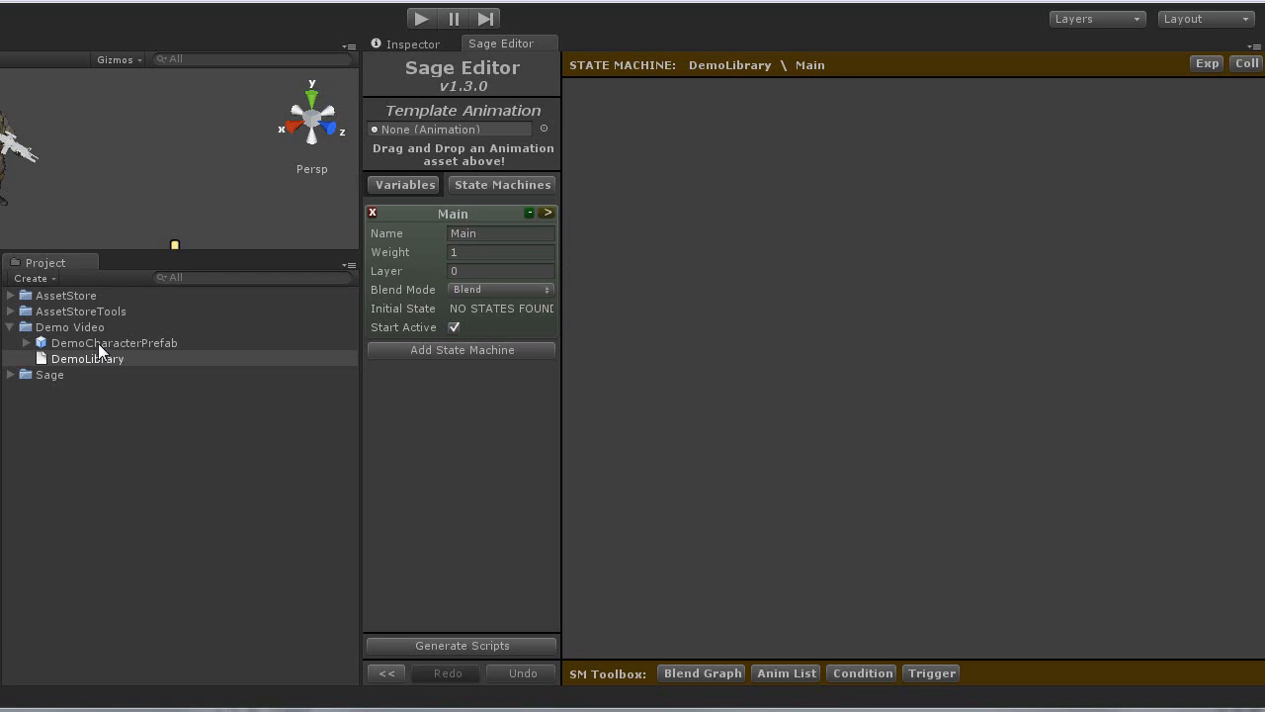
Assign DemoCharacterPrefab as the Sage Editor's Template Animation asset.
{"action": "left_click", "coordinate": [115, 344]}
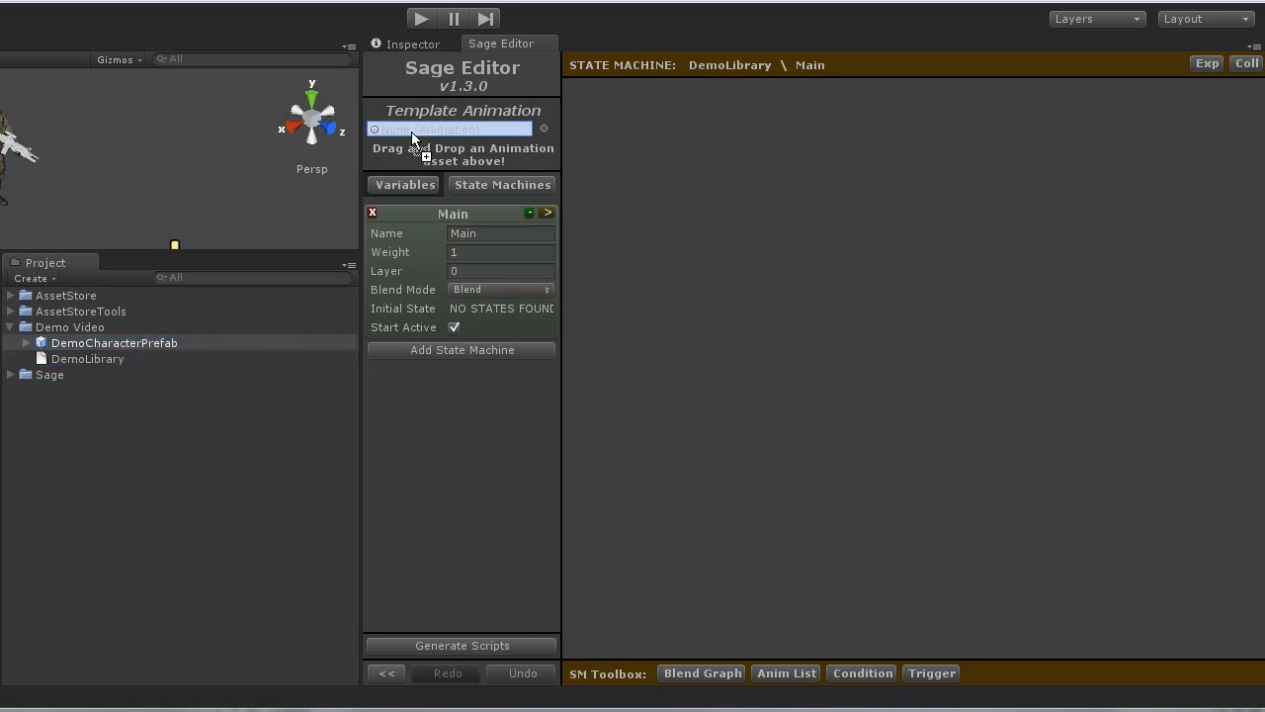
{"action": "left_click_drag", "start_coordinate": [114, 344], "coordinate": [450, 130]}
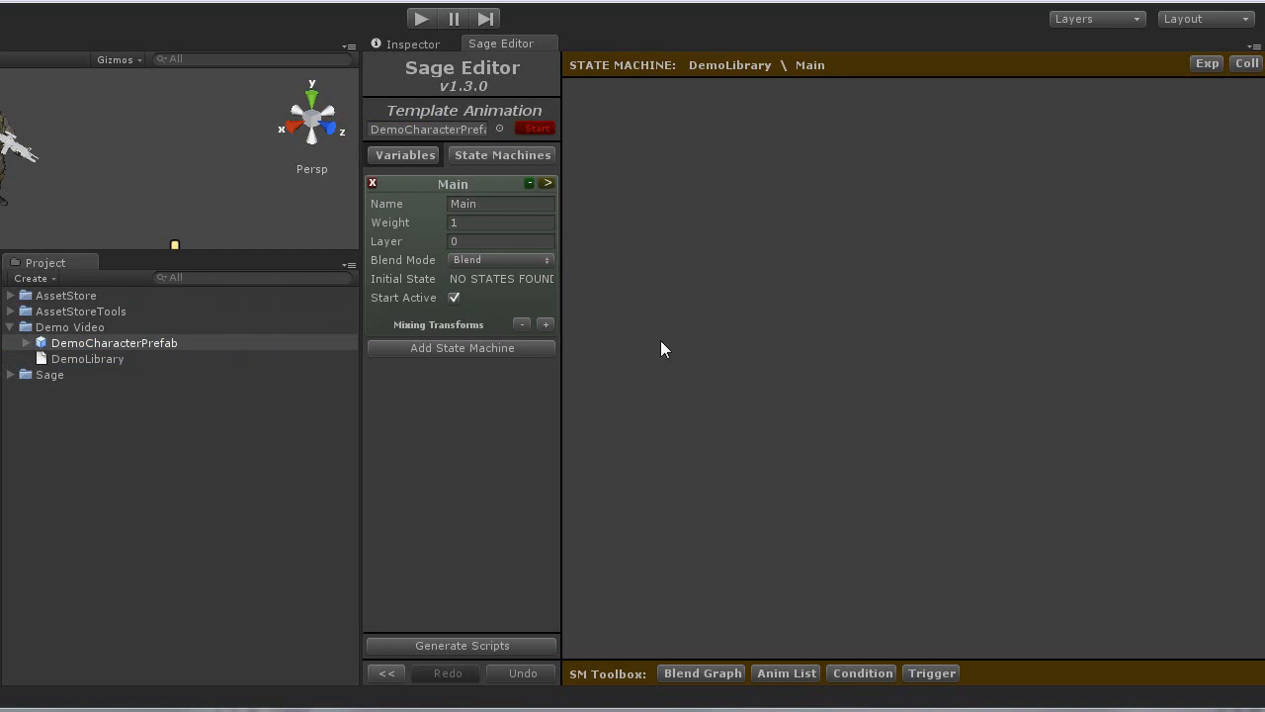
{"action": "mouse_move", "coordinate": [695, 419]}
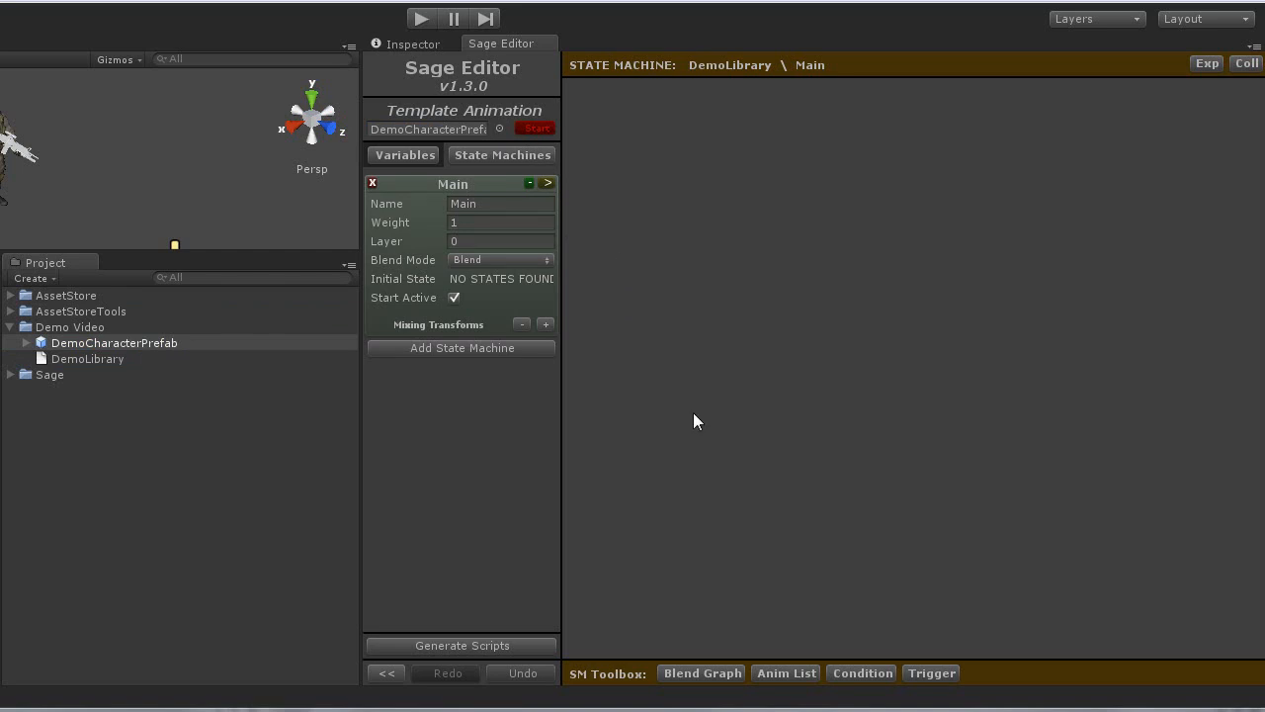
{"action": "mouse_move", "coordinate": [787, 672]}
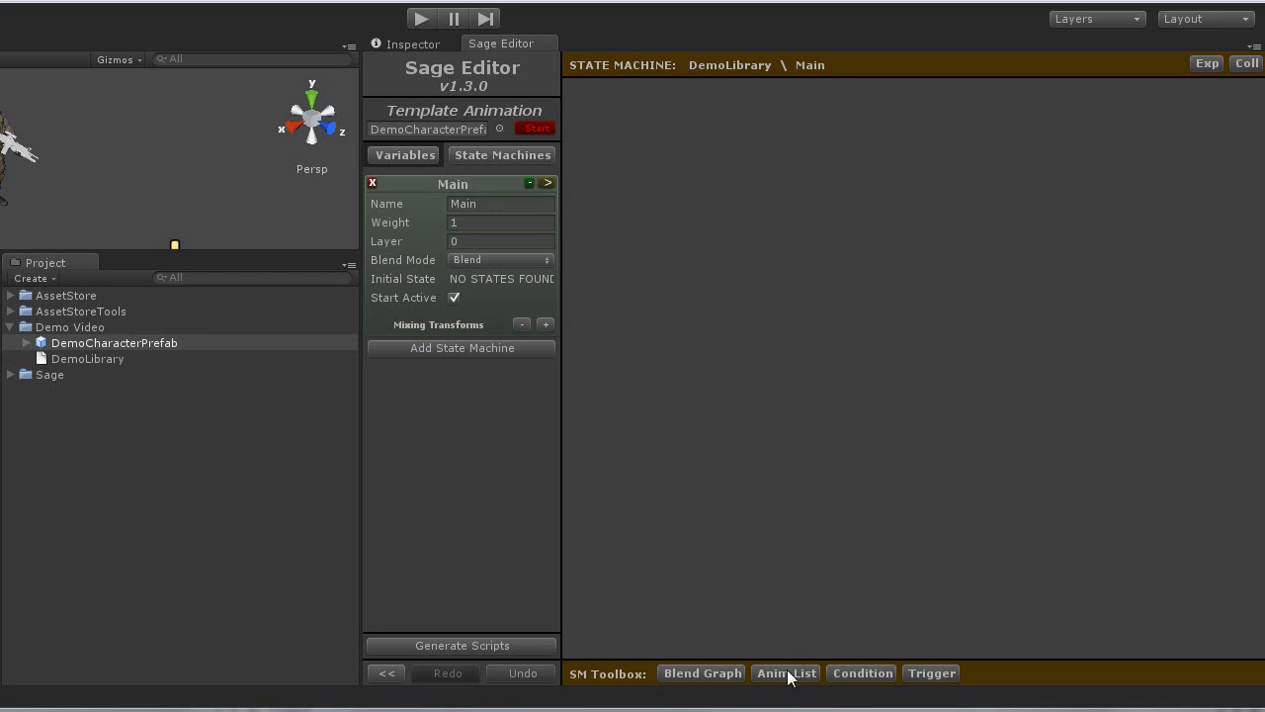
Add an Anim List state named Idle playing the Idle clip and collapse it.
{"action": "left_click", "coordinate": [785, 672]}
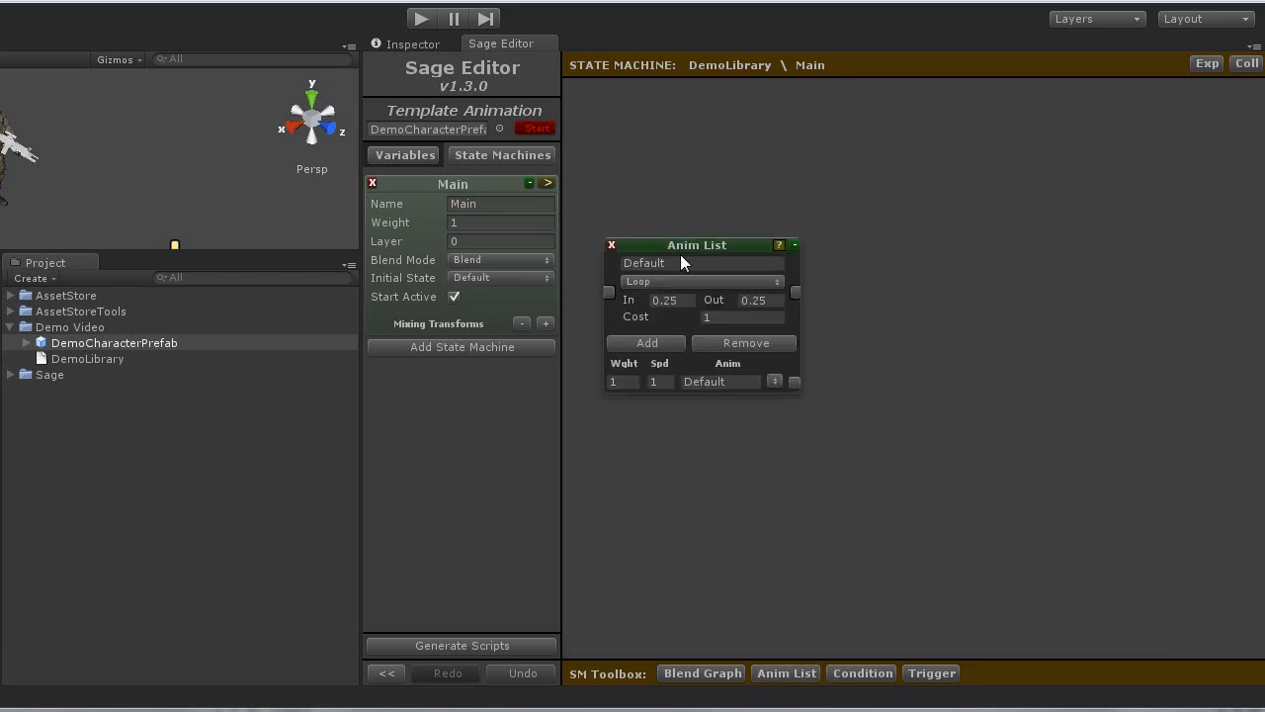
{"action": "type", "text": "Idle"}
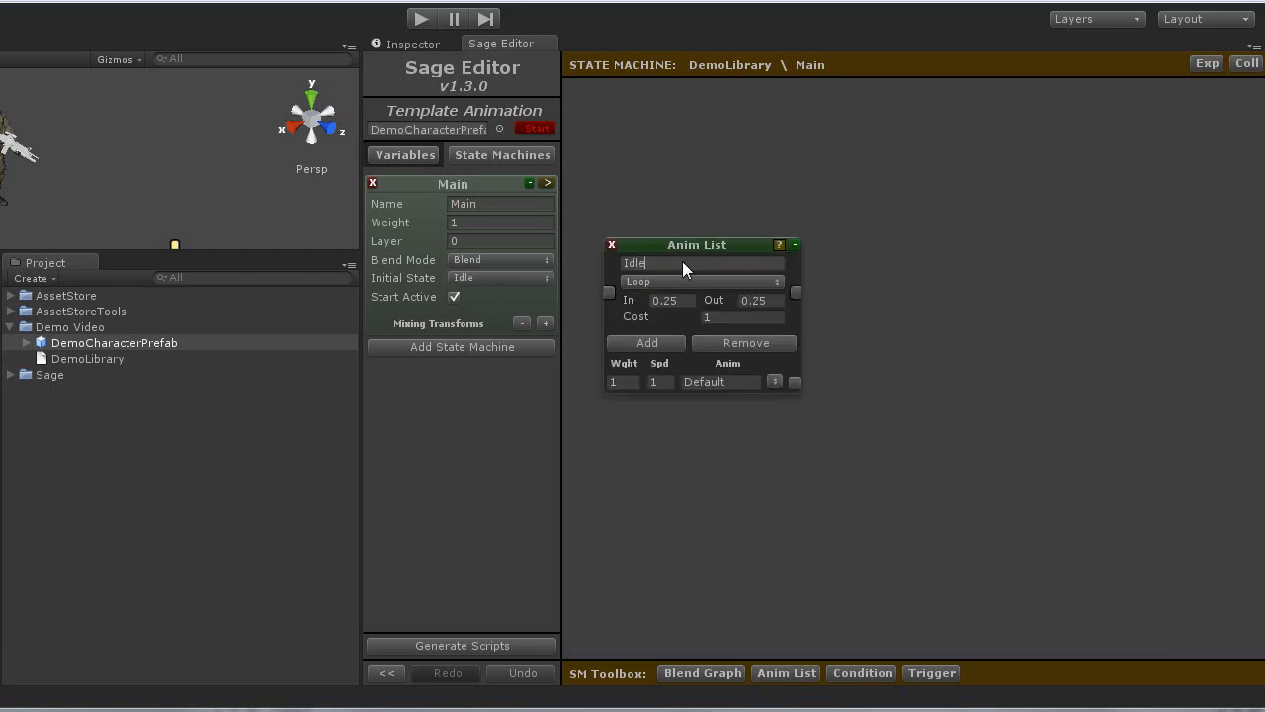
{"action": "left_click", "coordinate": [775, 382]}
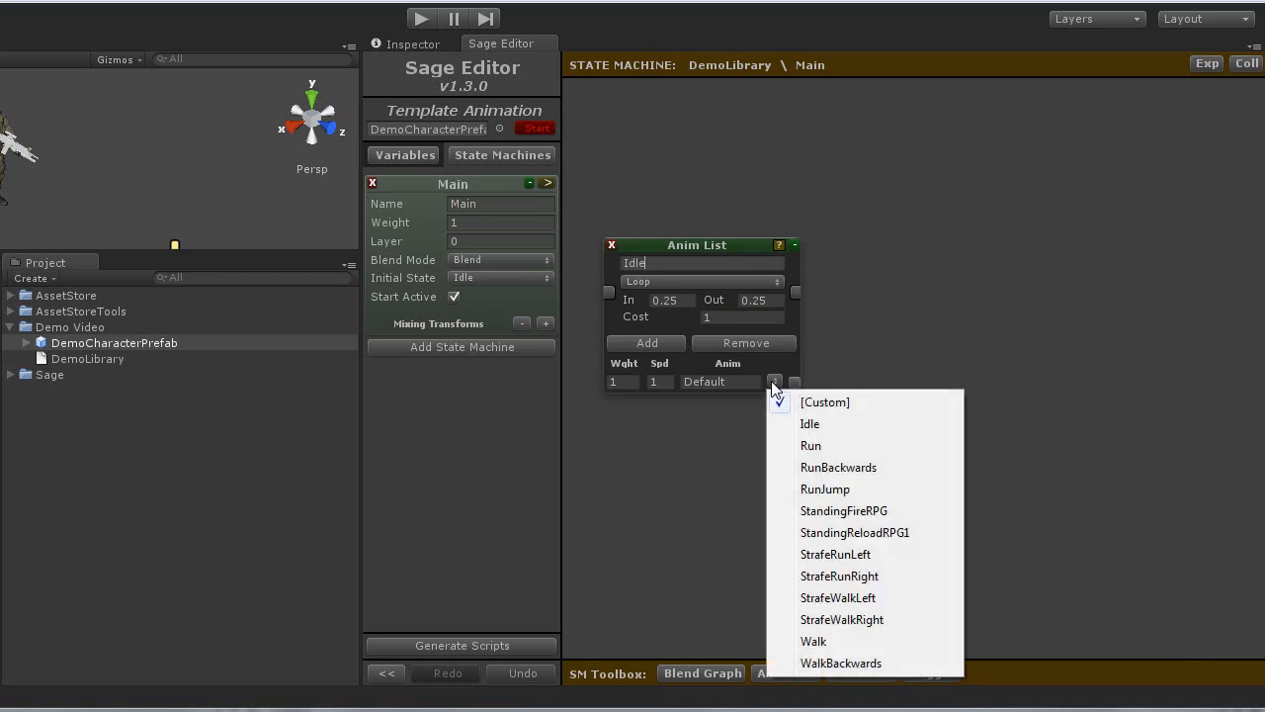
{"action": "mouse_move", "coordinate": [810, 423]}
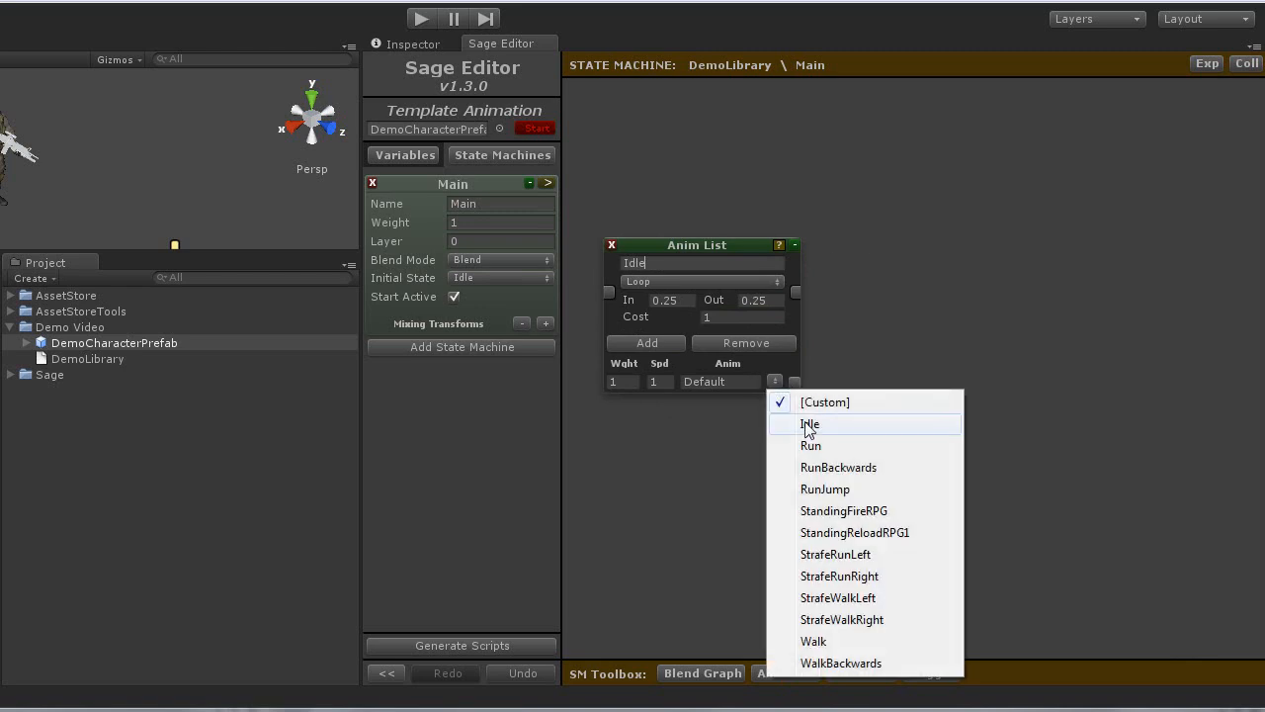
{"action": "left_click", "coordinate": [810, 423]}
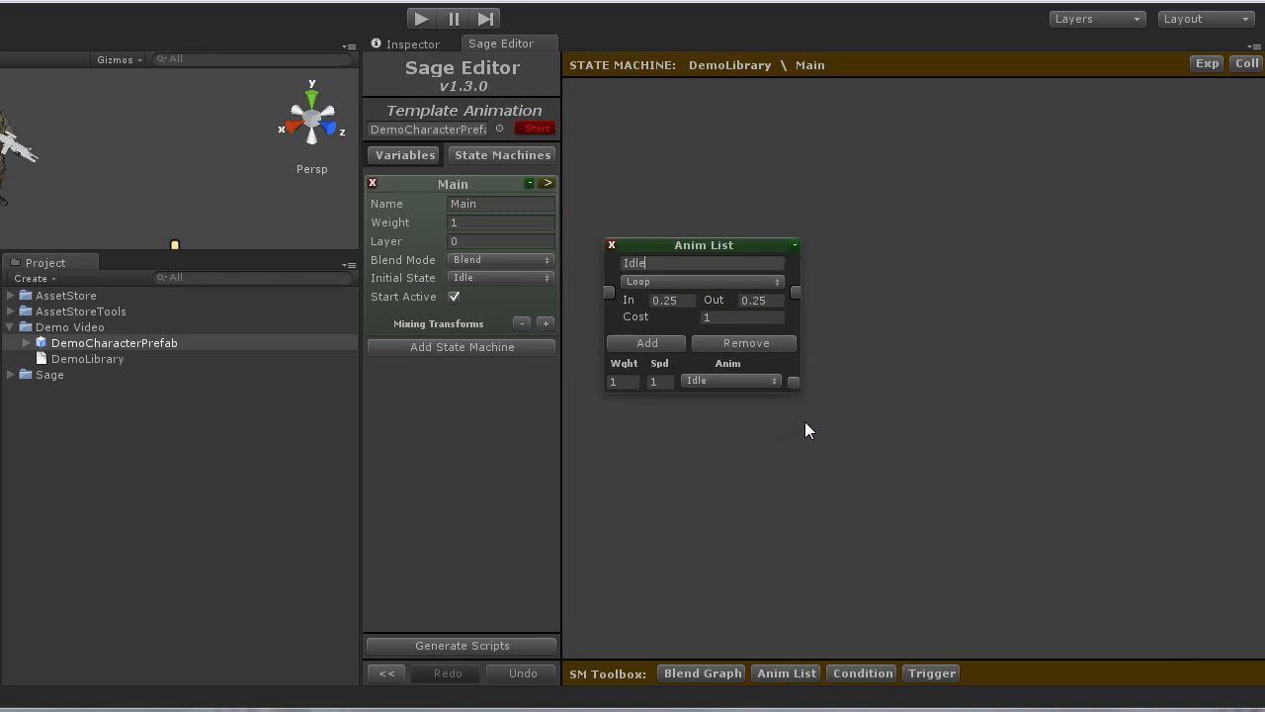
{"action": "mouse_move", "coordinate": [786, 300]}
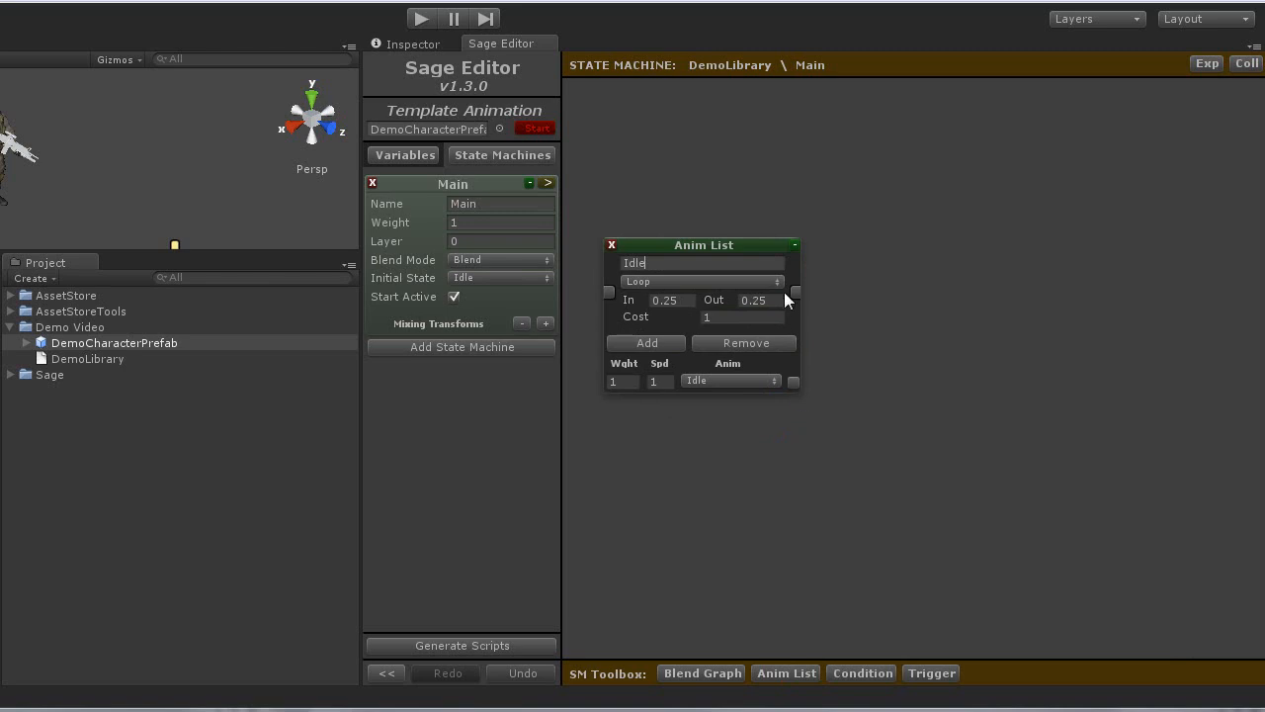
{"action": "mouse_move", "coordinate": [799, 253]}
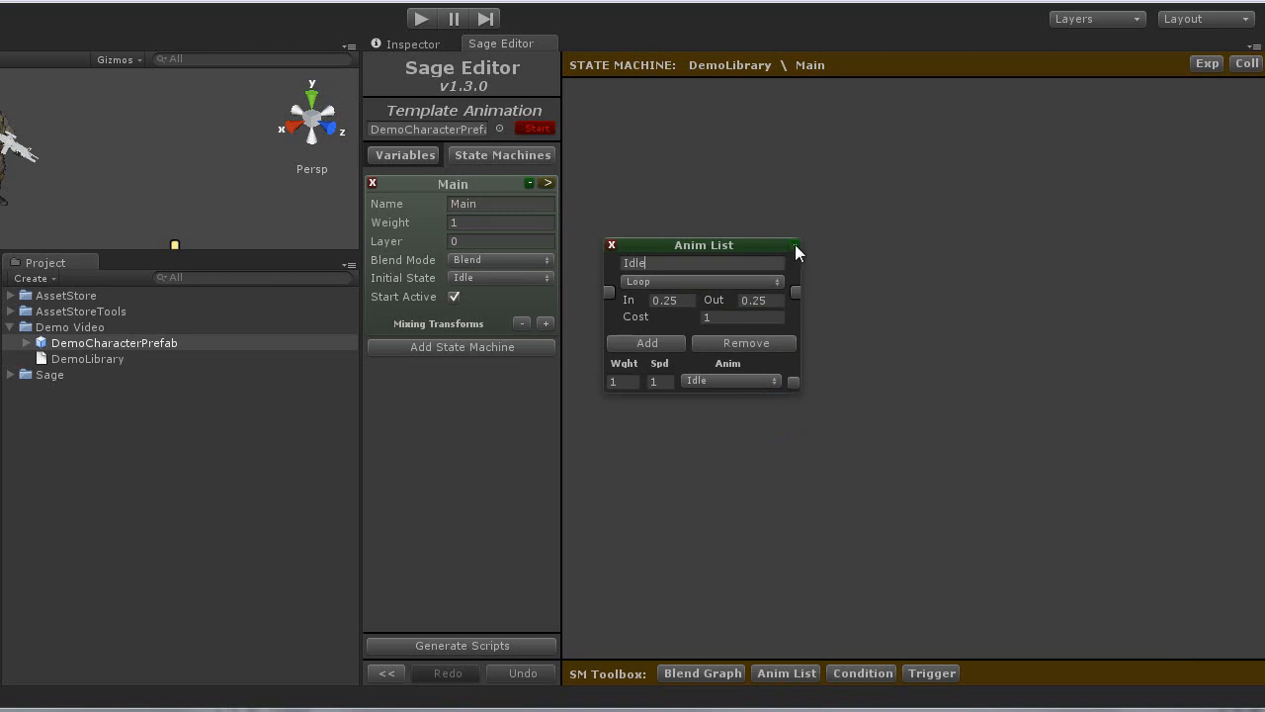
{"action": "left_click", "coordinate": [795, 245]}
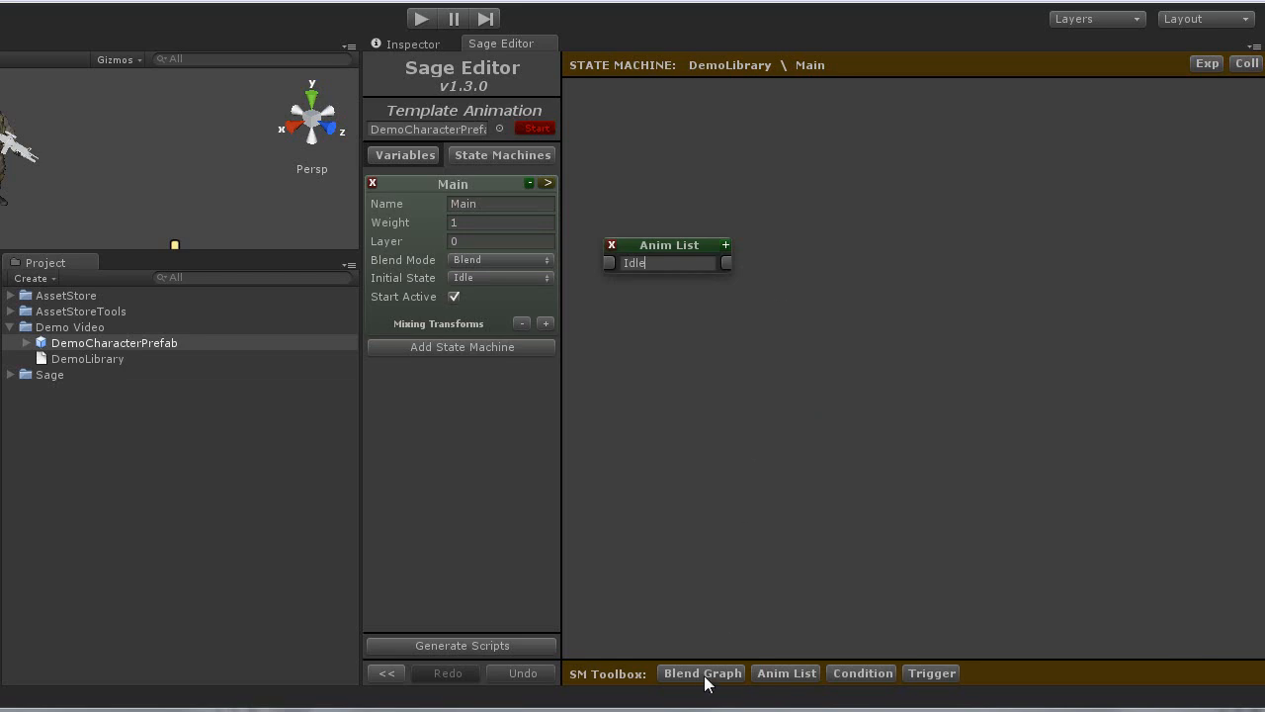
Add a Blend Graph state named Move positioned beside Idle.
{"action": "left_click", "coordinate": [700, 672]}
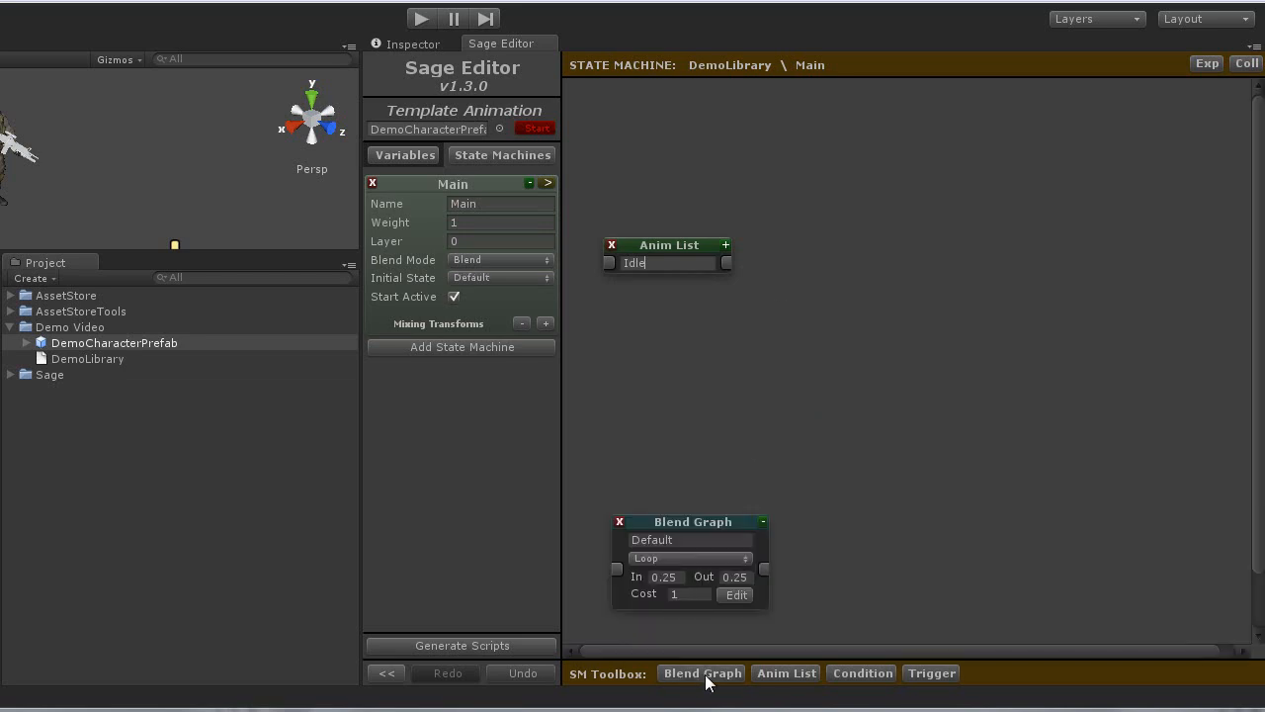
{"action": "mouse_move", "coordinate": [722, 559]}
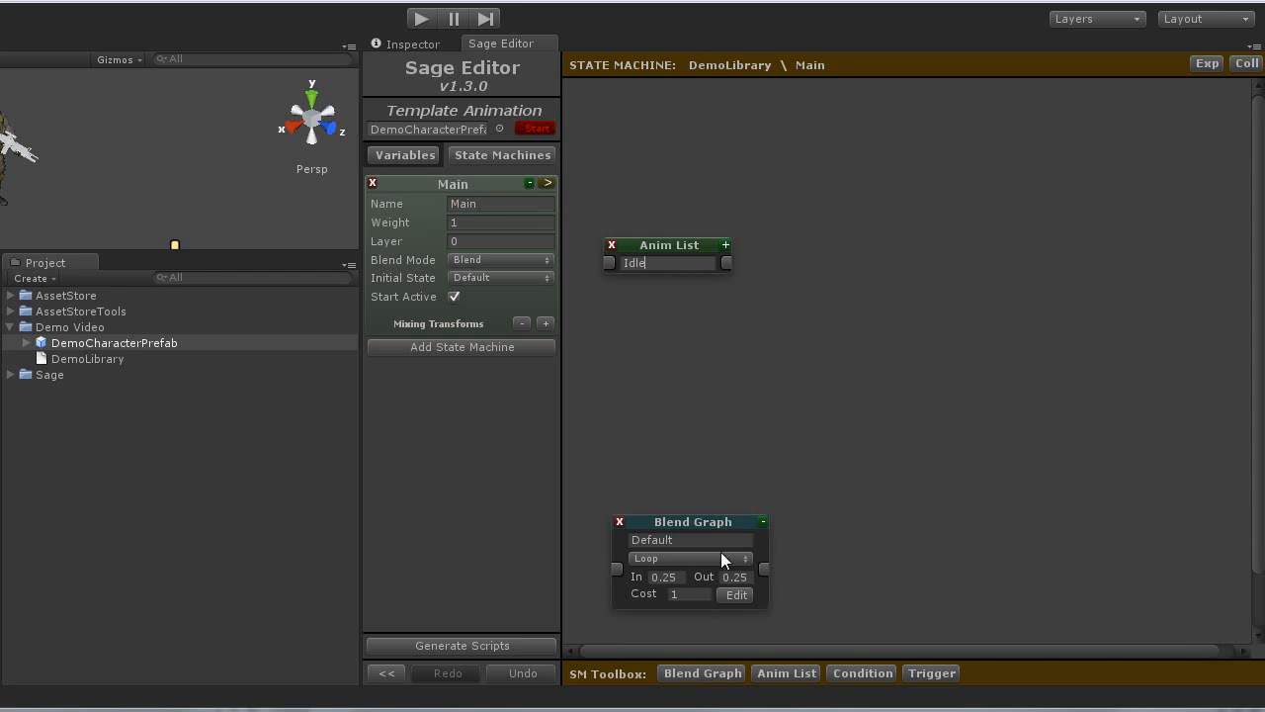
{"action": "left_click_drag", "start_coordinate": [692, 522], "coordinate": [893, 222]}
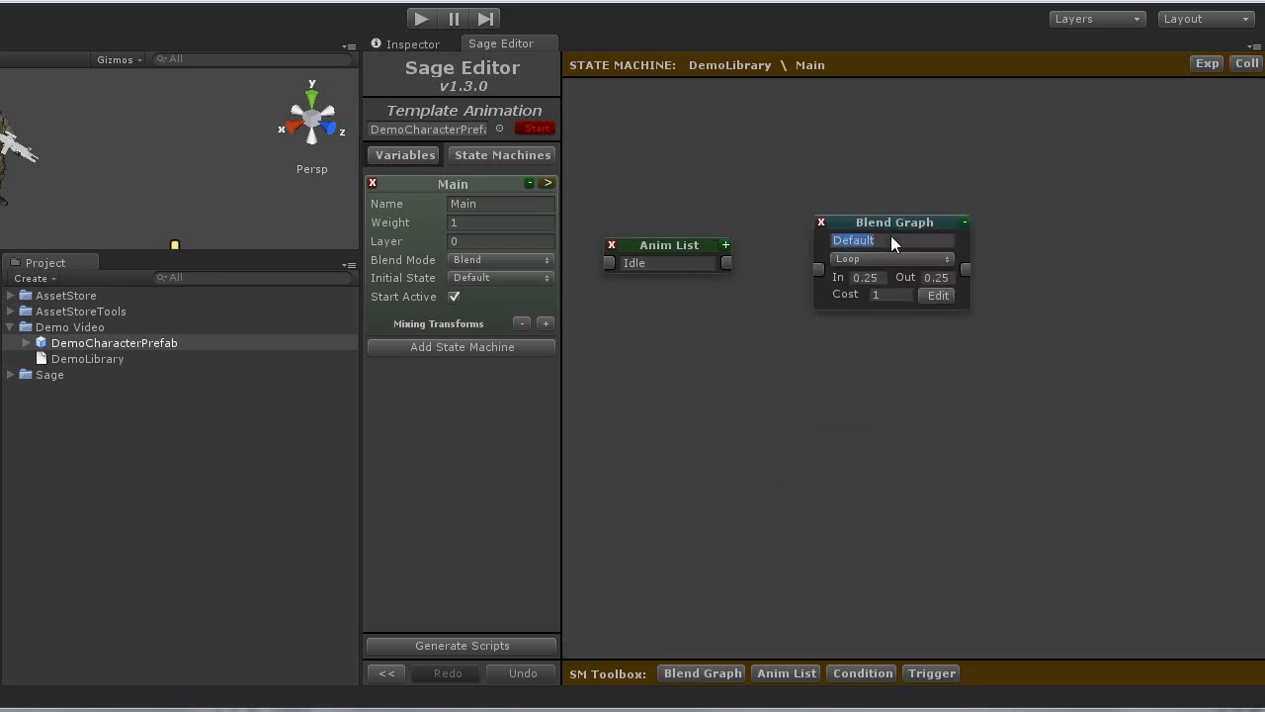
{"action": "type", "text": "Move"}
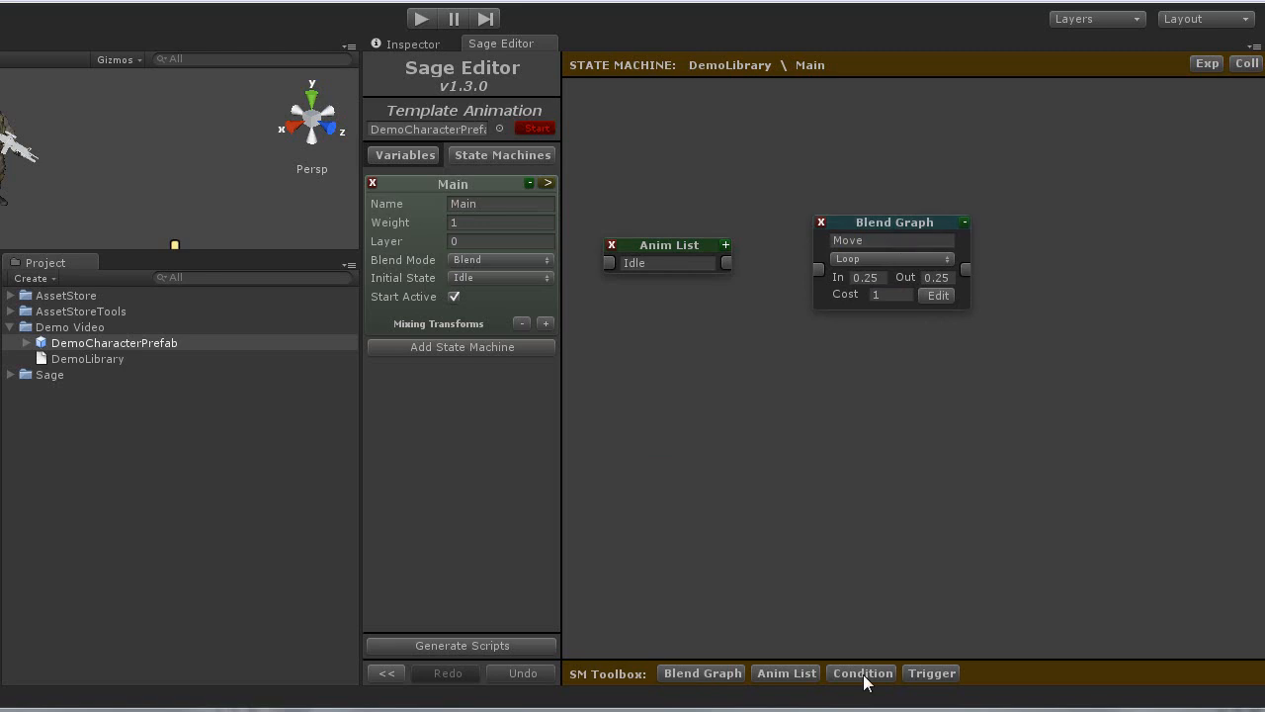
Link Idle to Move through a Speed Greater than 0 condition, with a second Speed condition below.
{"action": "left_click", "coordinate": [862, 672]}
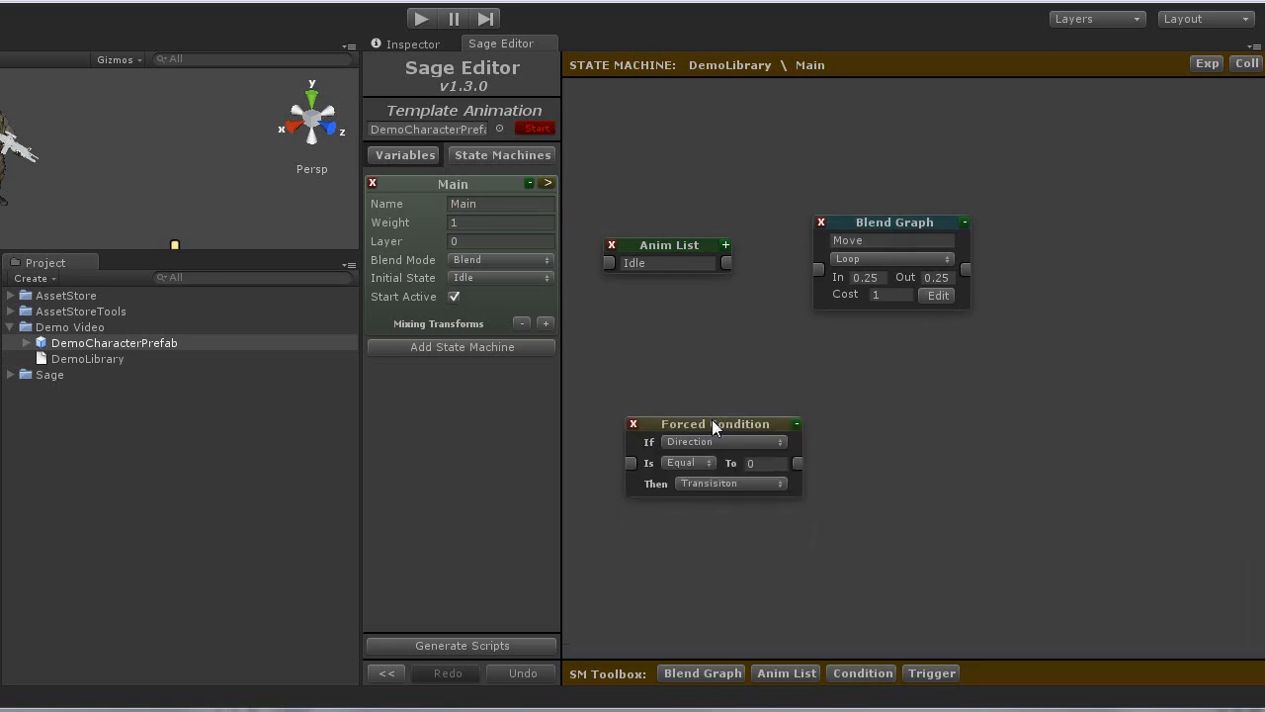
{"action": "mouse_move", "coordinate": [791, 591]}
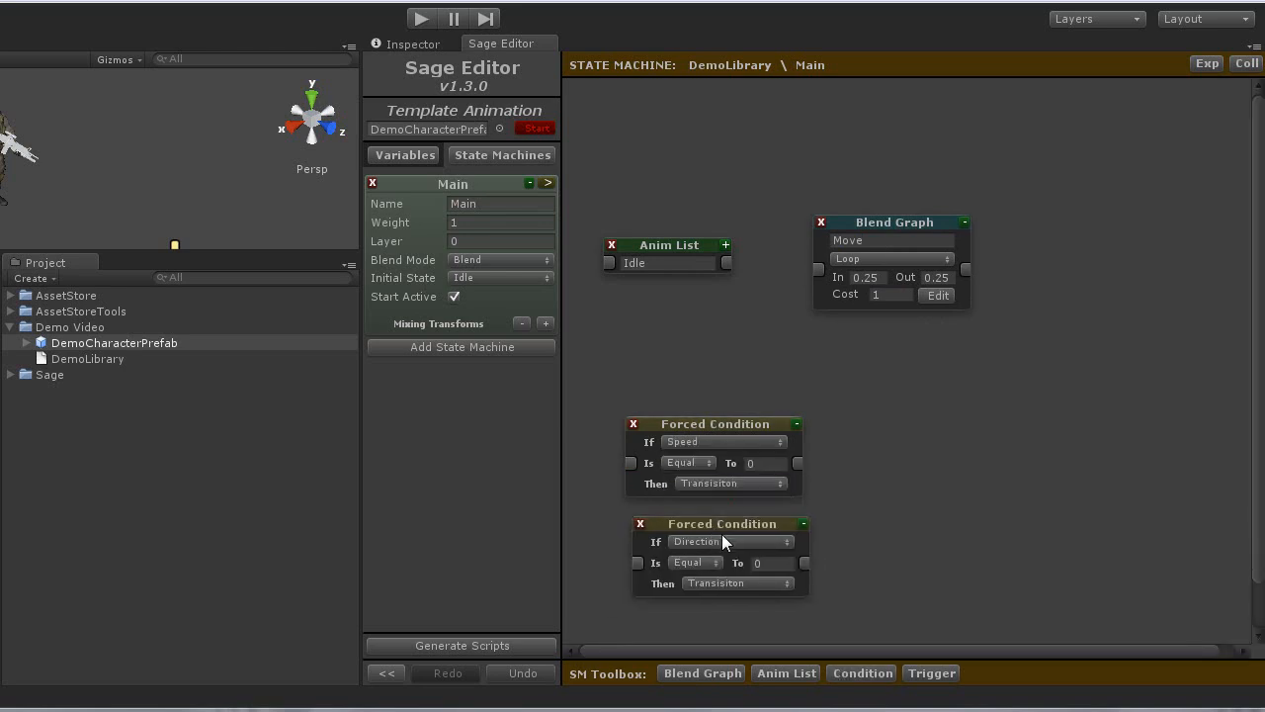
{"action": "left_click", "coordinate": [732, 541]}
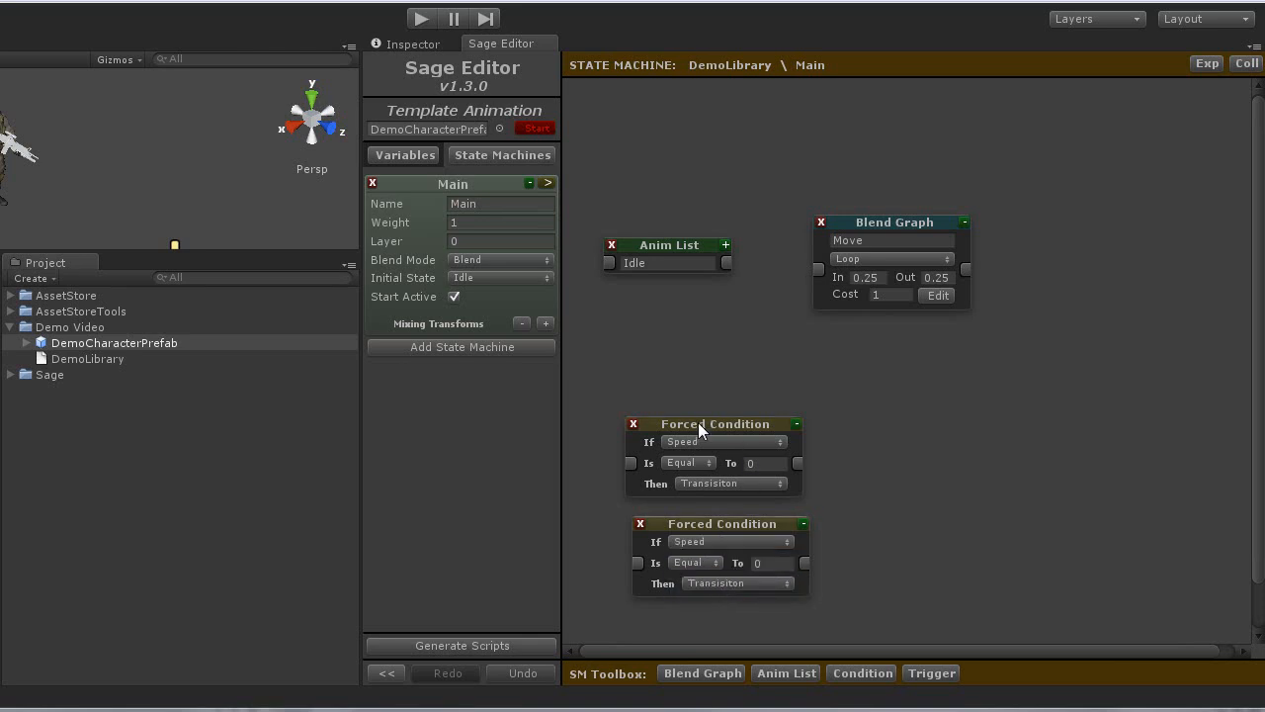
{"action": "left_click_drag", "start_coordinate": [715, 423], "coordinate": [731, 344]}
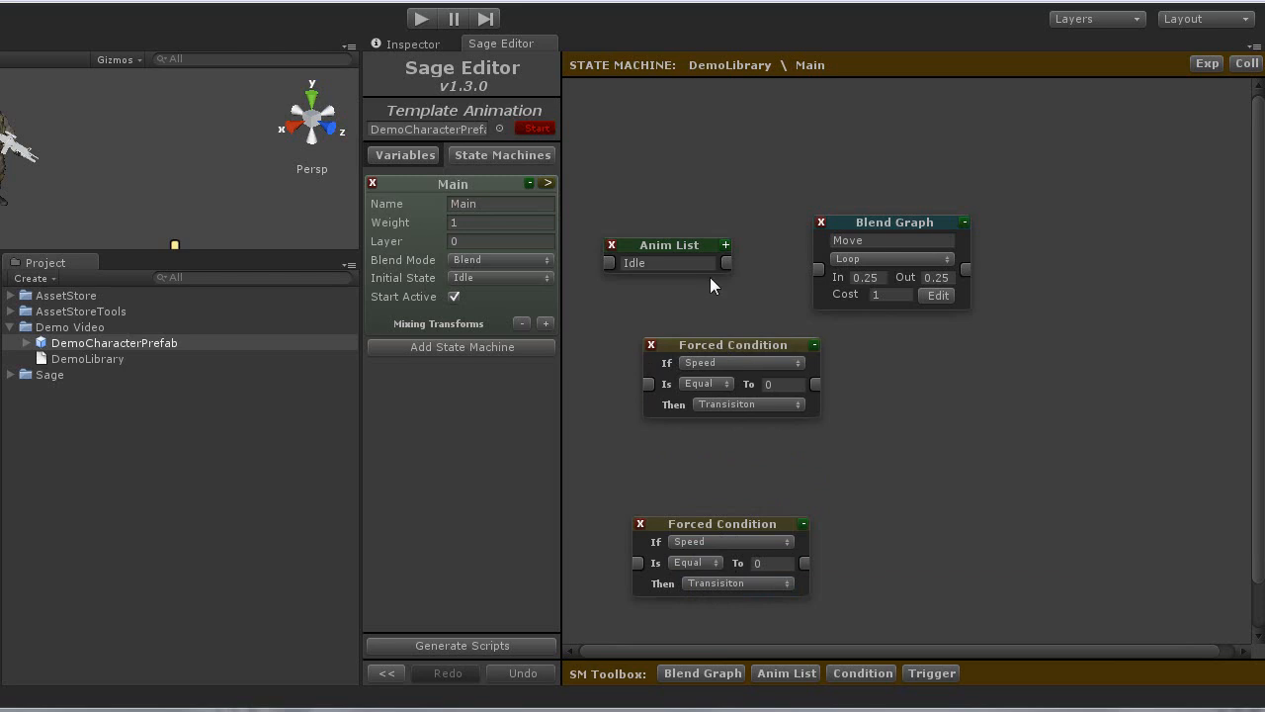
{"action": "left_click_drag", "start_coordinate": [727, 263], "coordinate": [648, 372]}
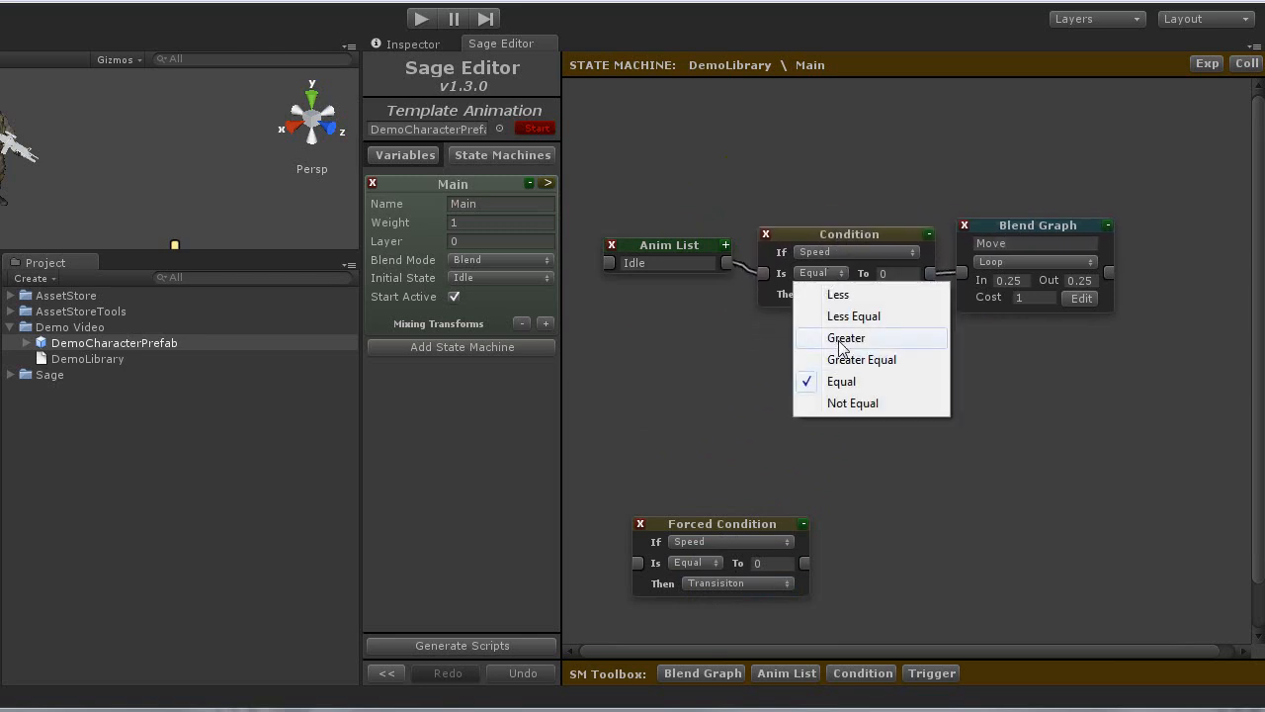
{"action": "left_click", "coordinate": [846, 336]}
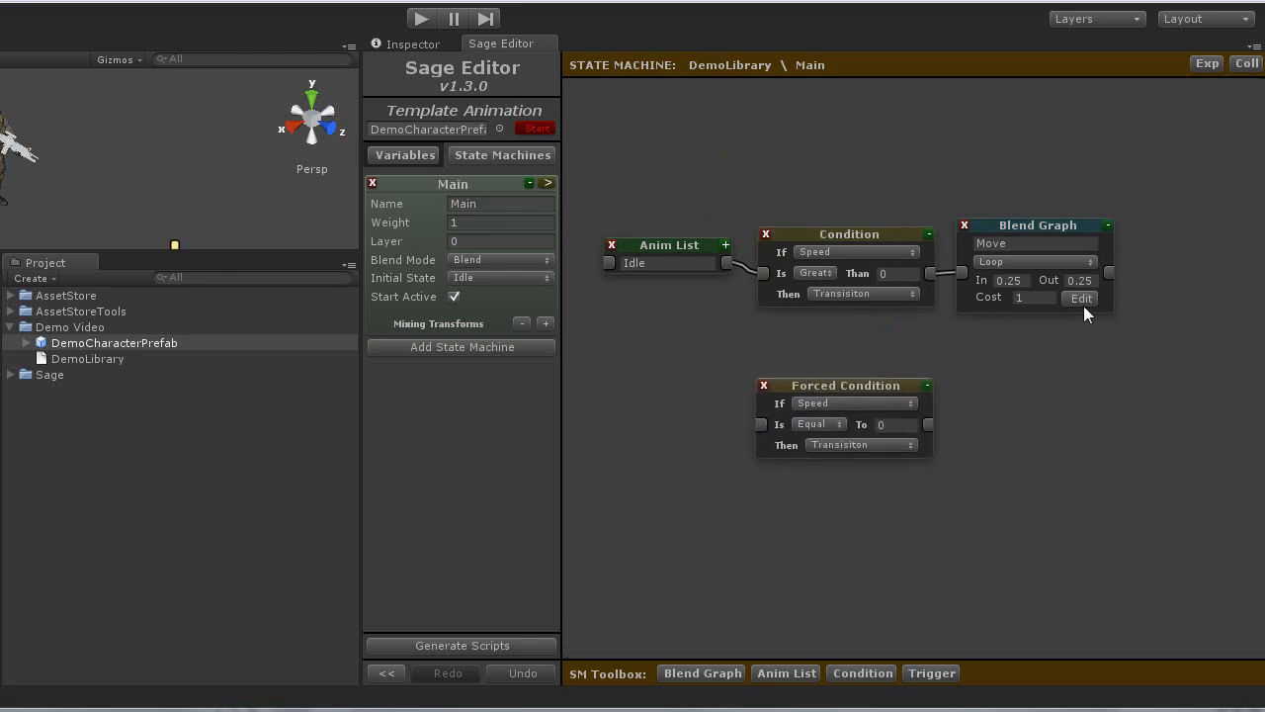
{"action": "left_click", "coordinate": [1032, 244]}
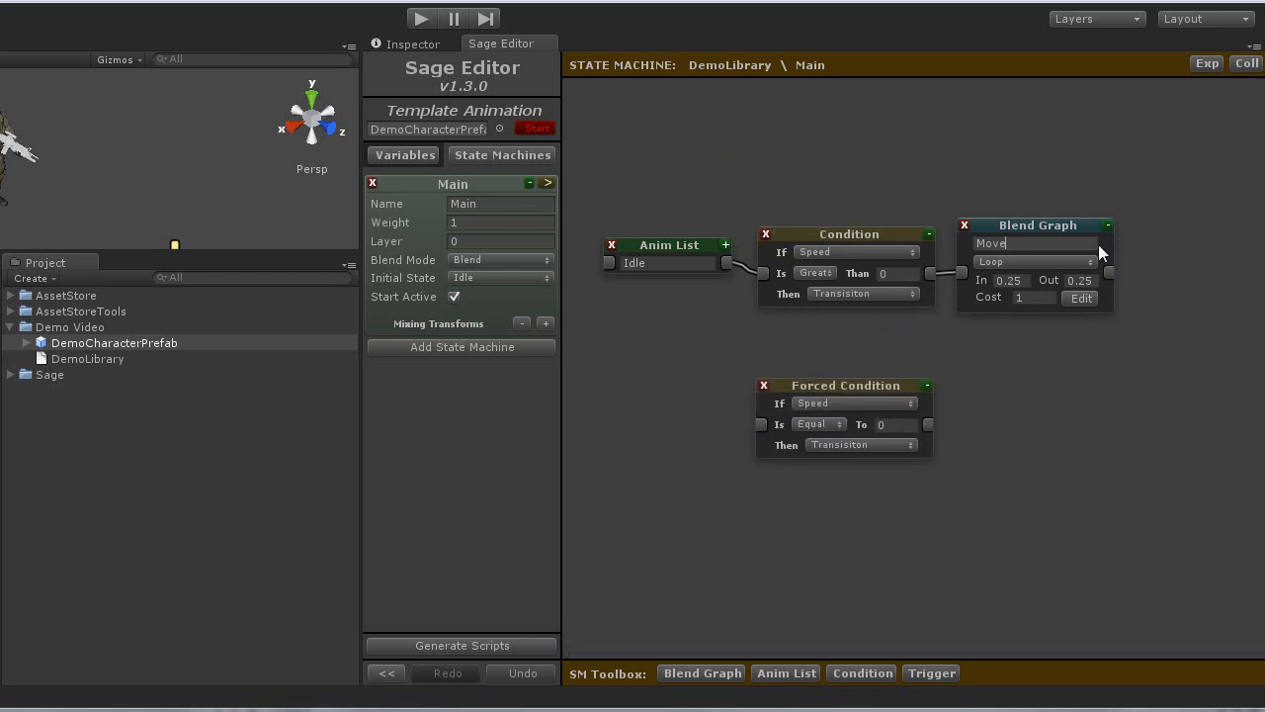
{"action": "left_click_drag", "start_coordinate": [1111, 273], "coordinate": [945, 413]}
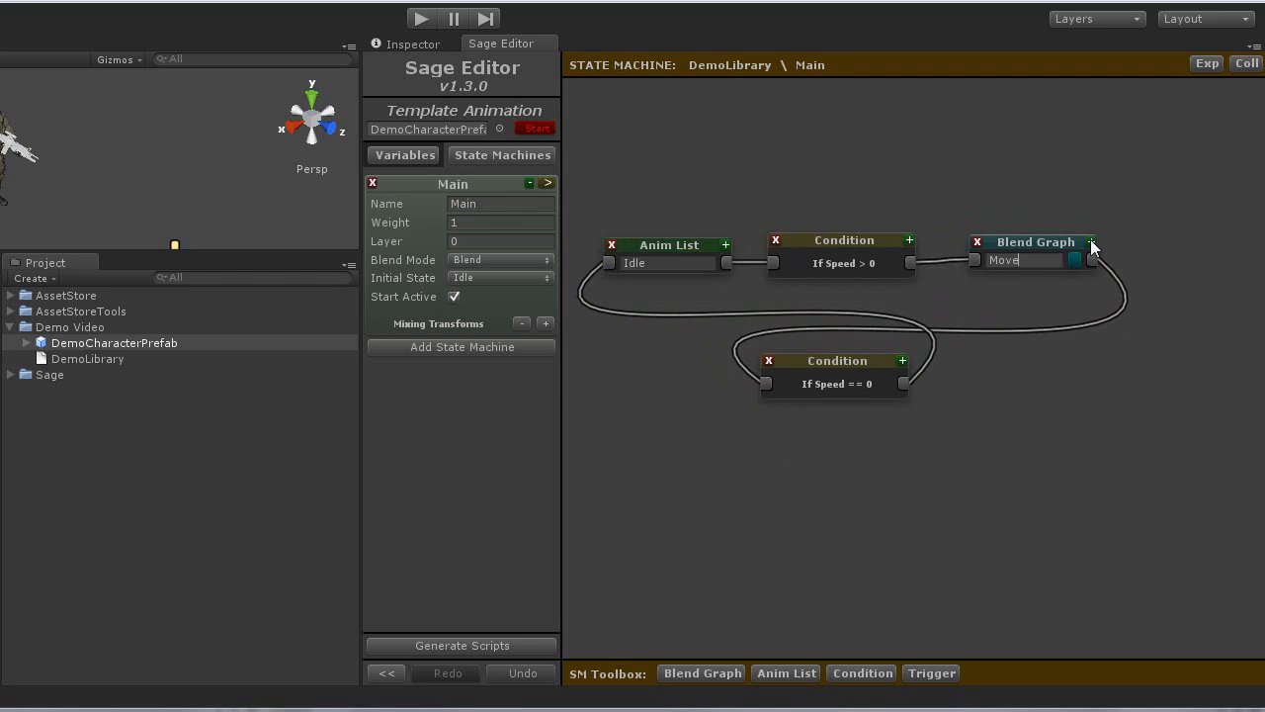
Expand the Move blend graph node to show its Loop mode and blend settings.
{"action": "left_click", "coordinate": [1091, 241]}
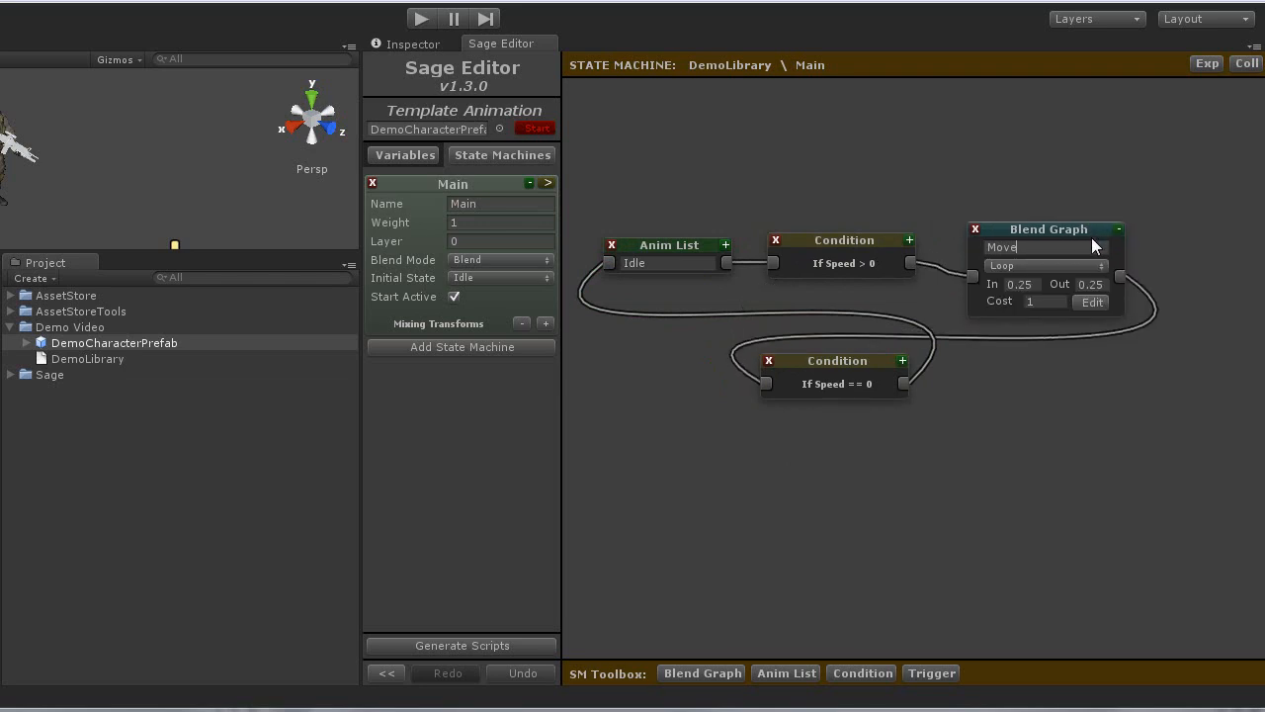
{"action": "mouse_move", "coordinate": [1097, 309]}
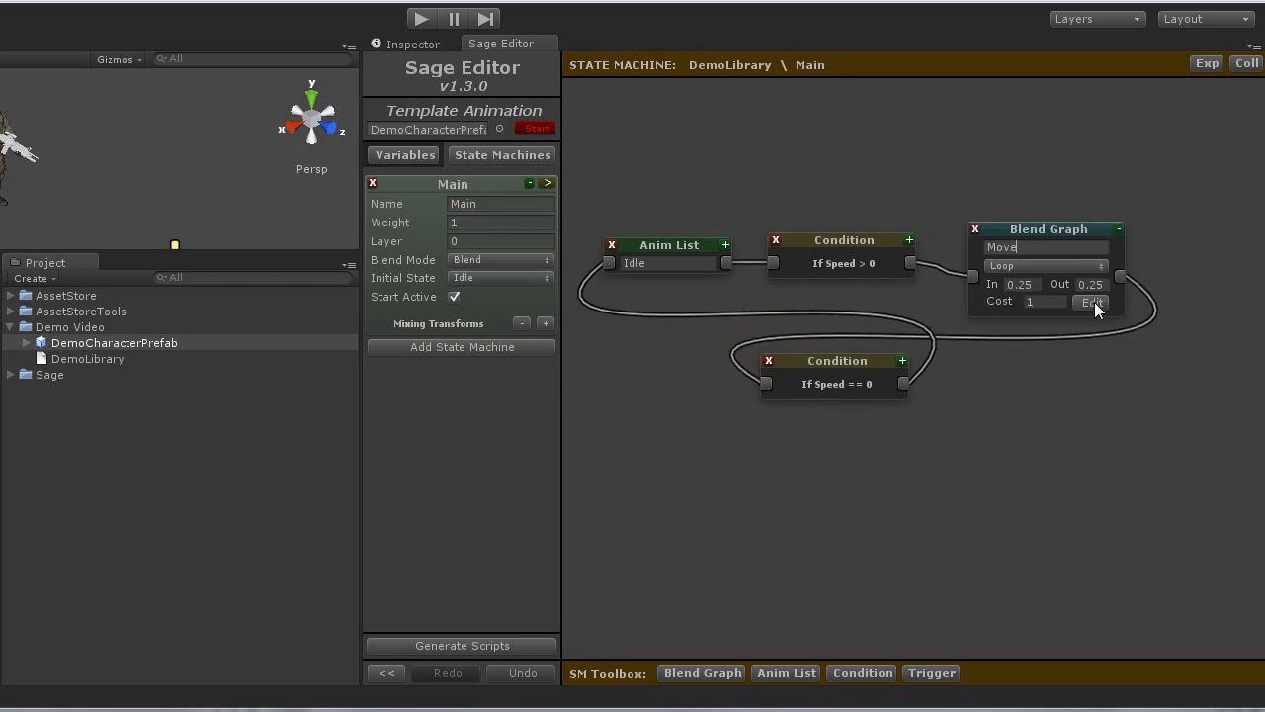
Add a Direction variable node and a Blend node to the Move blend graph and arrange them side by side.
{"action": "left_click", "coordinate": [1091, 300]}
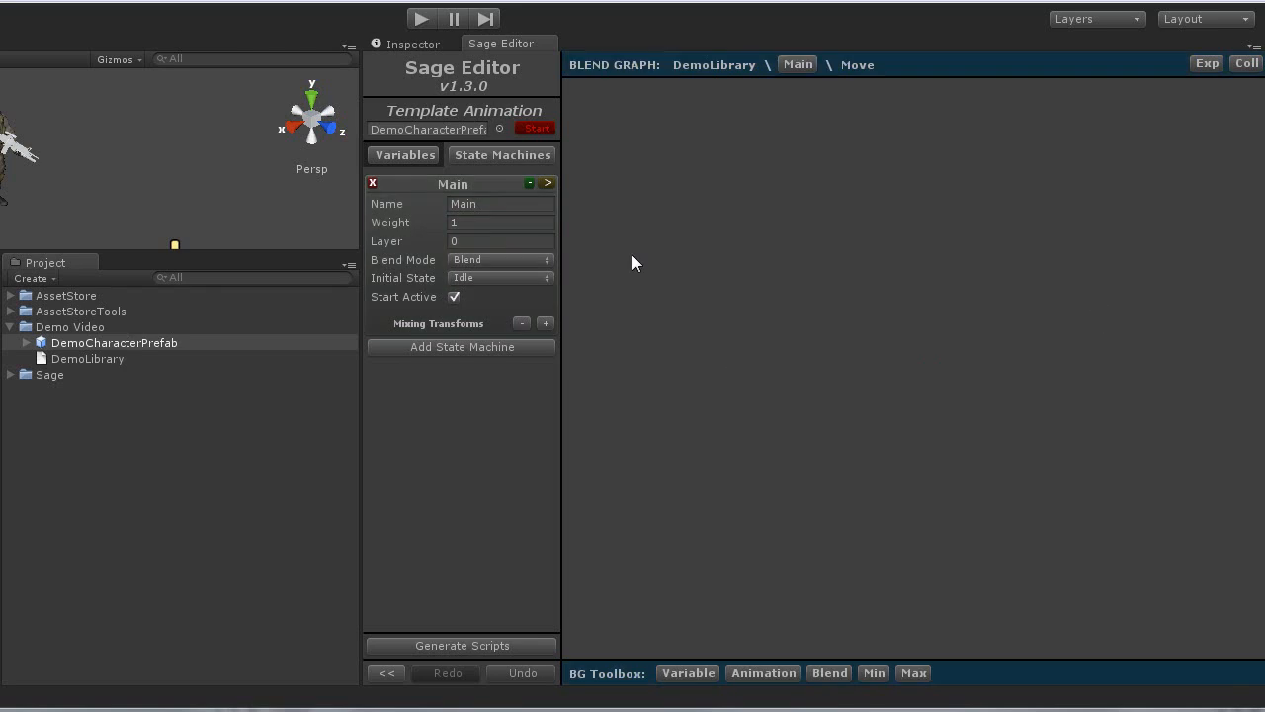
{"action": "mouse_move", "coordinate": [736, 301]}
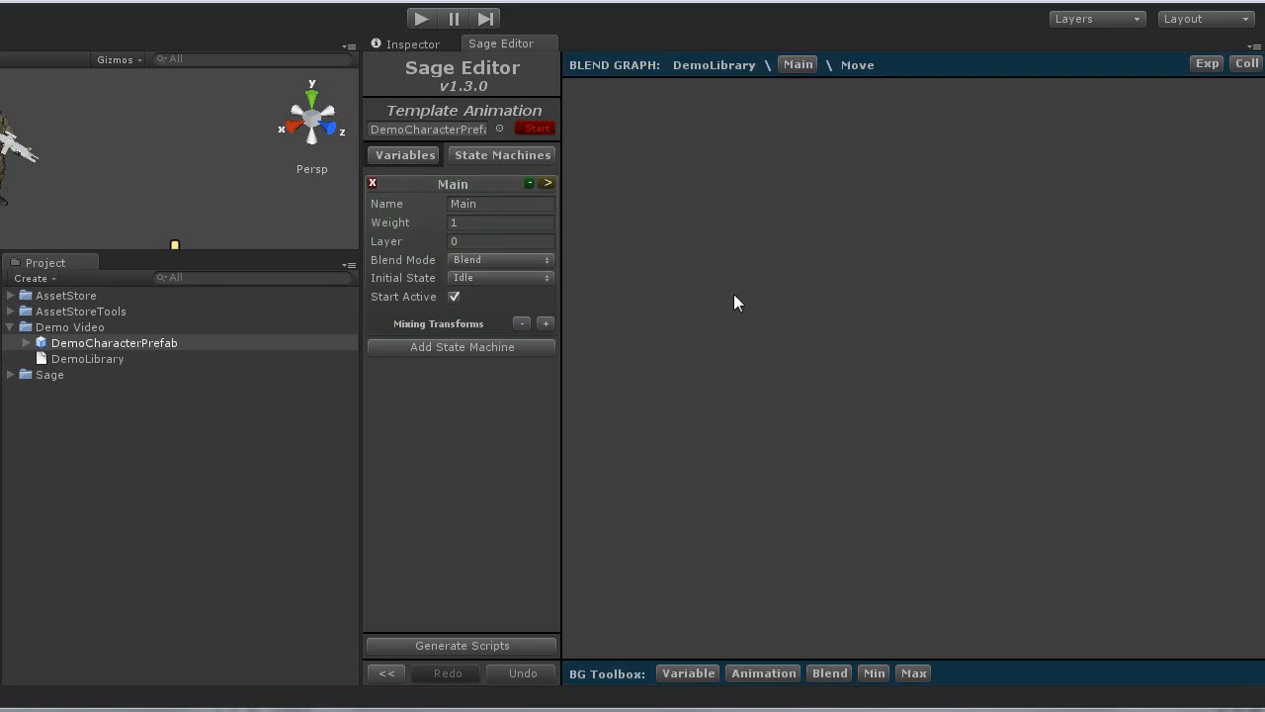
{"action": "left_click", "coordinate": [688, 672]}
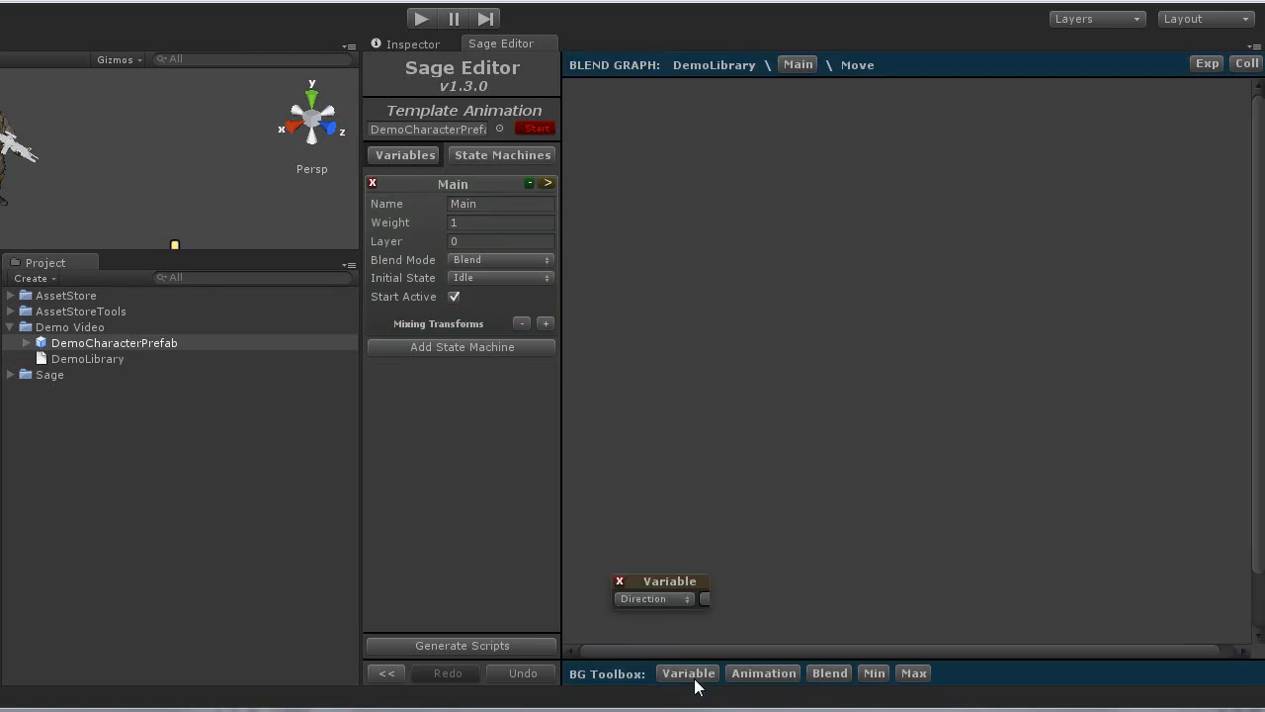
{"action": "left_click_drag", "start_coordinate": [661, 589], "coordinate": [656, 237]}
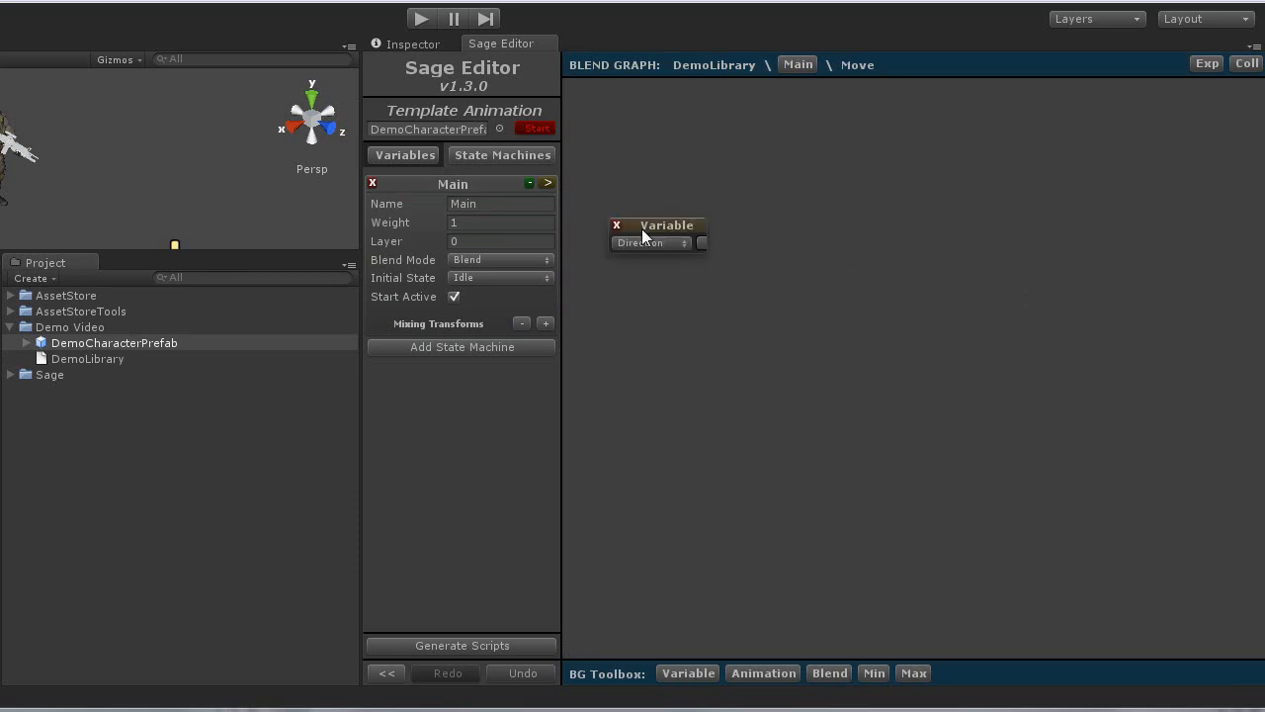
{"action": "mouse_move", "coordinate": [842, 684]}
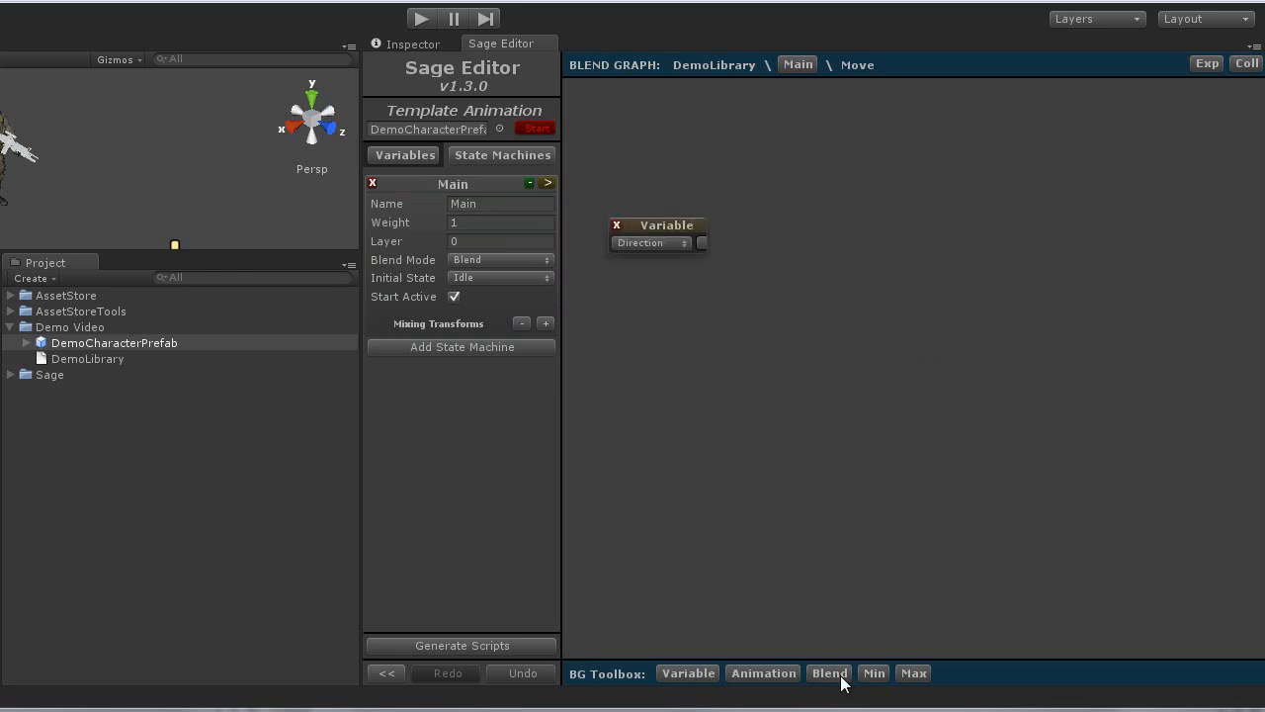
{"action": "left_click", "coordinate": [829, 672]}
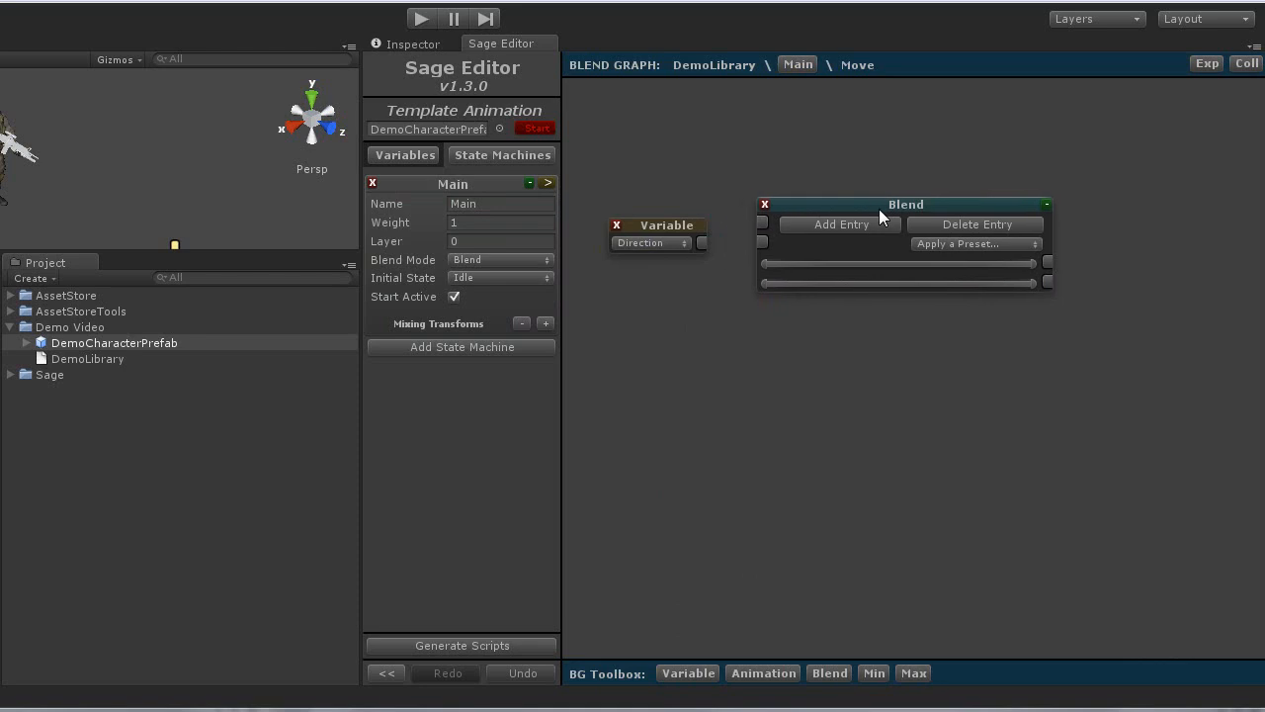
{"action": "left_click_drag", "start_coordinate": [905, 204], "coordinate": [909, 207]}
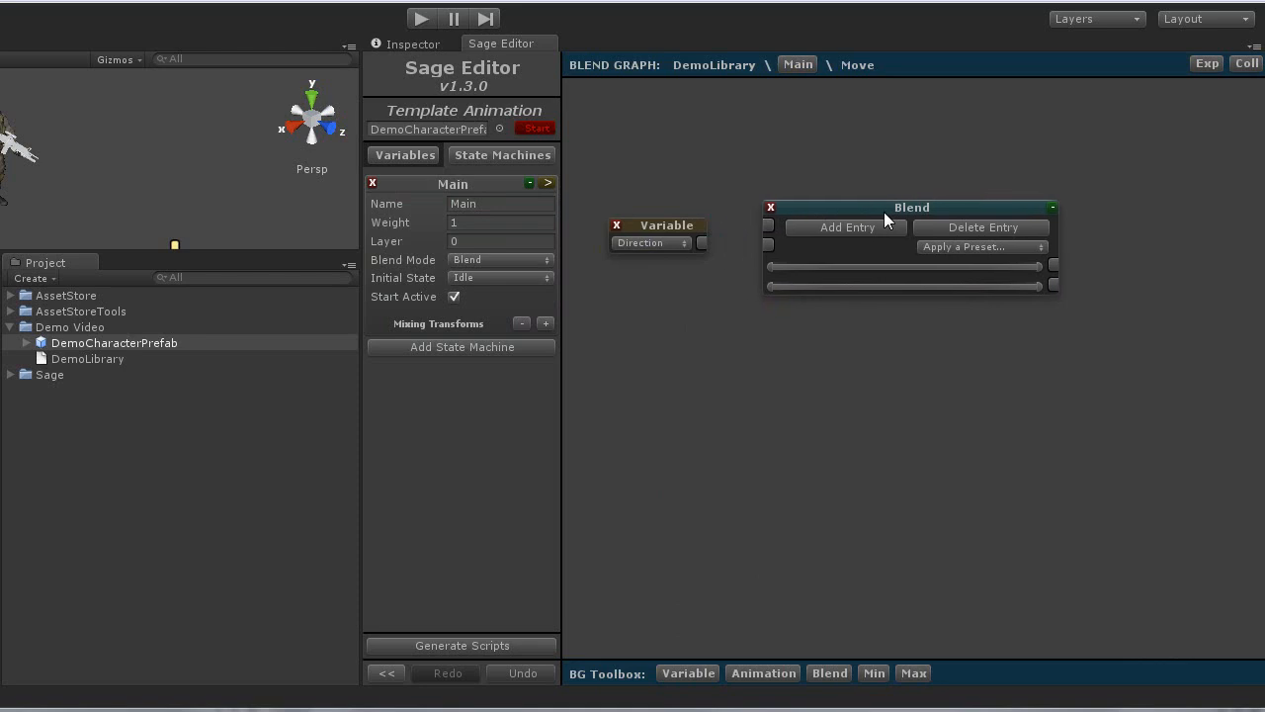
{"action": "mouse_move", "coordinate": [866, 235]}
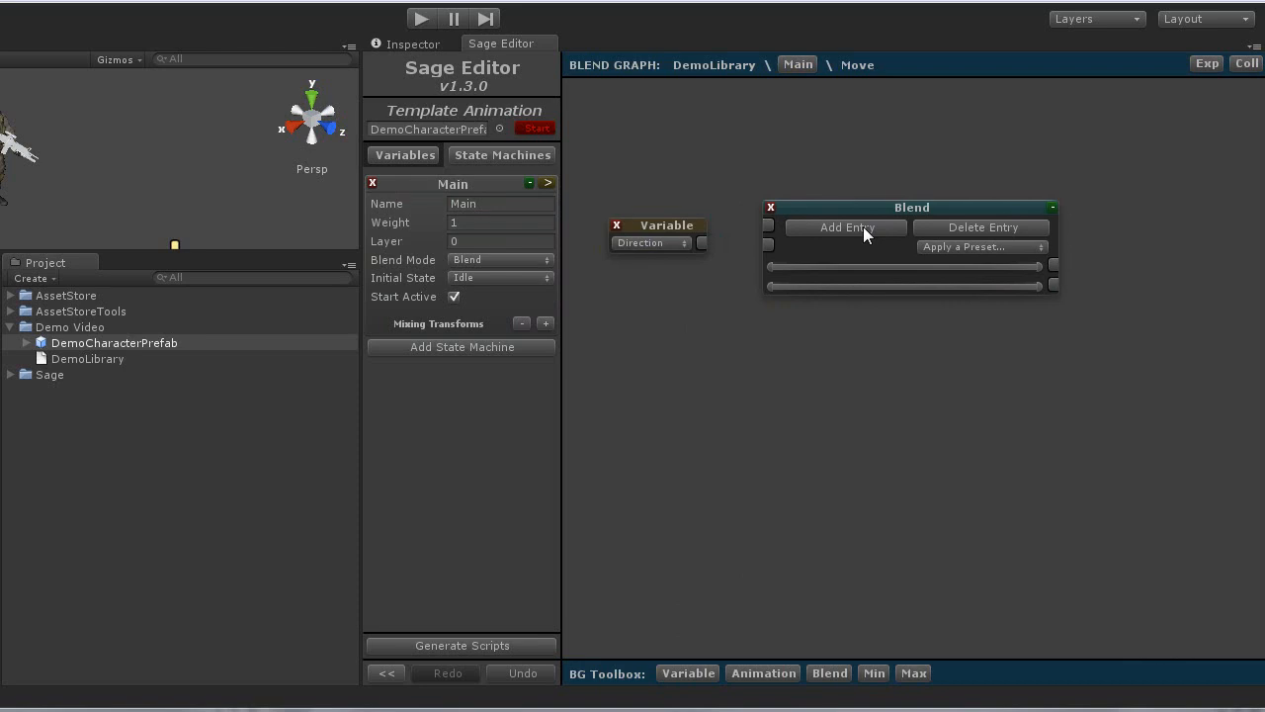
Give the Blend node five entries and apply the Even Split Large Overlap Wrap Value preset.
{"action": "left_click", "coordinate": [846, 228]}
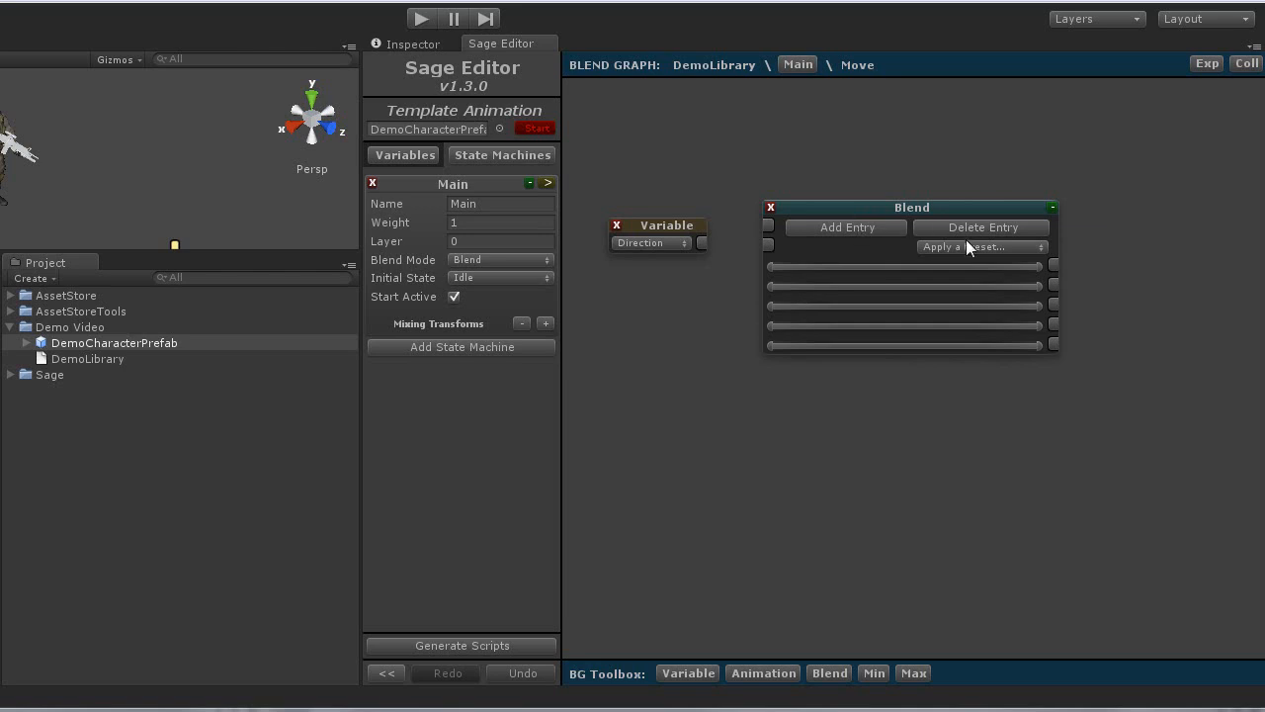
{"action": "left_click", "coordinate": [979, 247]}
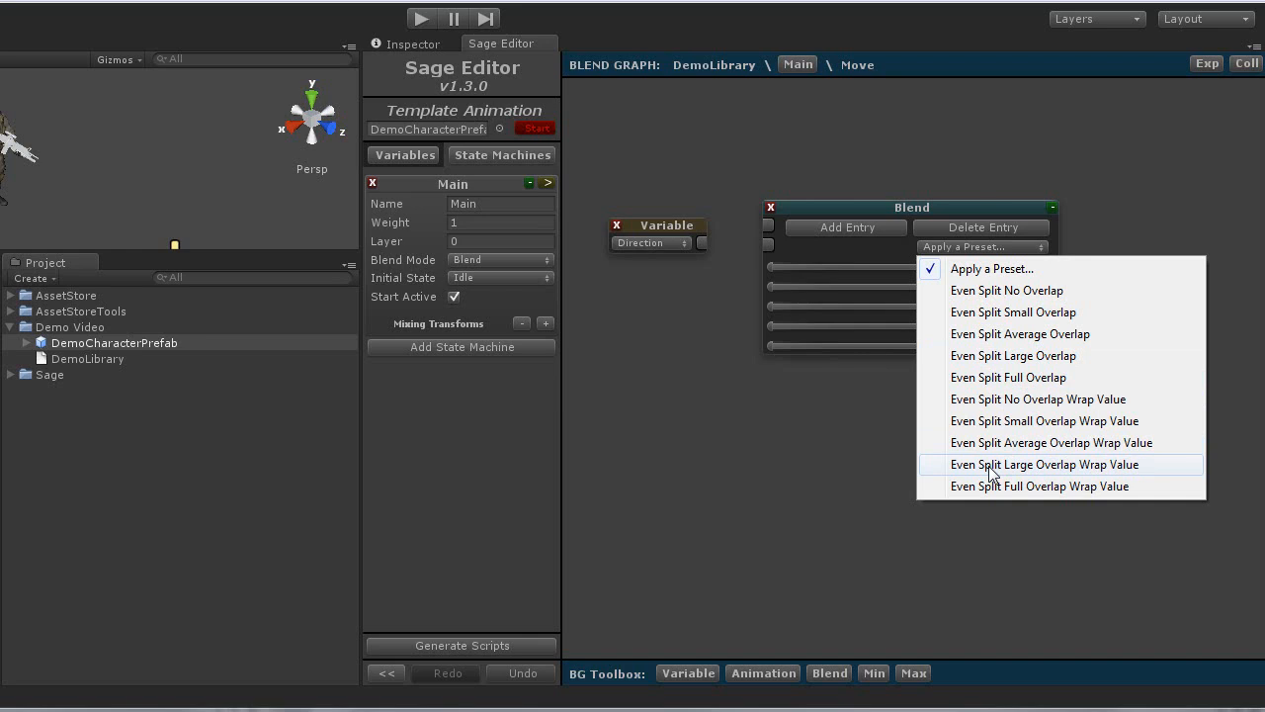
{"action": "left_click", "coordinate": [1044, 463]}
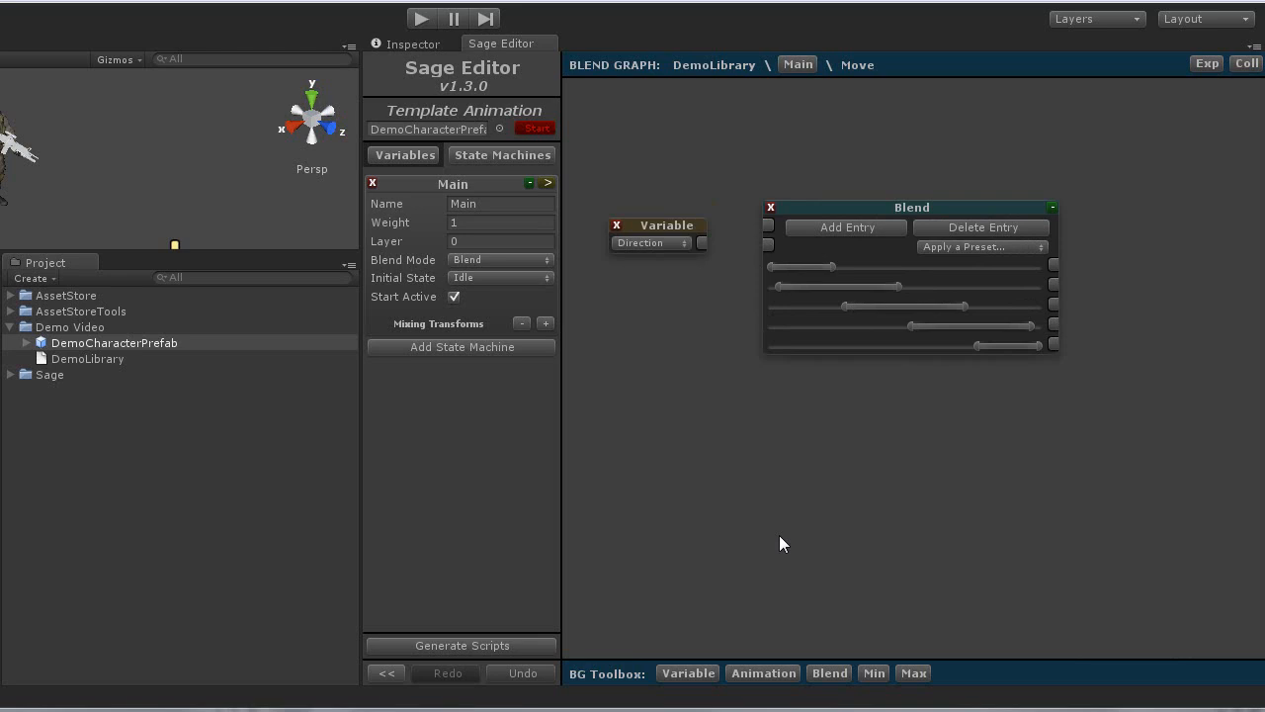
Add Animation nodes to the graph and arrange them right of the Blend node.
{"action": "left_click", "coordinate": [763, 672]}
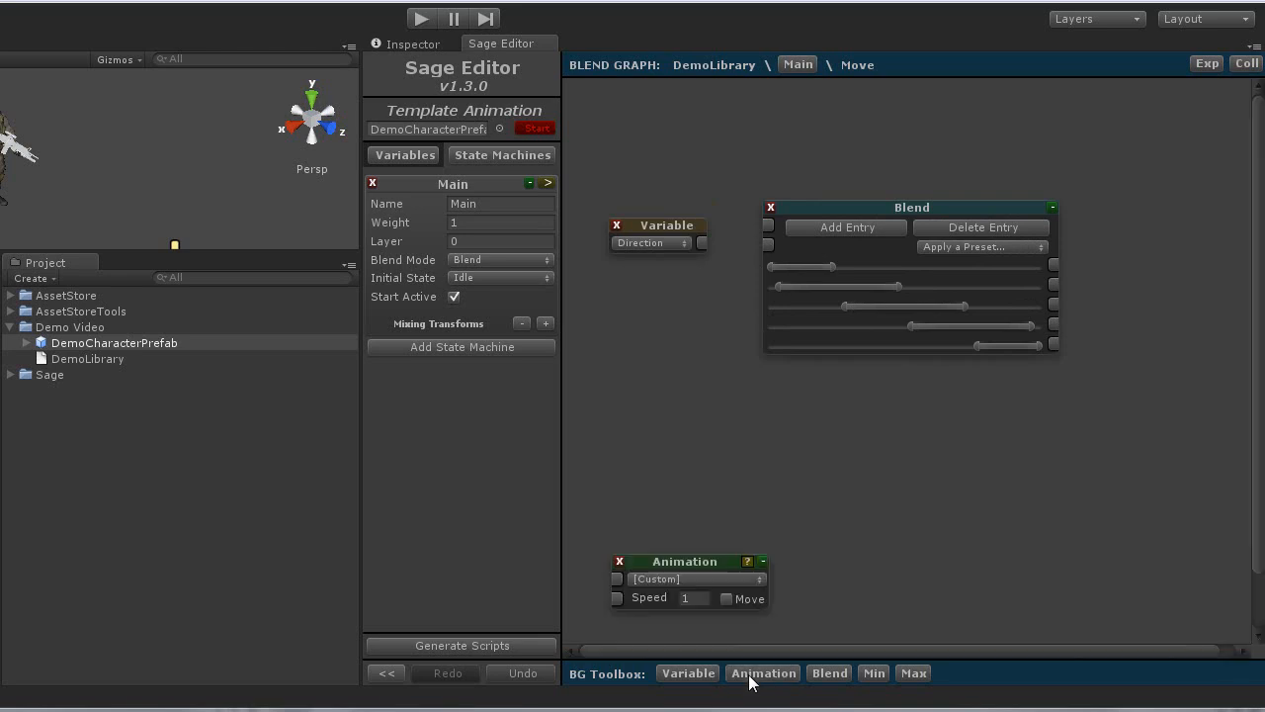
{"action": "left_click", "coordinate": [763, 672]}
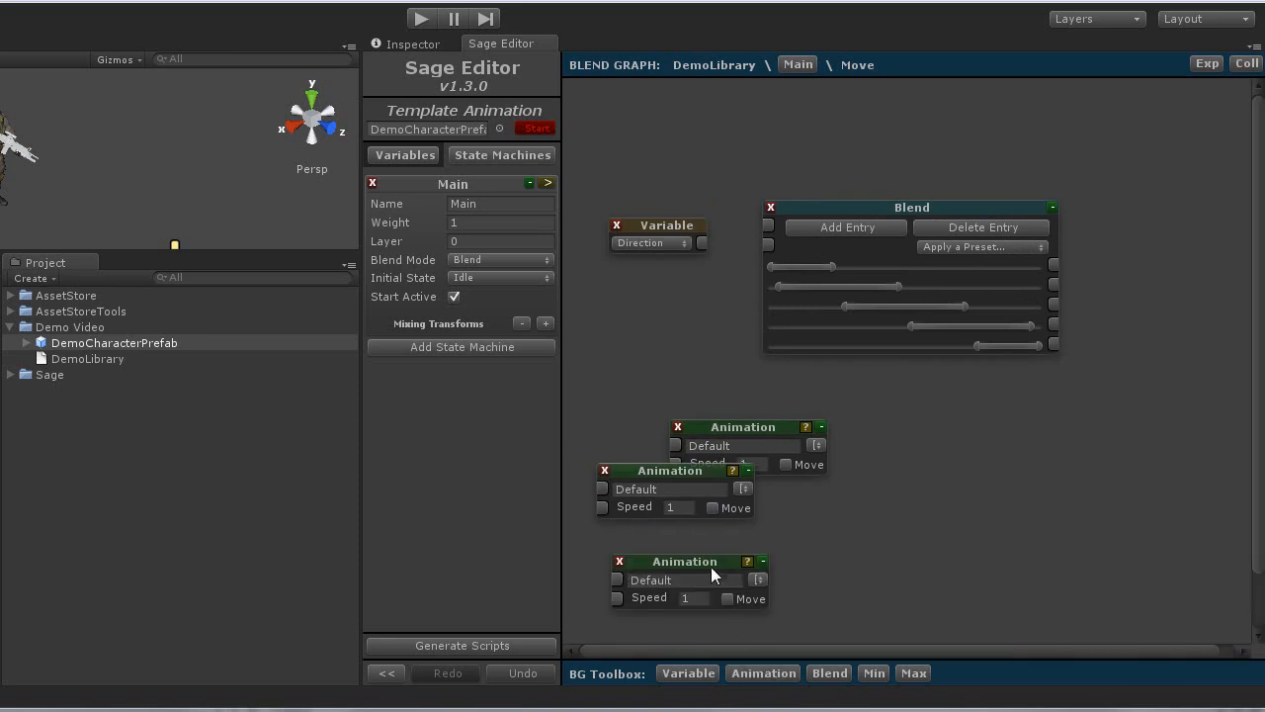
{"action": "left_click_drag", "start_coordinate": [684, 562], "coordinate": [728, 530]}
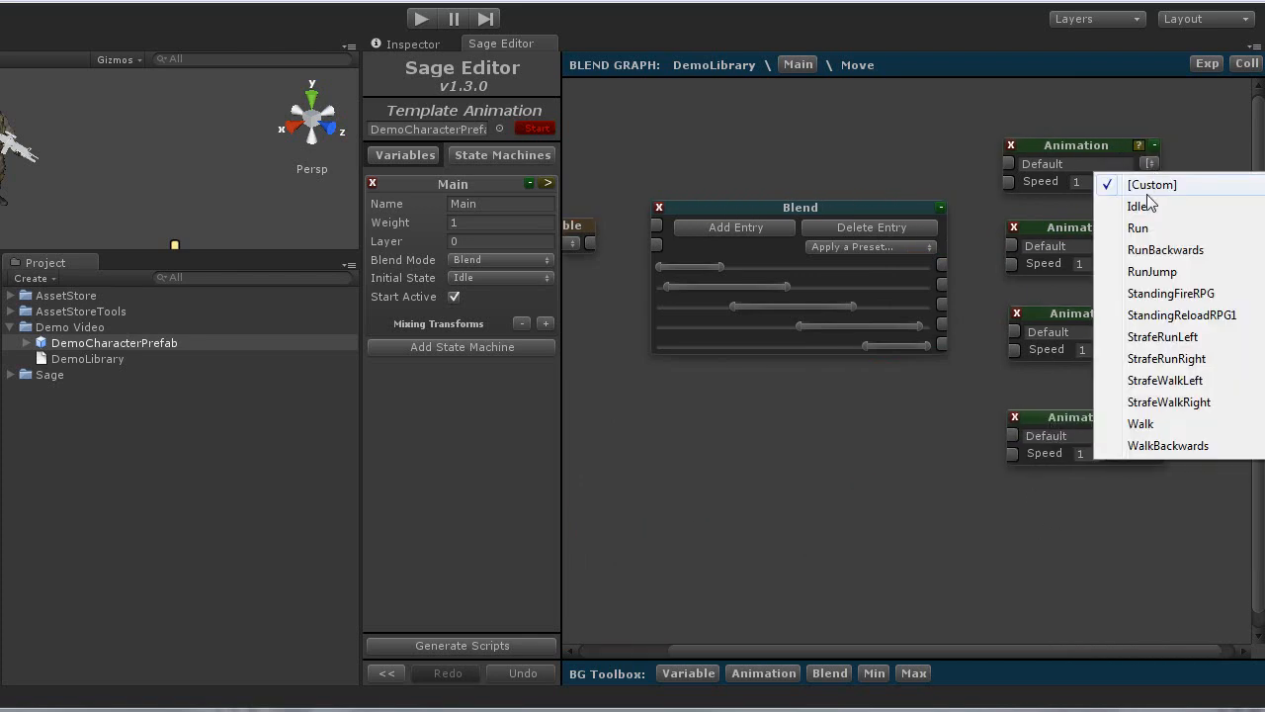
Assign the clips WalkBackwards, StrafeWalkLeft, Walk and StrafeWalkRight to the Animation nodes.
{"action": "left_click", "coordinate": [1167, 447]}
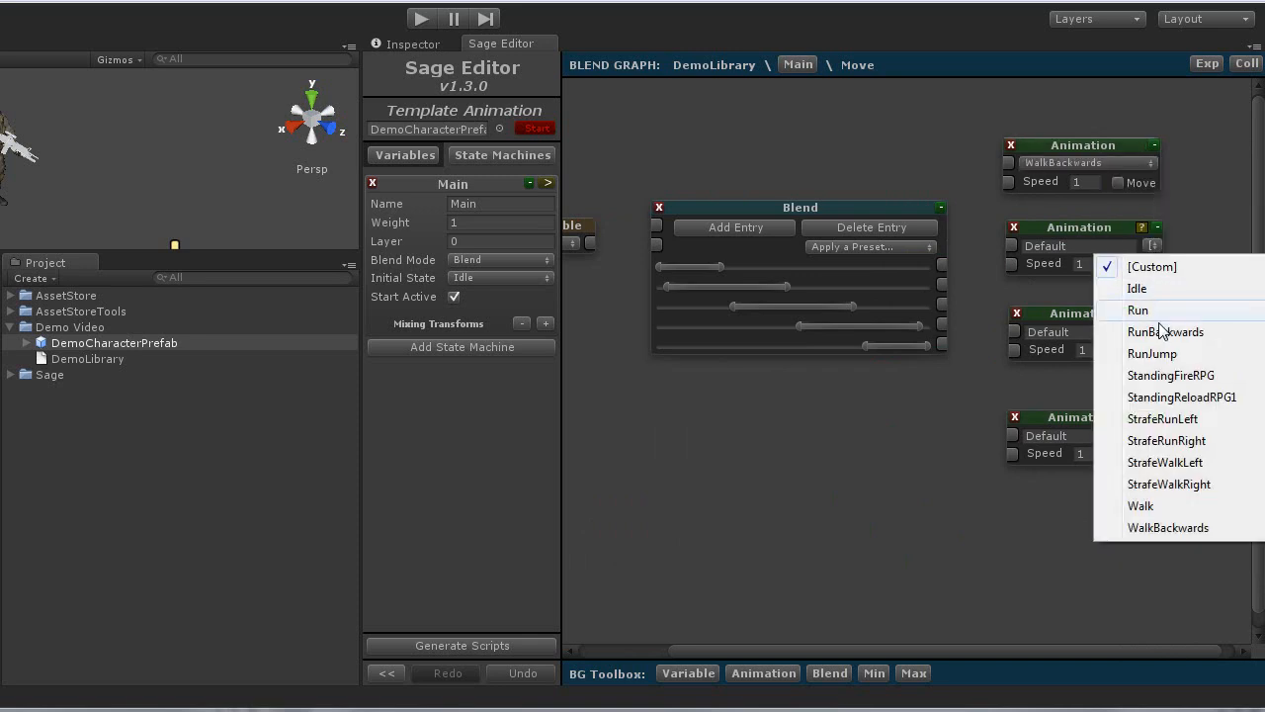
{"action": "left_click", "coordinate": [1167, 462]}
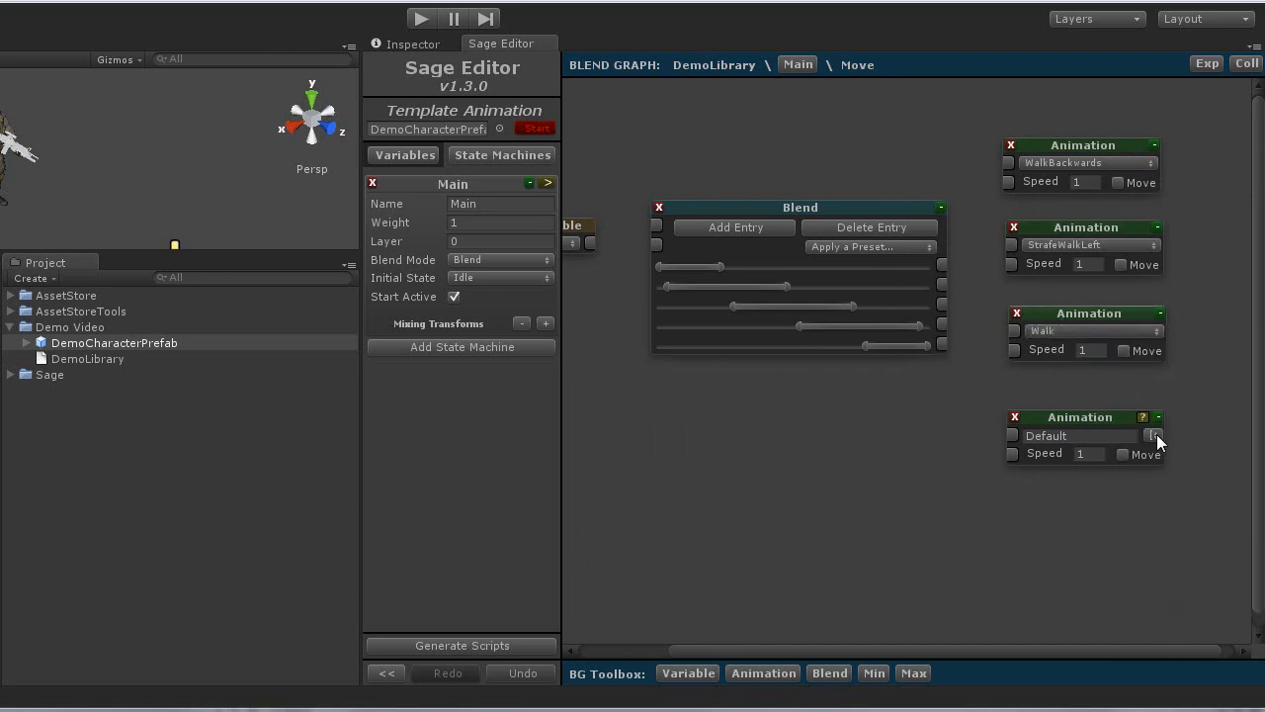
{"action": "left_click", "coordinate": [1155, 435]}
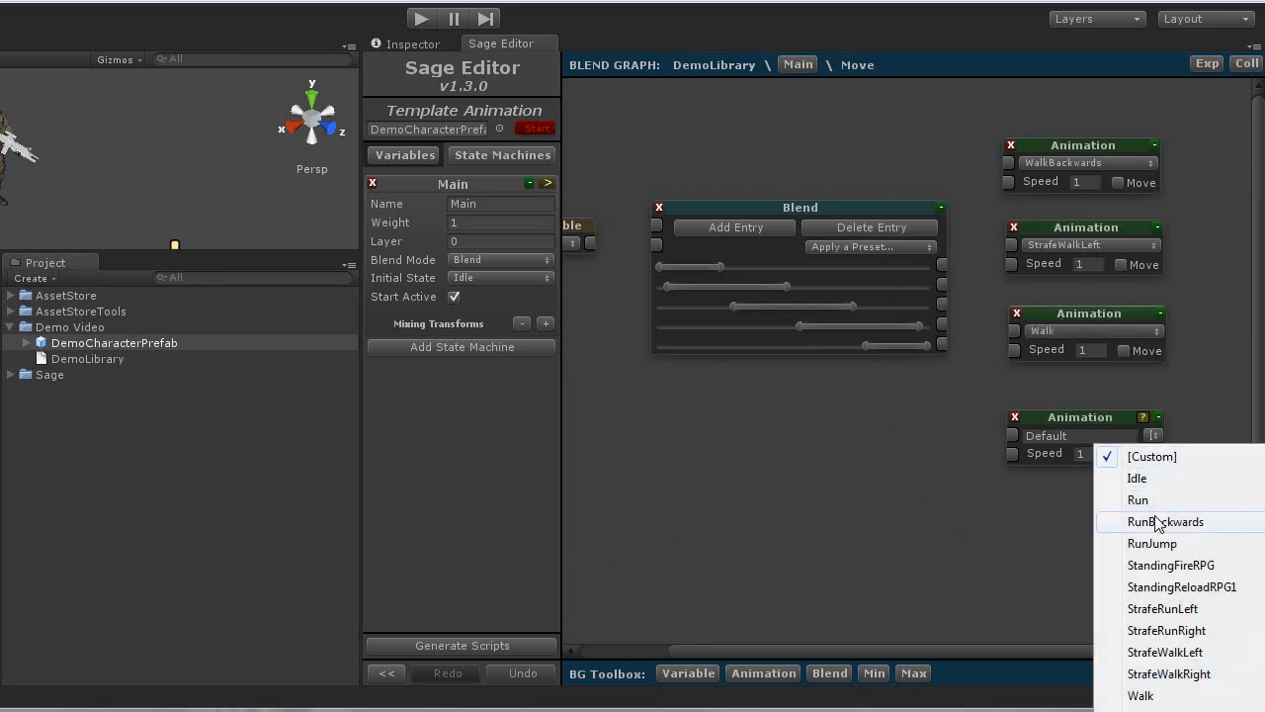
{"action": "left_click", "coordinate": [1168, 672]}
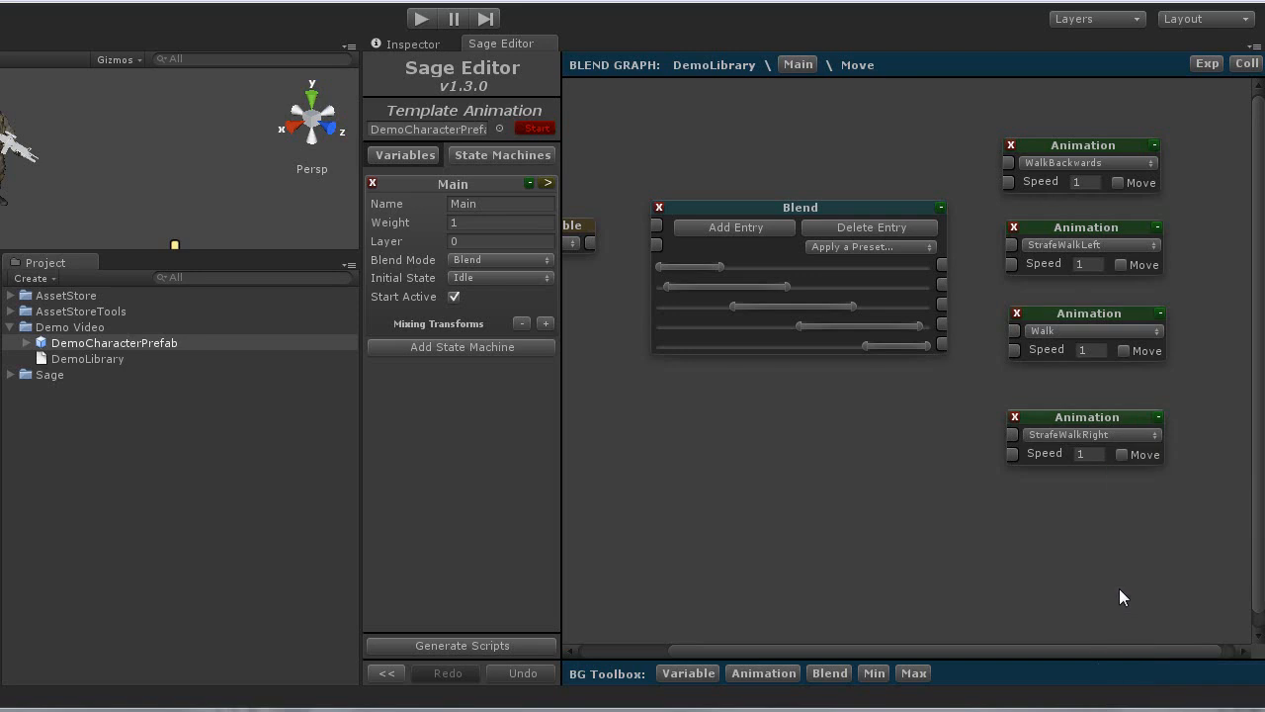
{"action": "mouse_move", "coordinate": [1064, 576]}
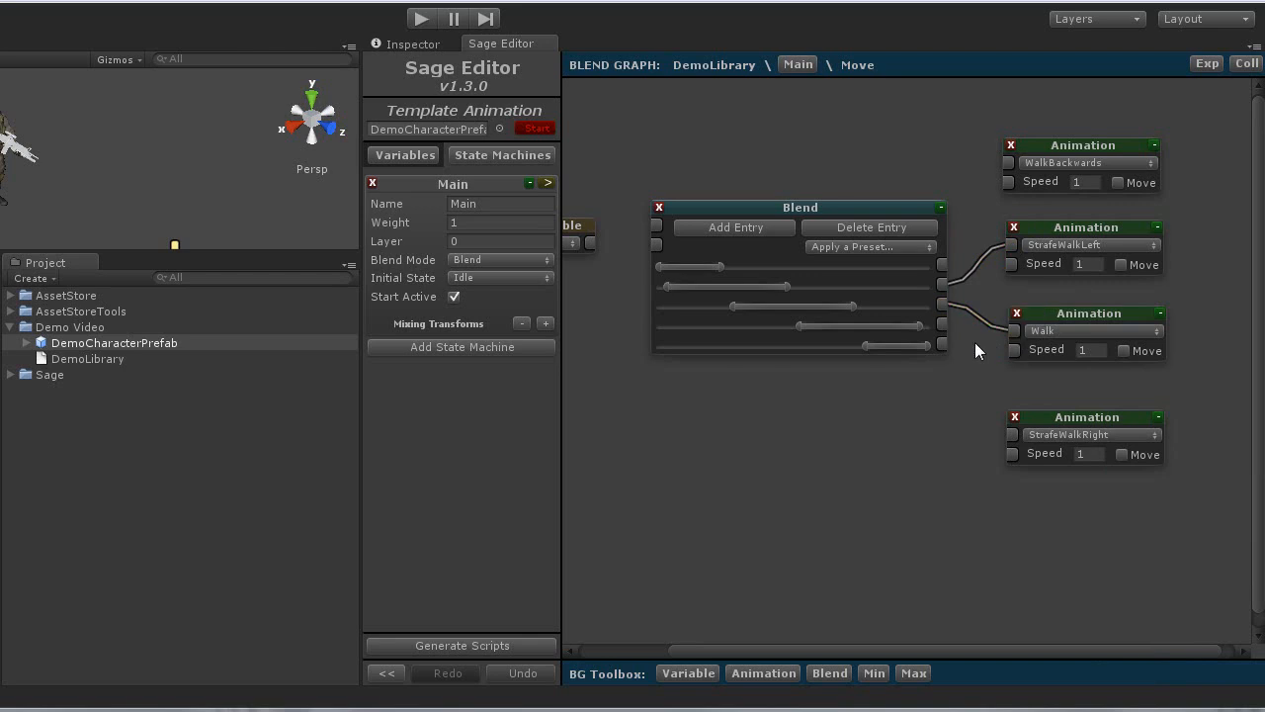
Wire Blend outputs into the StrafeWalkLeft, Walk and StrafeWalkRight Animation nodes.
{"action": "left_click_drag", "start_coordinate": [941, 324], "coordinate": [1010, 441]}
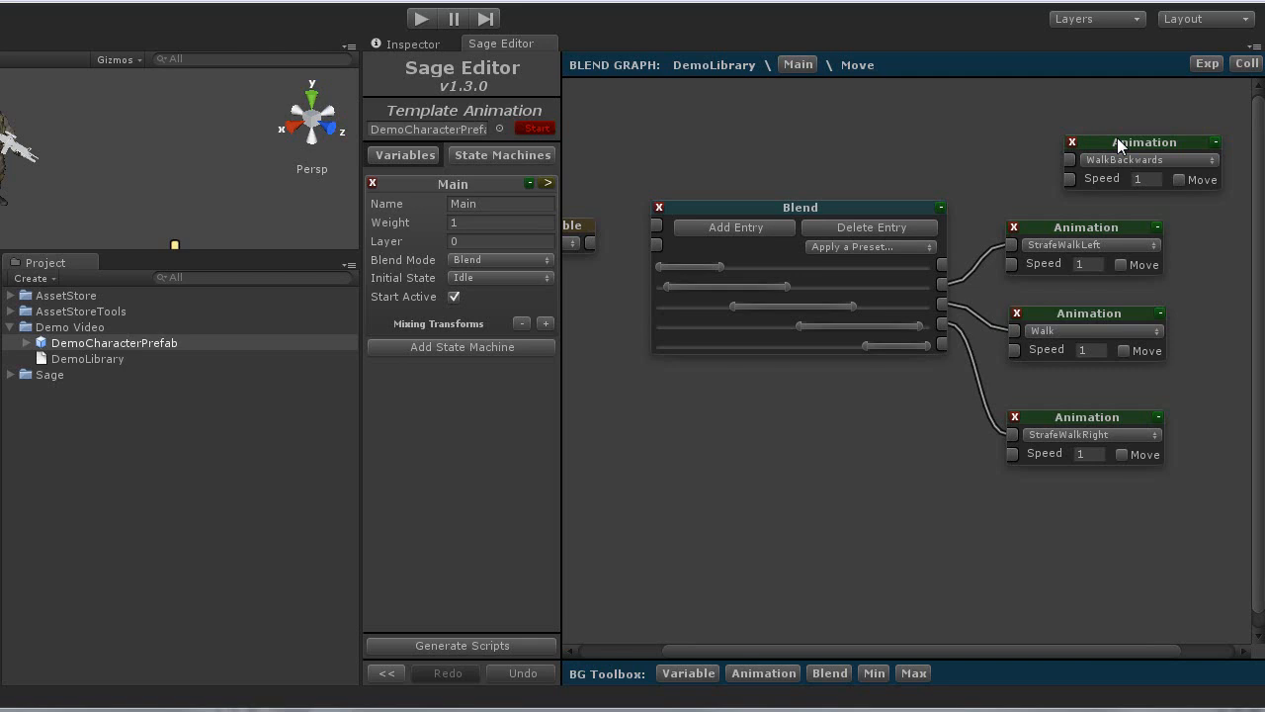
{"action": "left_click", "coordinate": [911, 672]}
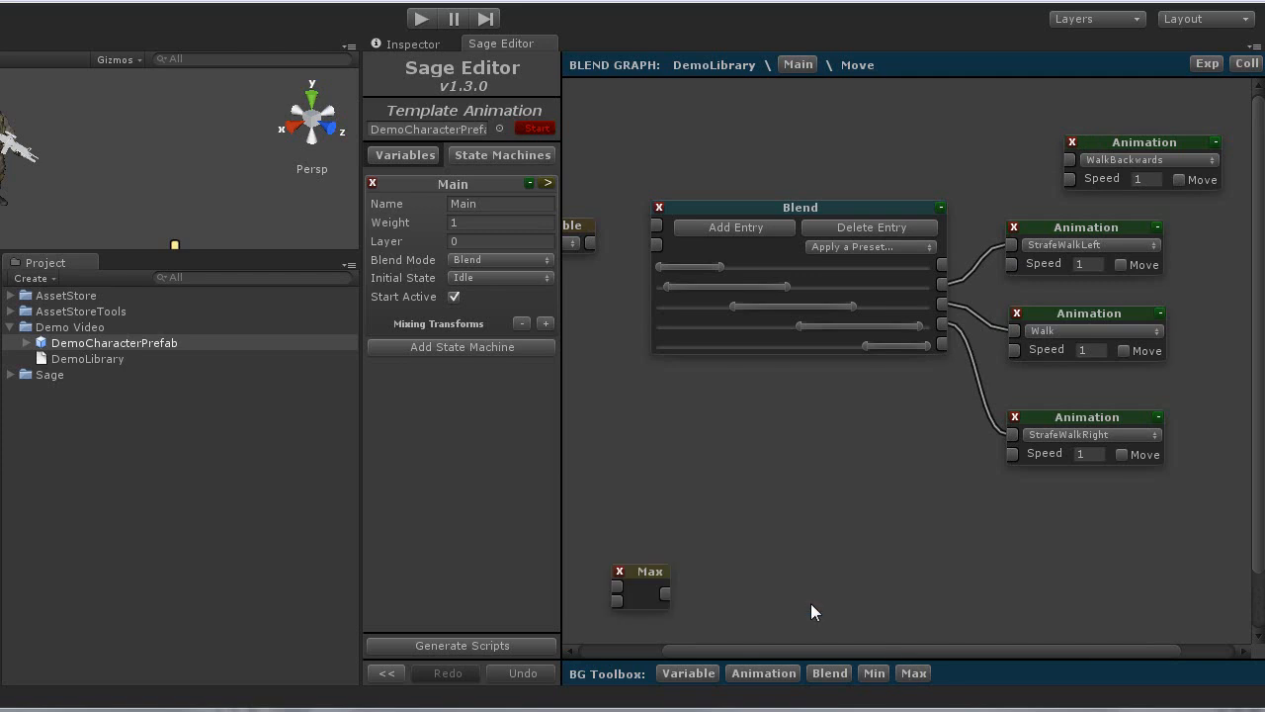
Place a Max node feeding WalkBackwards from two Blend entries and wire Direction into the Blend node.
{"action": "left_click_drag", "start_coordinate": [641, 571], "coordinate": [1006, 152]}
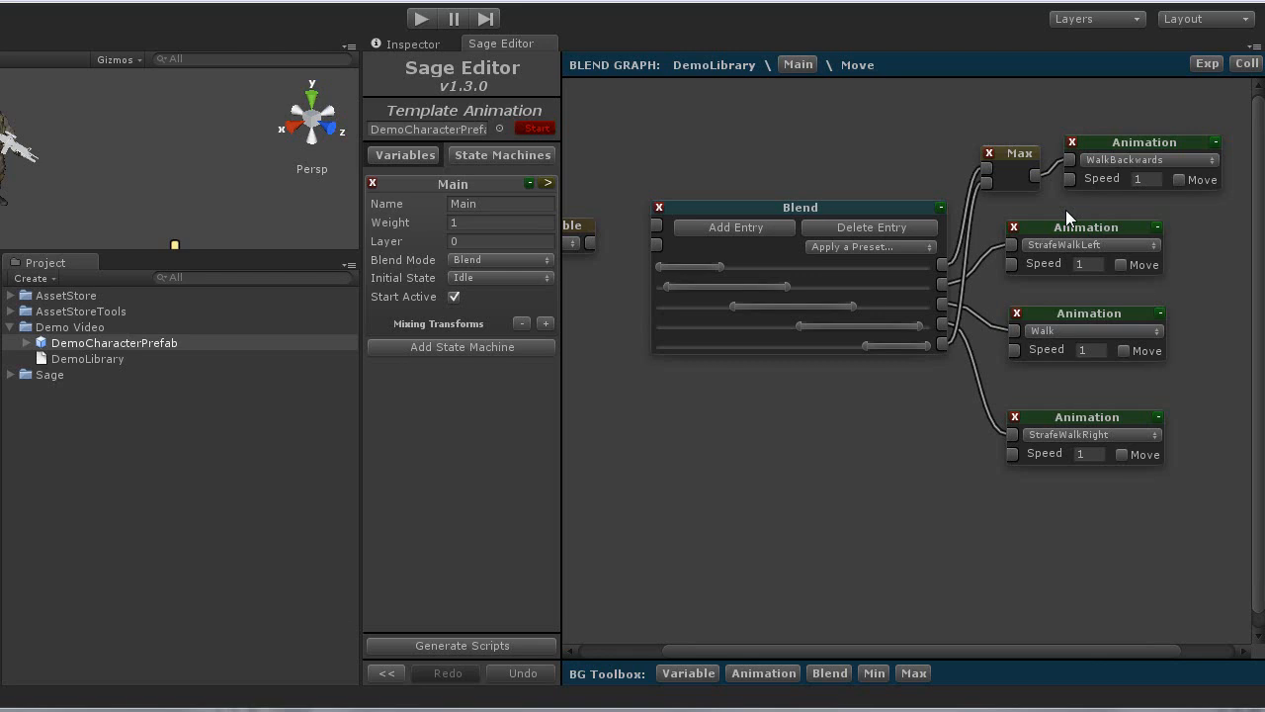
{"action": "left_click", "coordinate": [117, 344]}
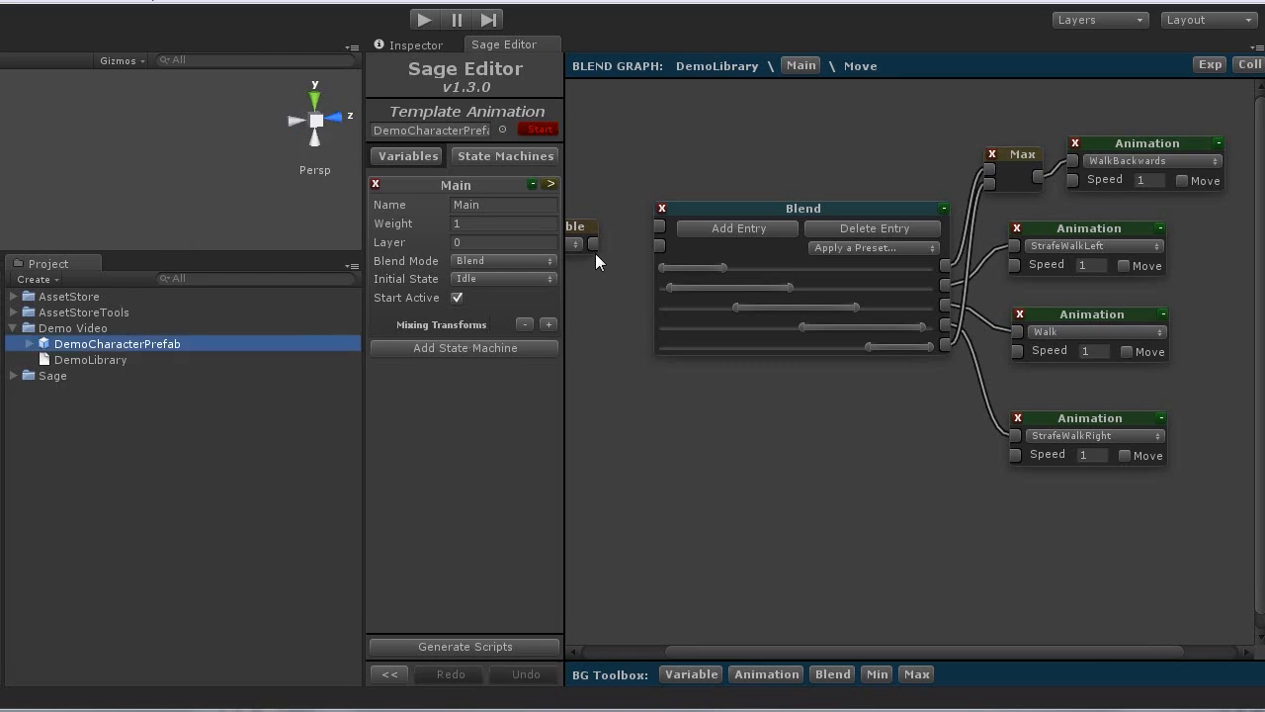
{"action": "mouse_move", "coordinate": [584, 332]}
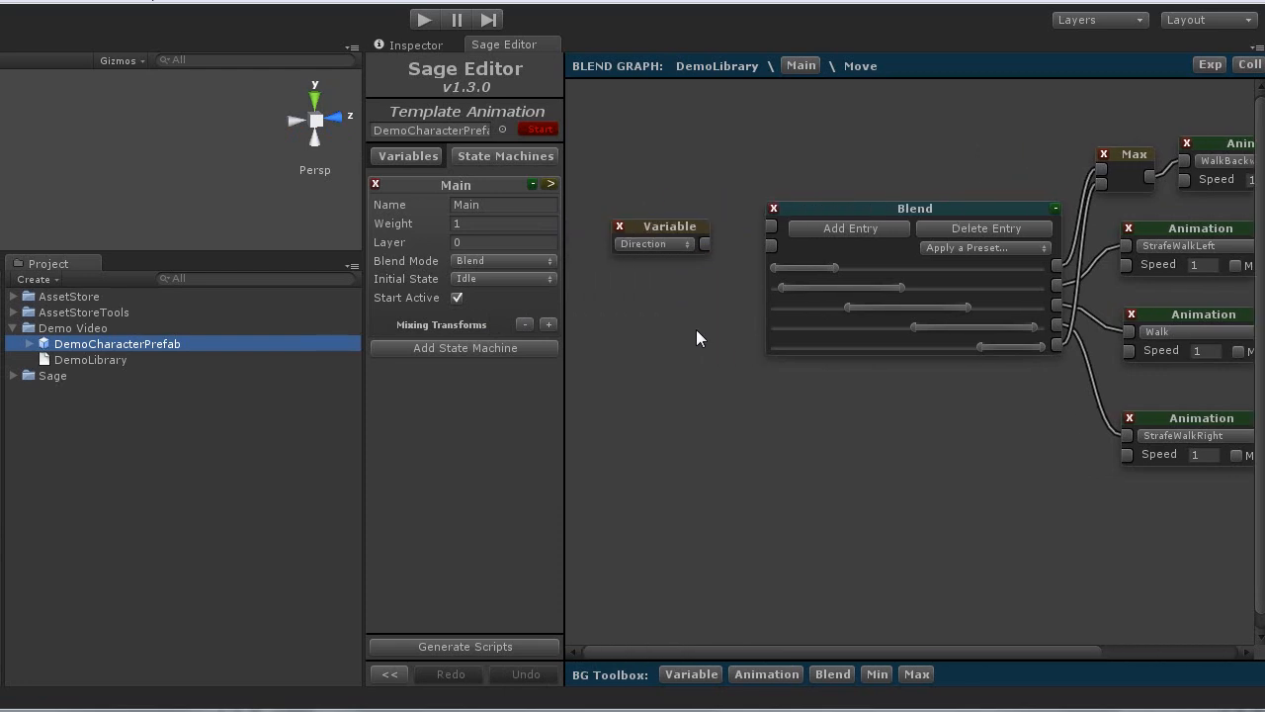
{"action": "mouse_move", "coordinate": [652, 293]}
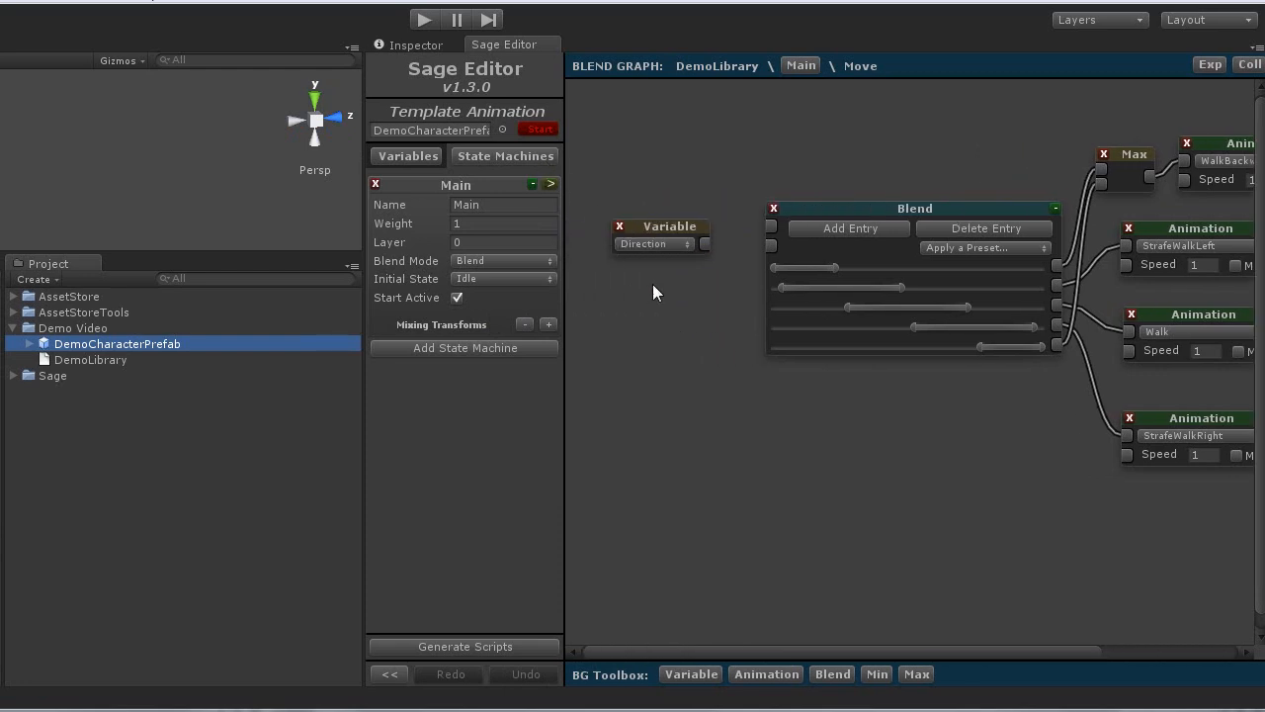
{"action": "left_click_drag", "start_coordinate": [704, 244], "coordinate": [775, 235]}
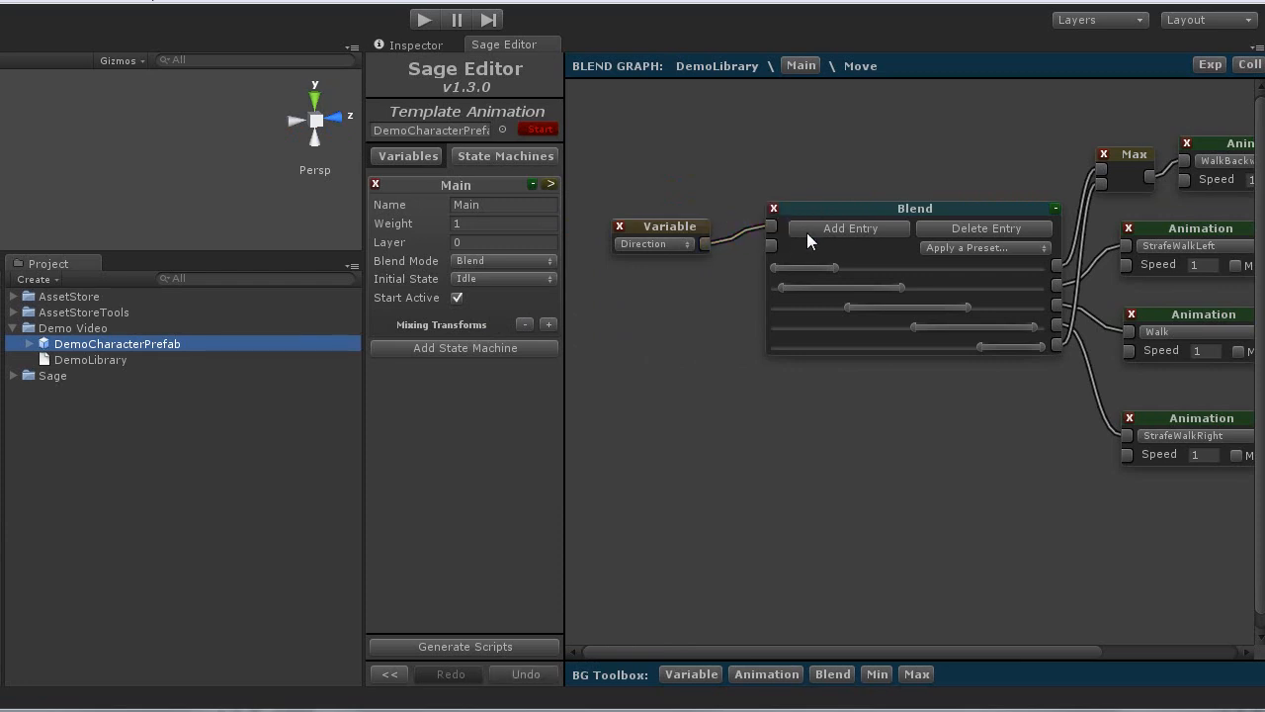
{"action": "mouse_move", "coordinate": [130, 526]}
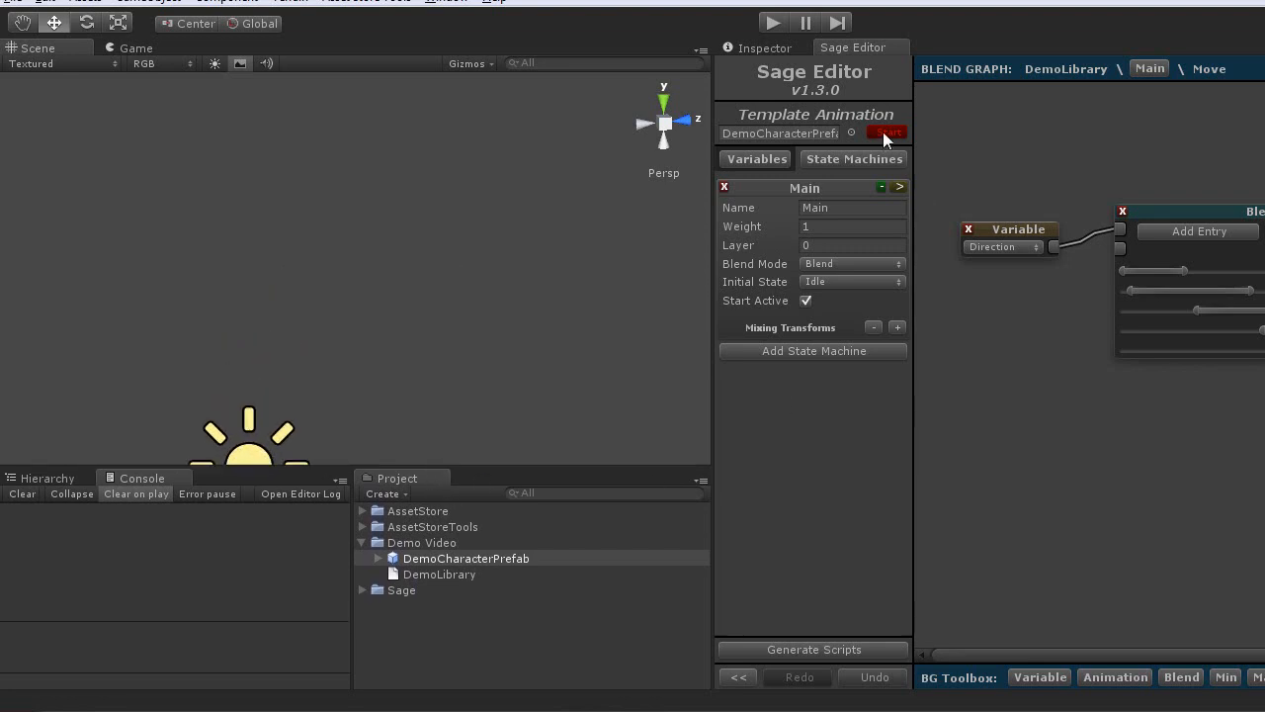
Run the game in Play mode and vary the Direction value to watch the Move state blend live.
{"action": "left_click", "coordinate": [885, 130]}
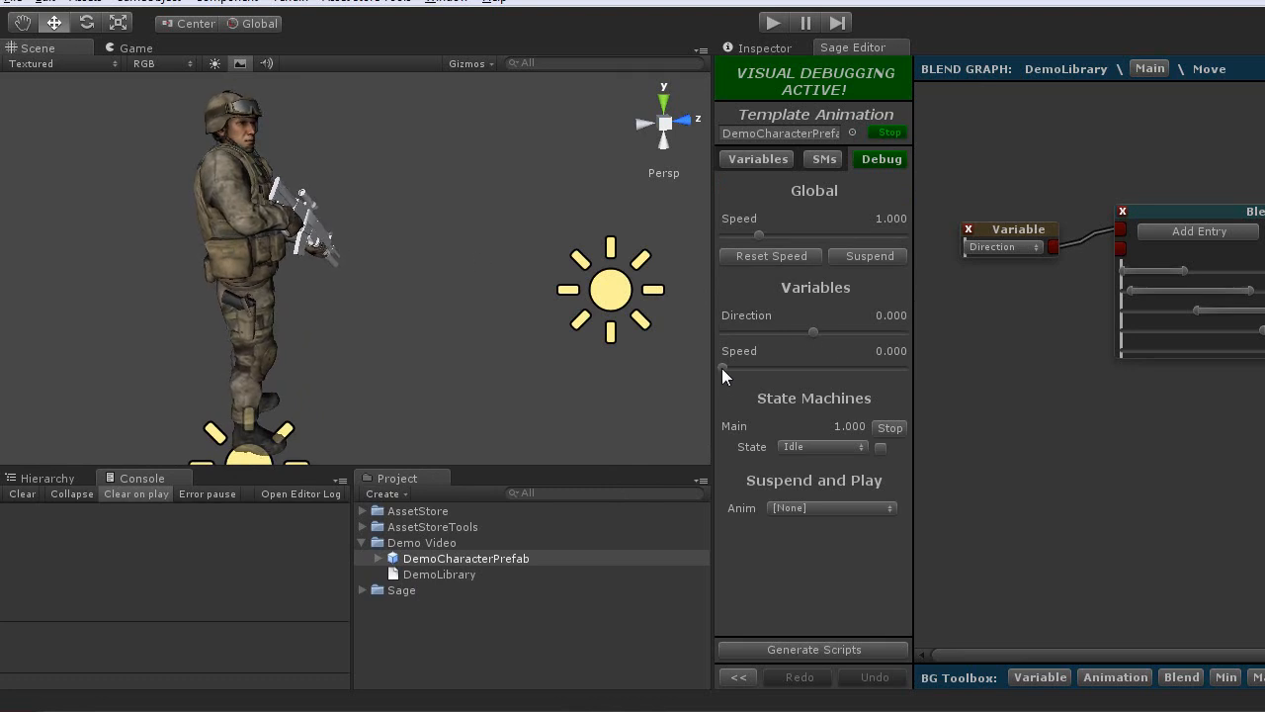
{"action": "left_click_drag", "start_coordinate": [722, 371], "coordinate": [838, 372]}
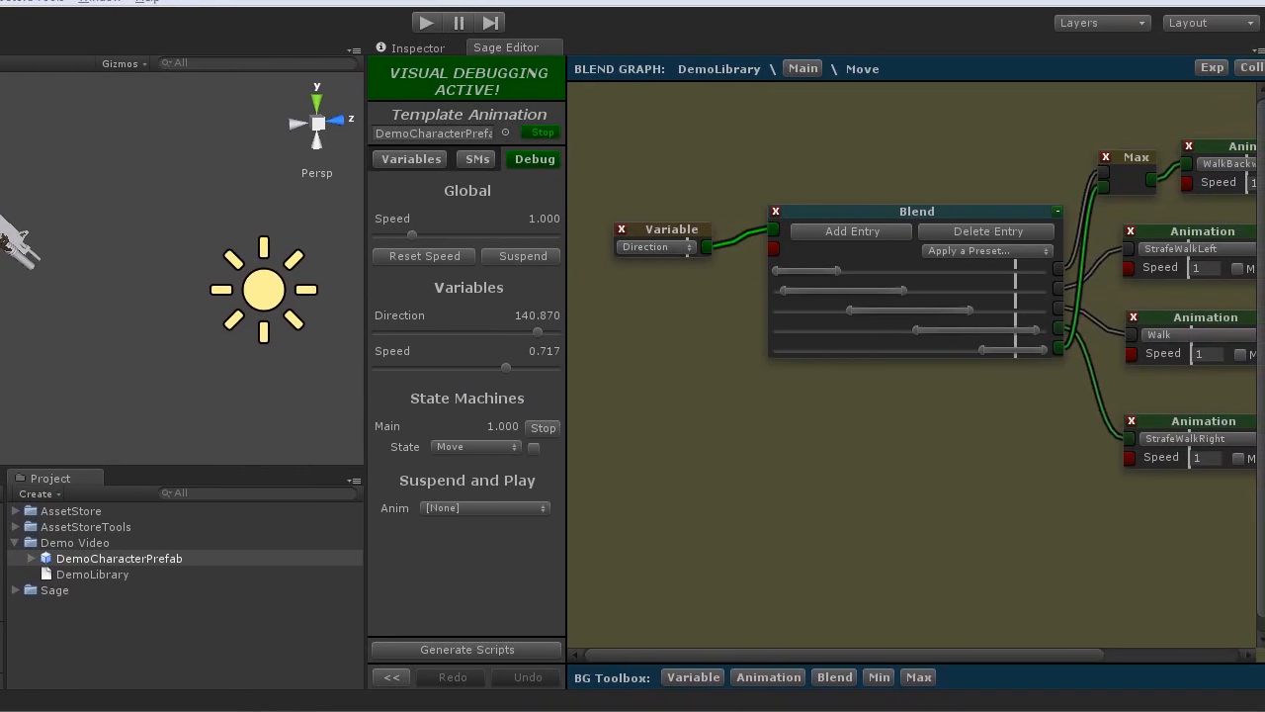
{"action": "mouse_move", "coordinate": [633, 157]}
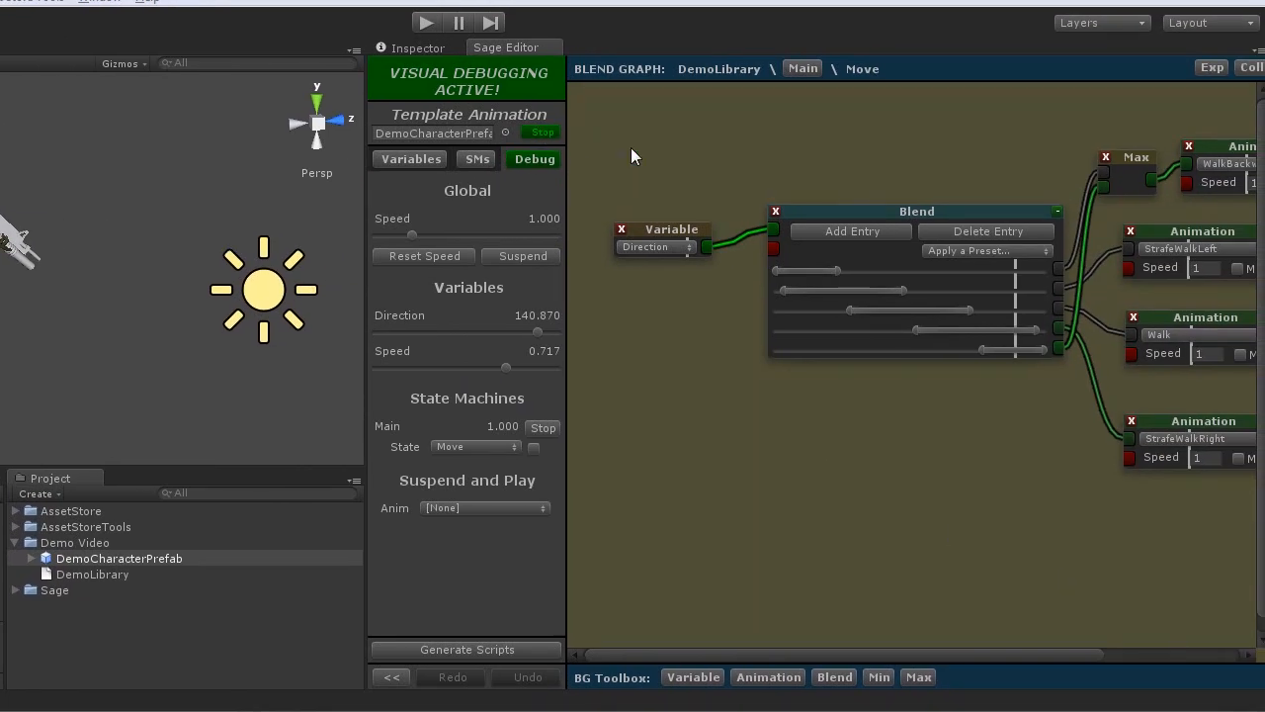
{"action": "mouse_move", "coordinate": [550, 281]}
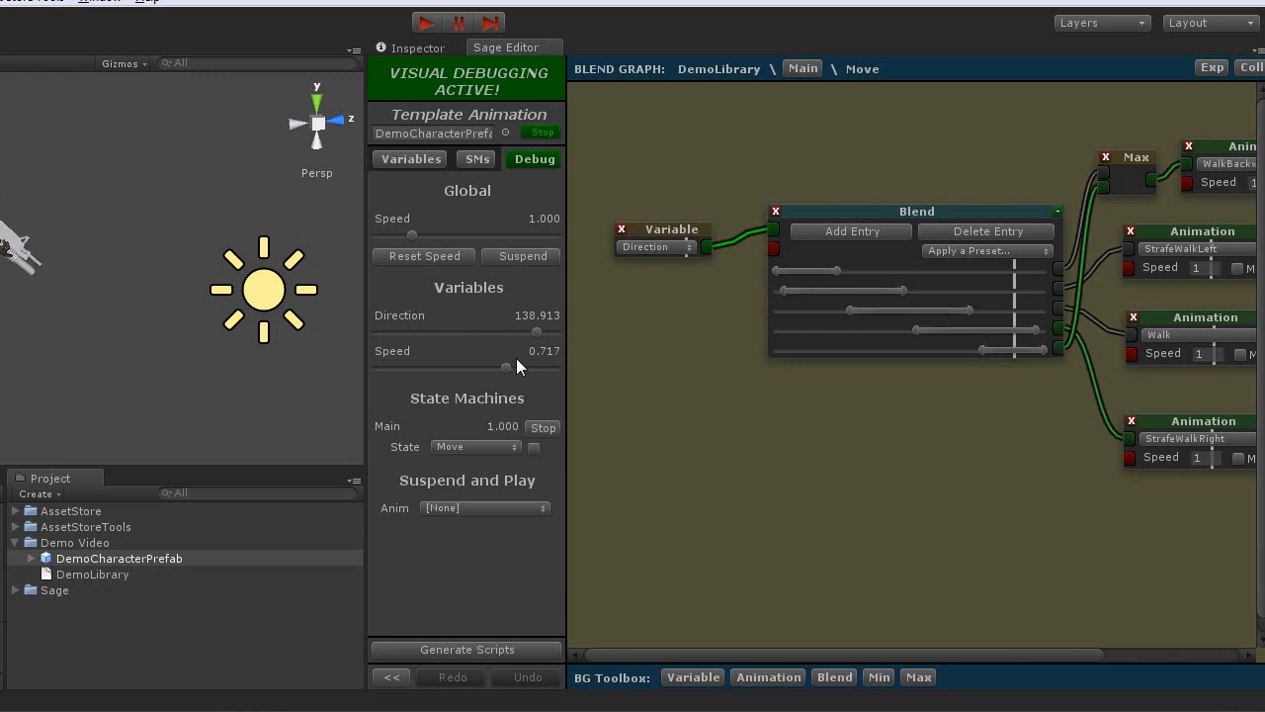
{"action": "mouse_move", "coordinate": [522, 213]}
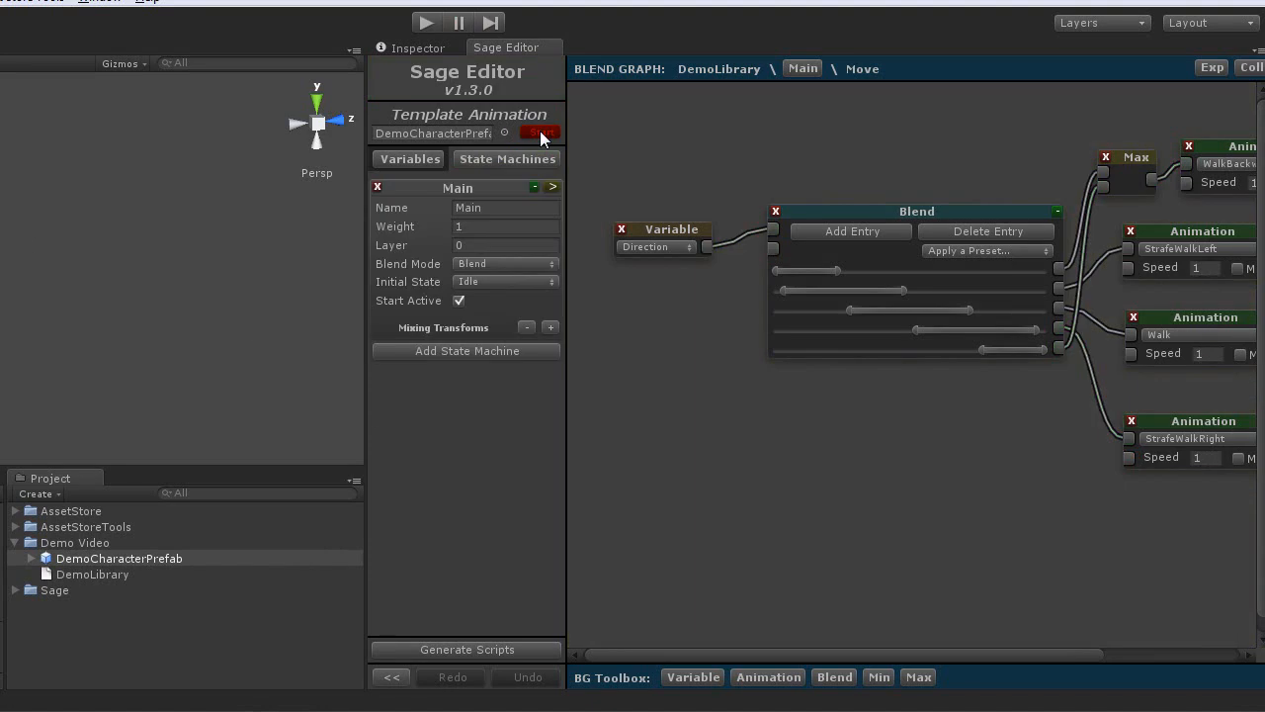
Show DemoLibrary's float variables: Direction from -180 to 180 and Speed from 0 to 1.
{"action": "left_click", "coordinate": [409, 158]}
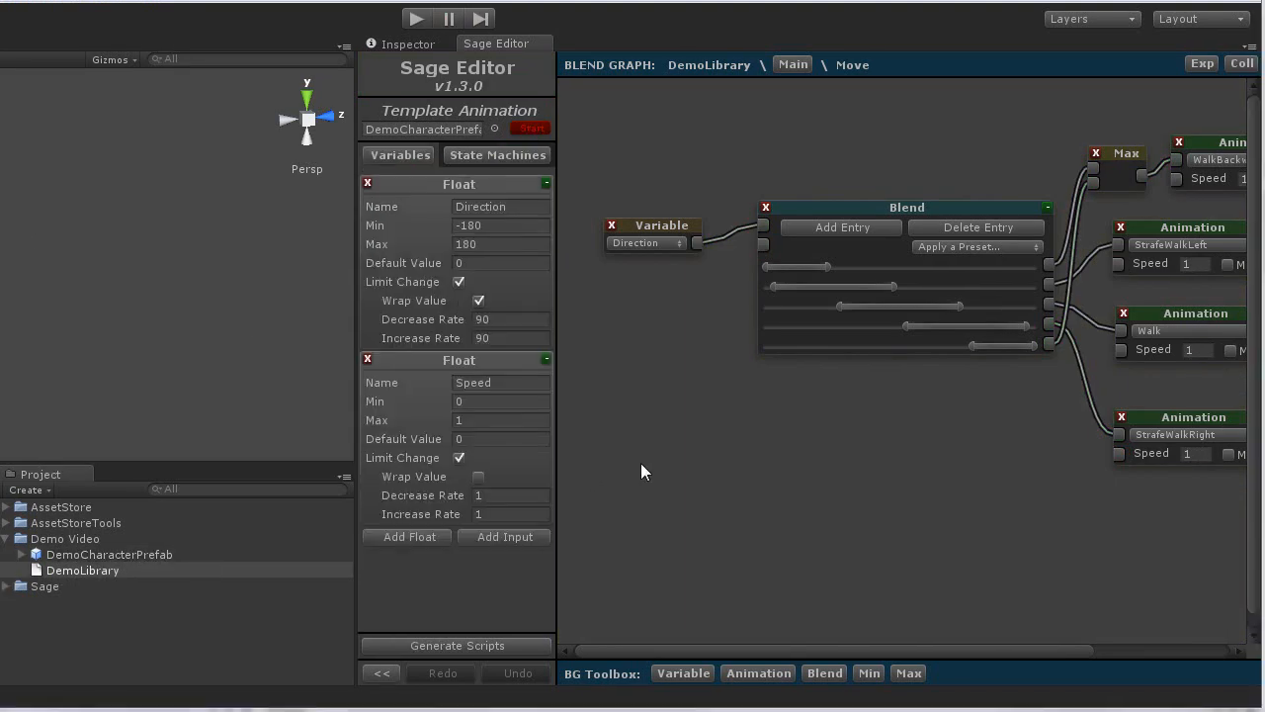
{"action": "mouse_move", "coordinate": [650, 482]}
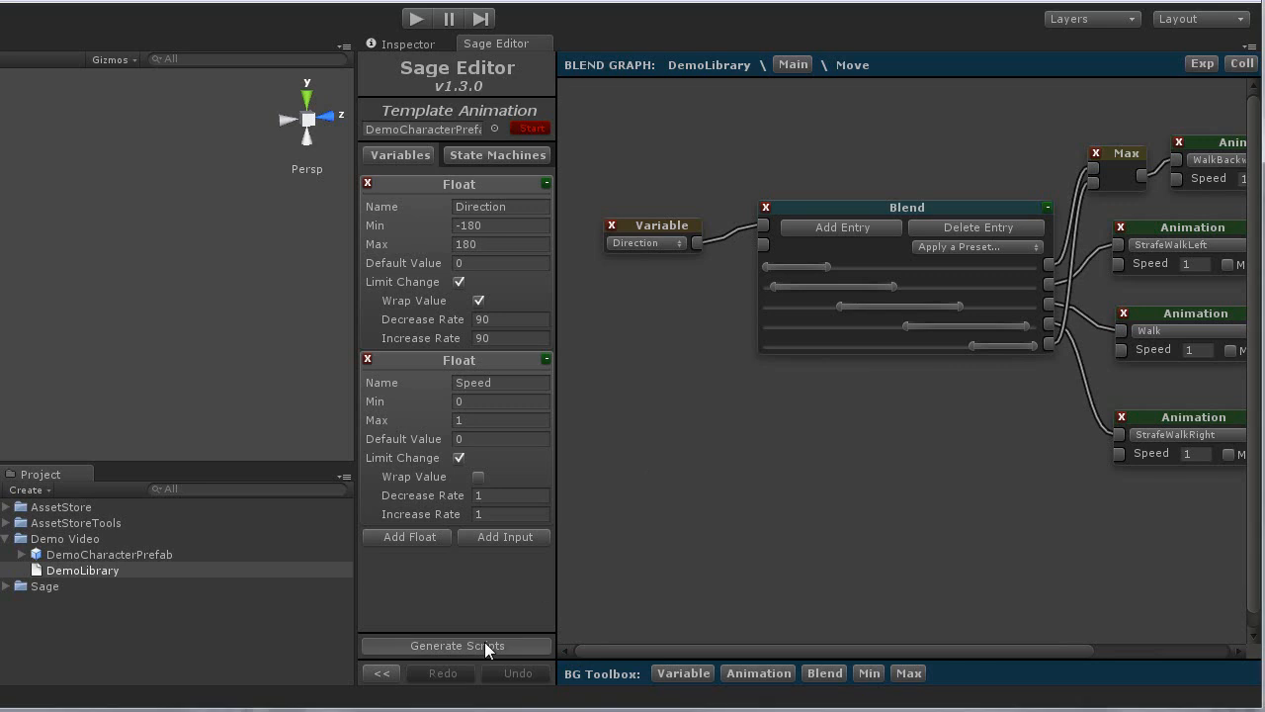
Generate DemoLibrary_BaseController and DemoLibrary_GameController scripts with Overwrite on.
{"action": "left_click", "coordinate": [457, 645]}
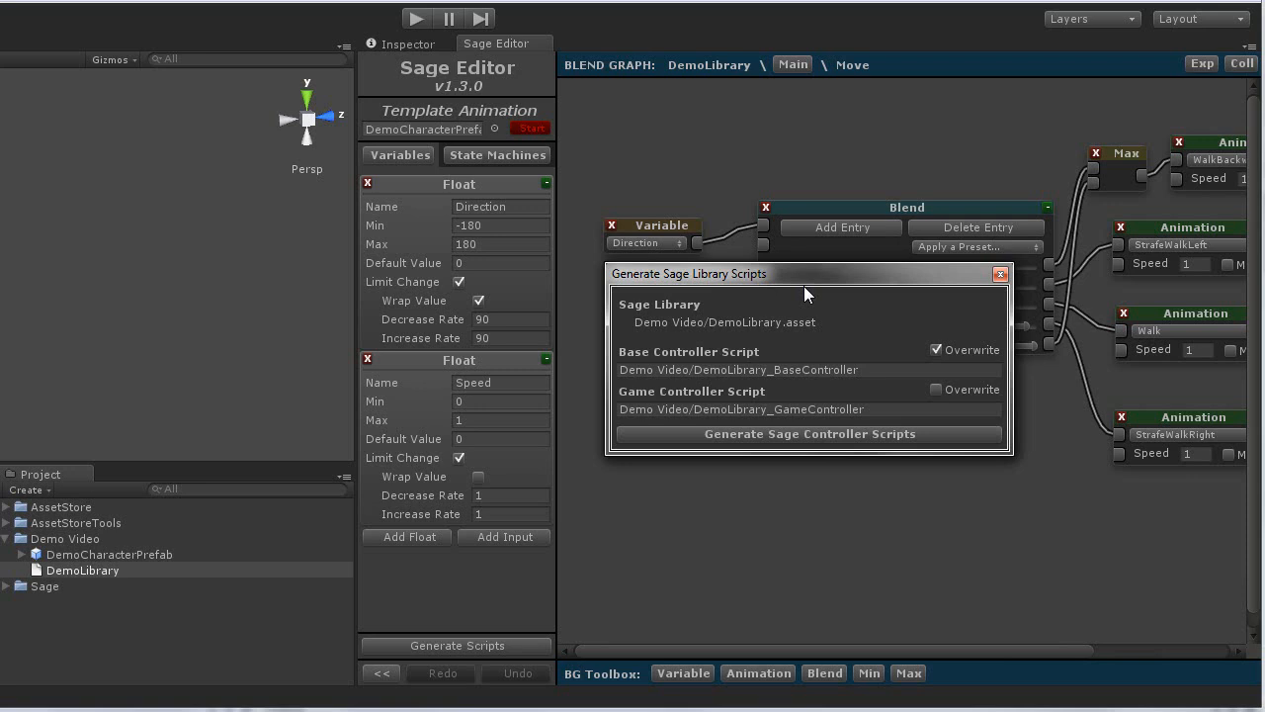
{"action": "mouse_move", "coordinate": [834, 395]}
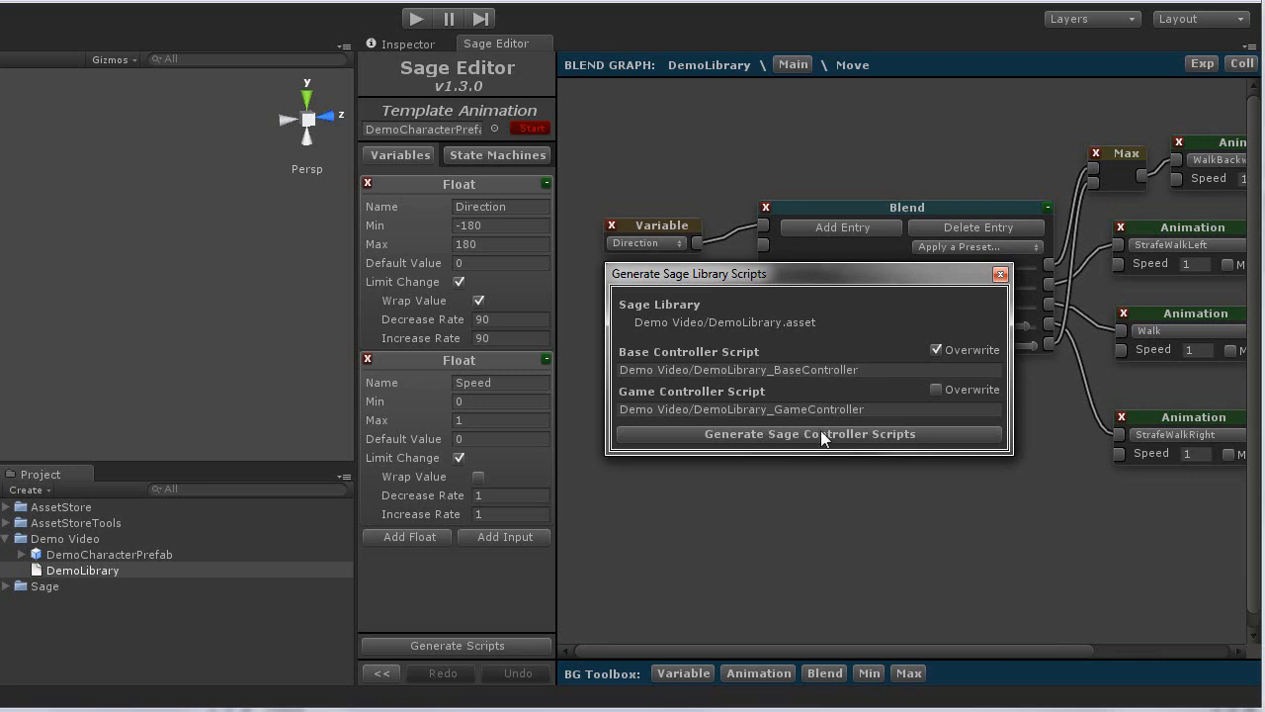
{"action": "left_click", "coordinate": [808, 435]}
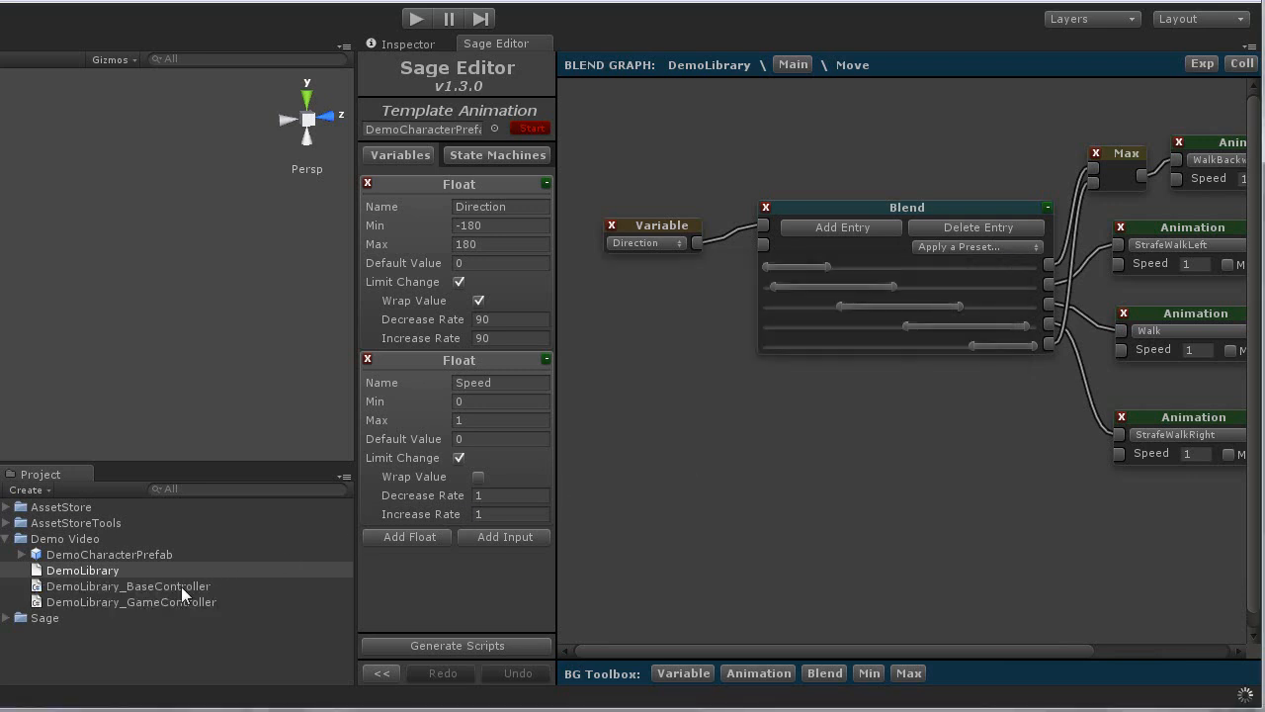
Attach the DemoLibrary_GameController component to DemoCharacterPrefab and select the generated script.
{"action": "left_click", "coordinate": [127, 585]}
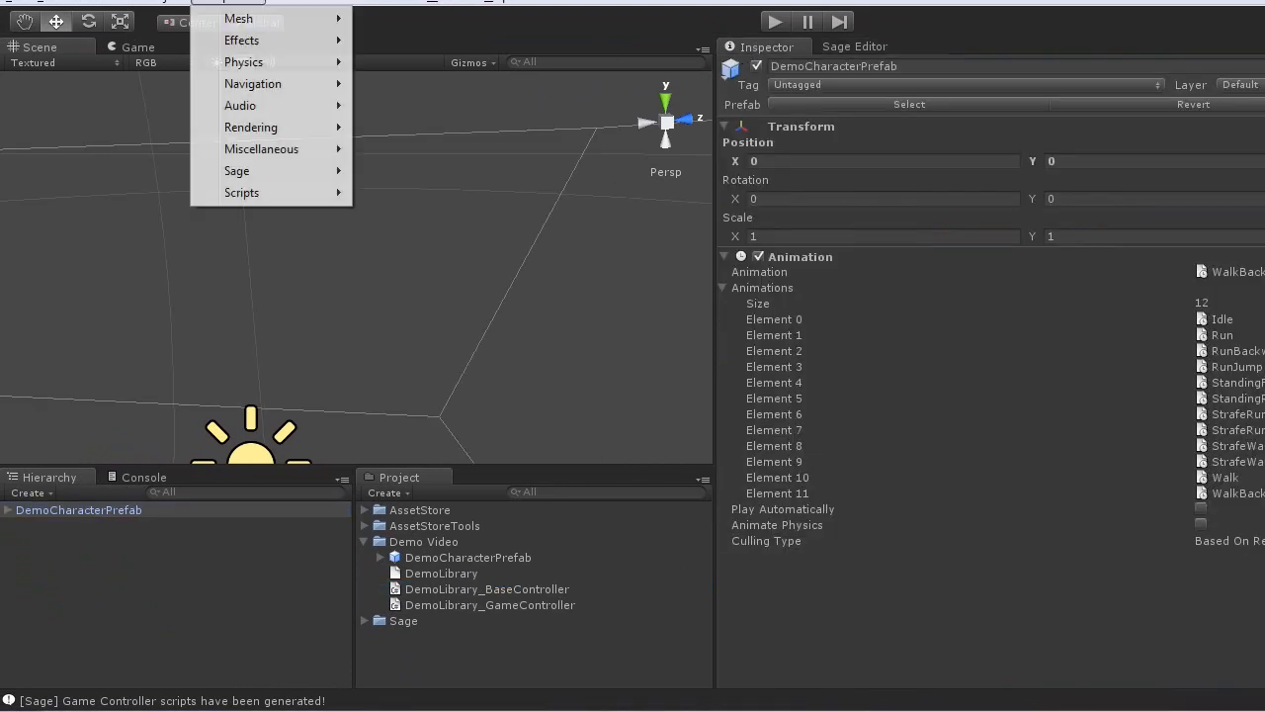
{"action": "mouse_move", "coordinate": [238, 170]}
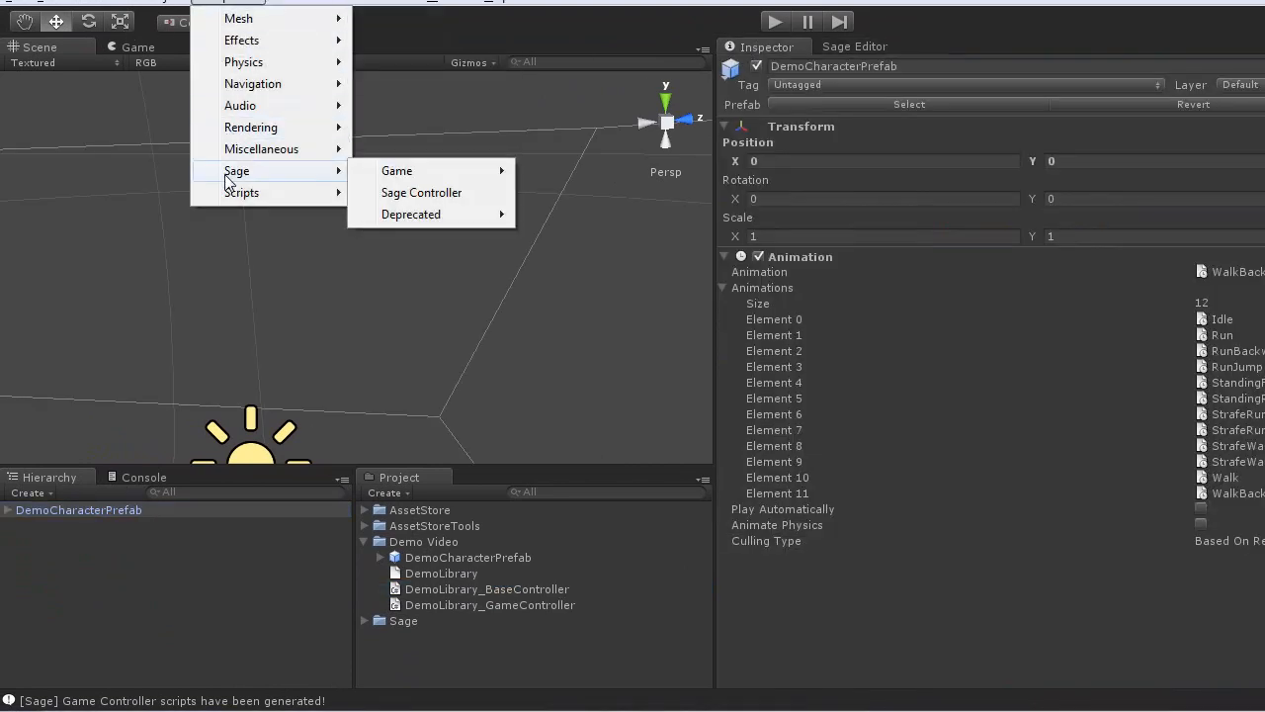
{"action": "mouse_move", "coordinate": [396, 170]}
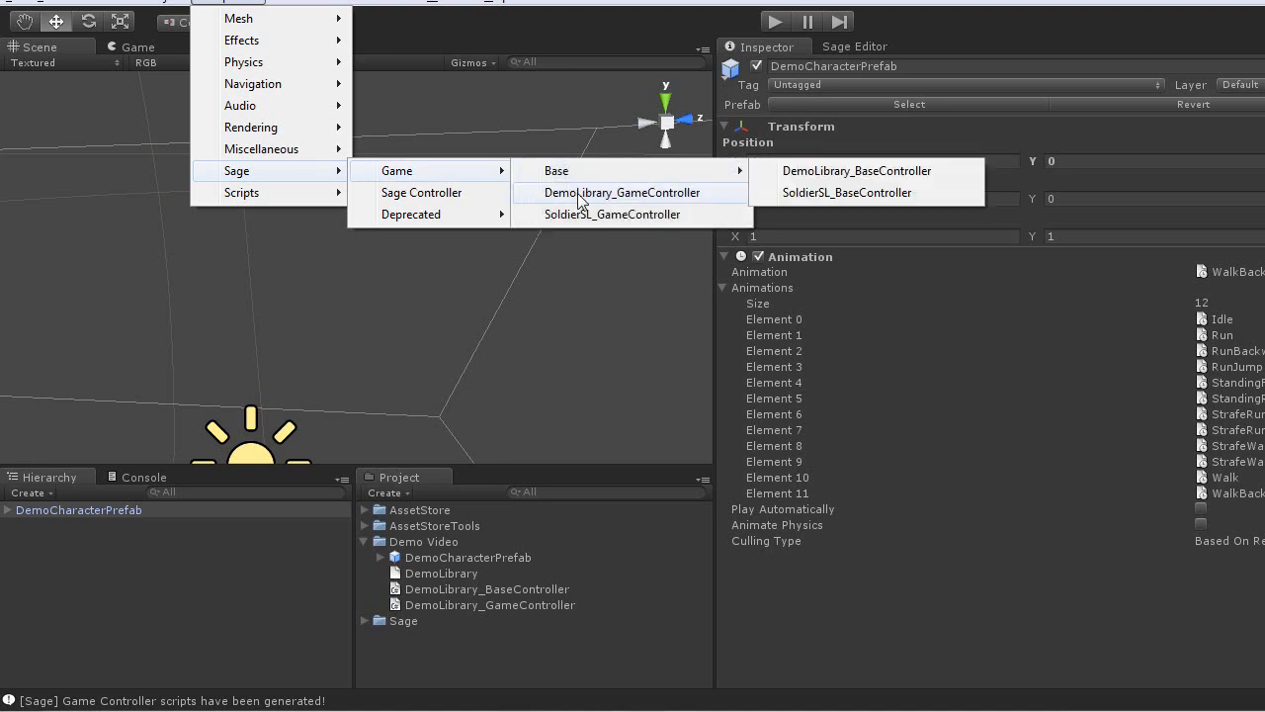
{"action": "left_click", "coordinate": [620, 191]}
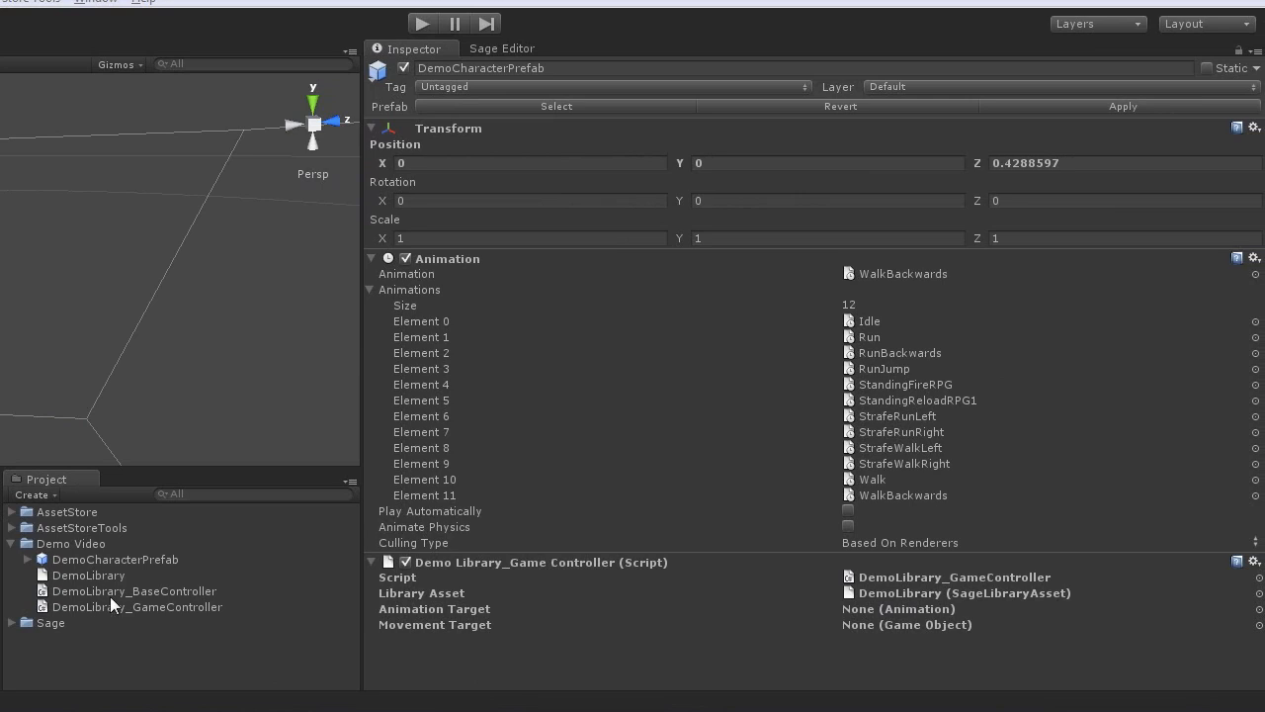
{"action": "mouse_move", "coordinate": [117, 616]}
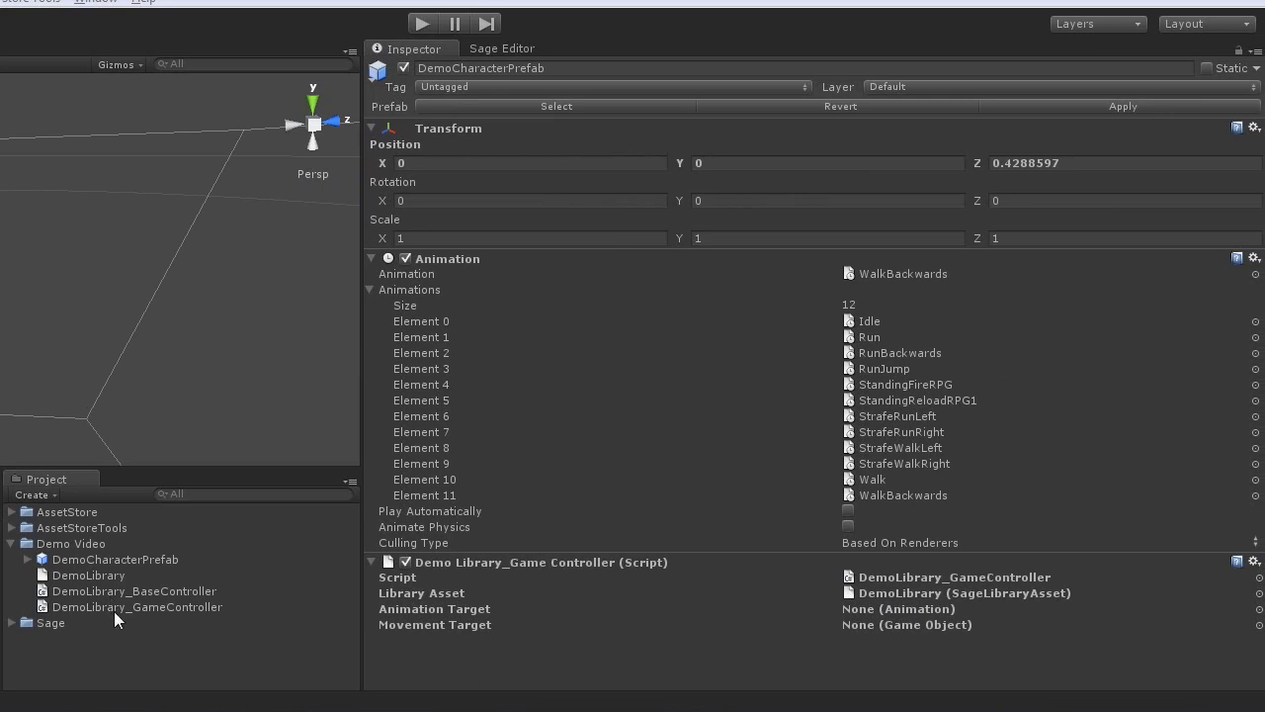
{"action": "left_click", "coordinate": [137, 605]}
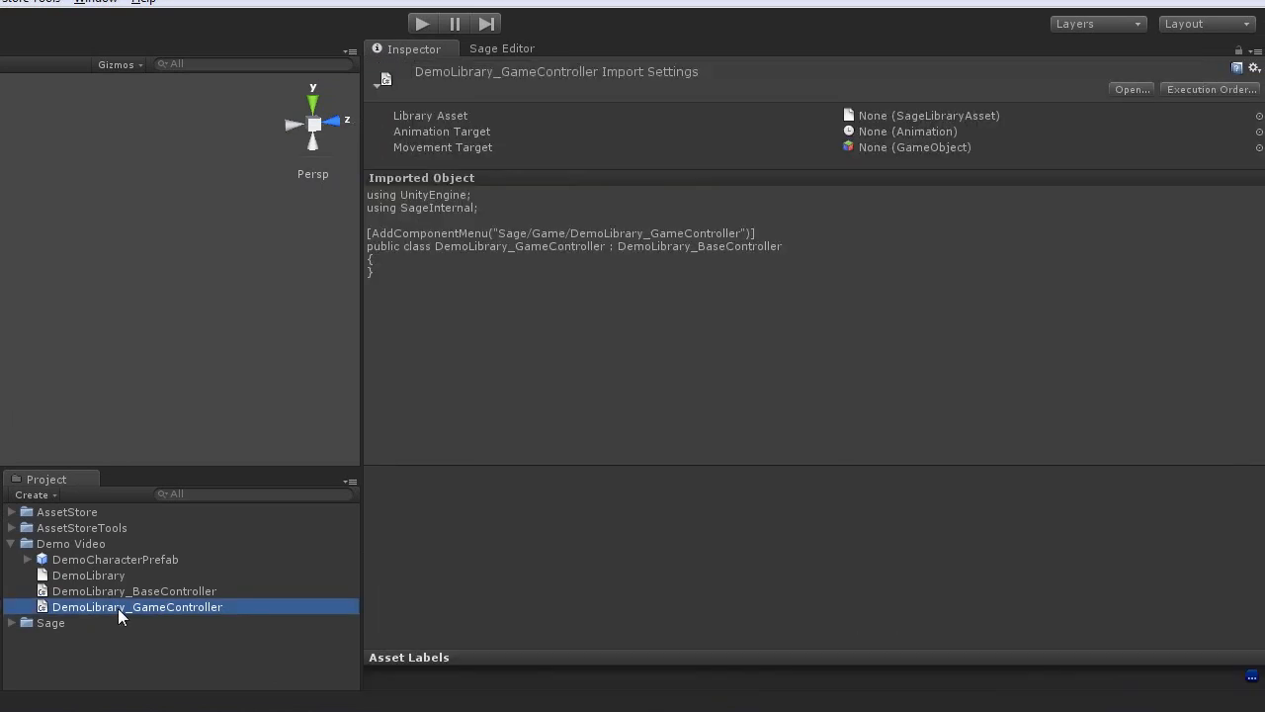
Edit DemoLibrary_GameController in MonoDevelop with OnGUI, GetDirectionFromAxis and an Update override calling base.Update.
{"action": "double_click", "coordinate": [138, 605]}
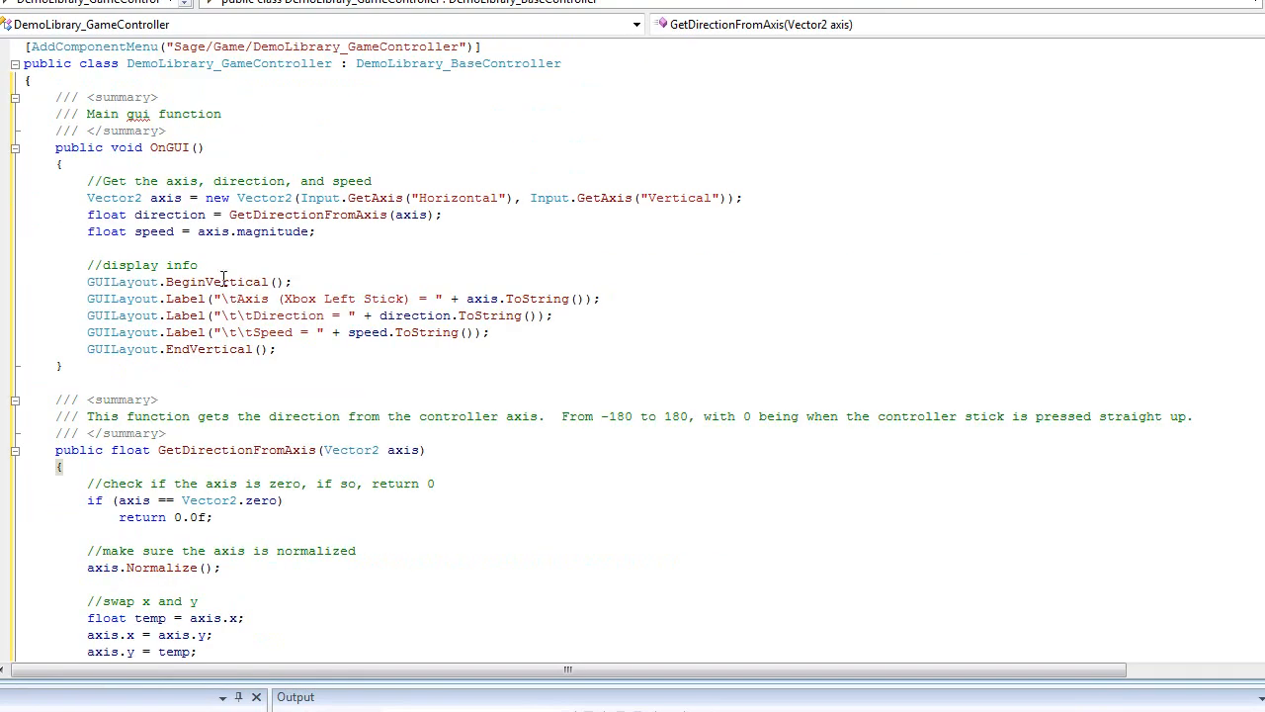
{"action": "scroll", "scroll_direction": "down", "scroll_amount": 3}
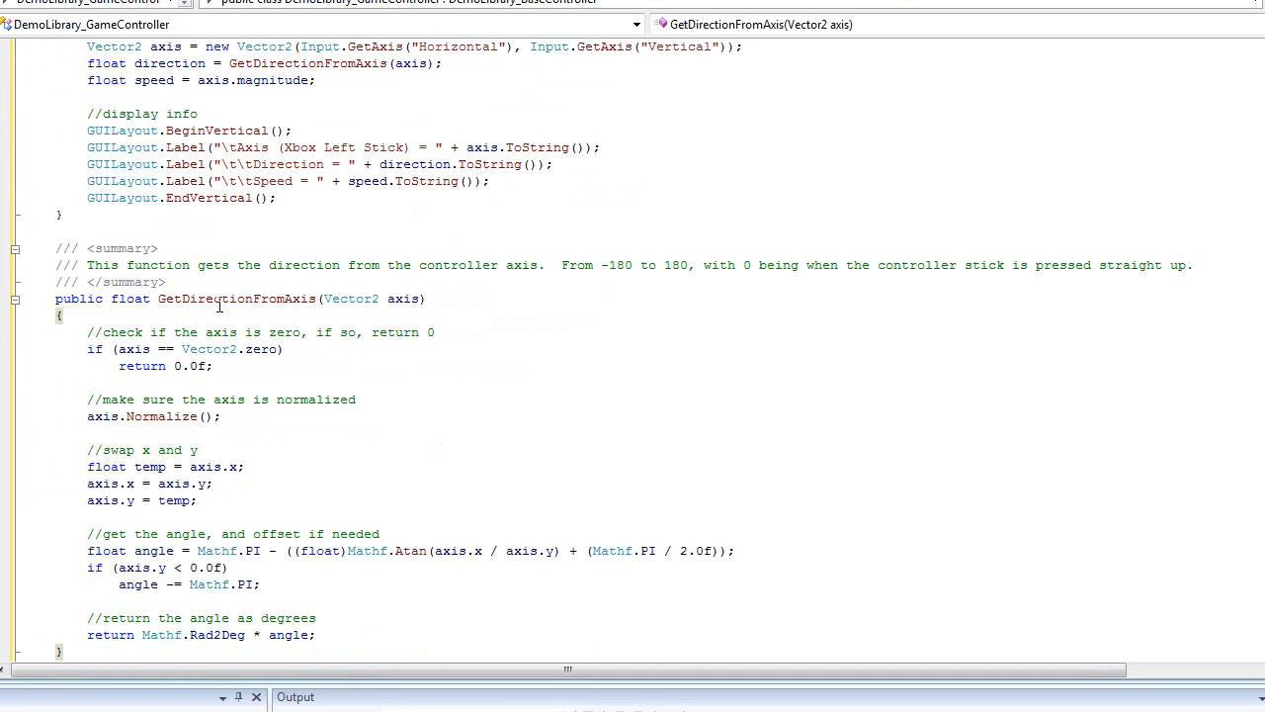
{"action": "scroll", "scroll_direction": "up", "scroll_amount": 3}
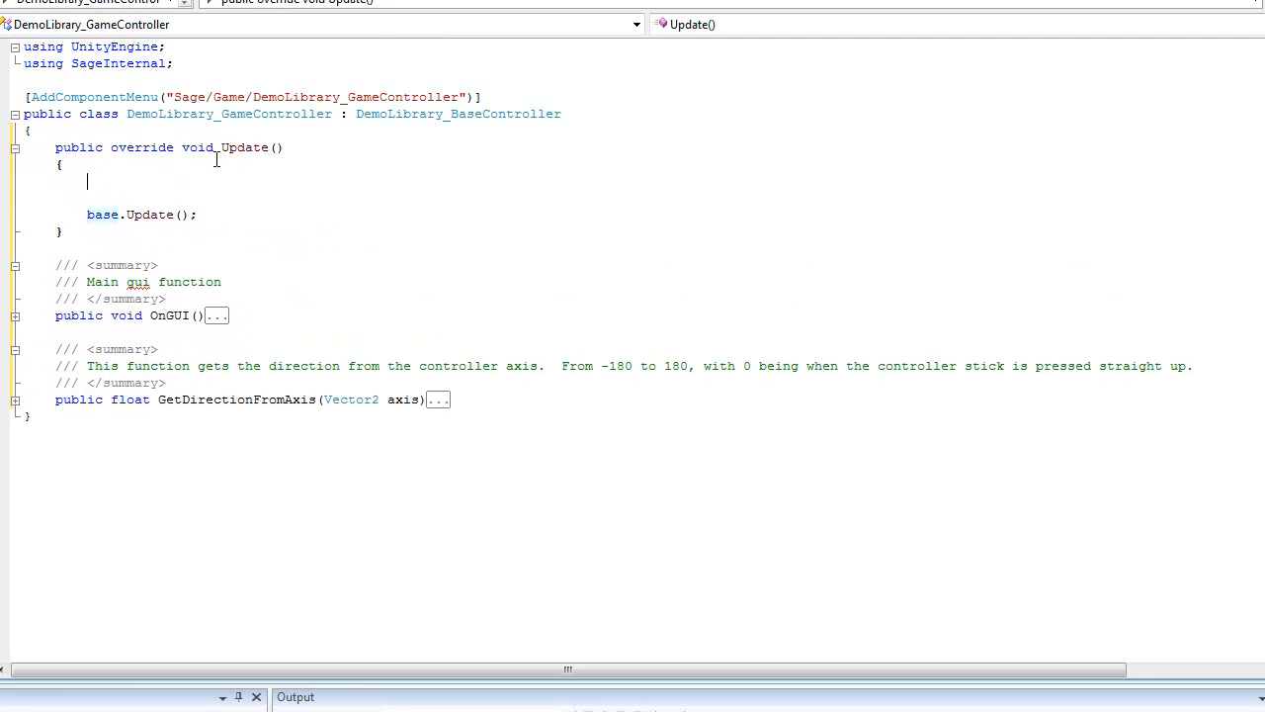
Declare a Vector2 axis read from Input.GetAxis for horizontal and vertical.
{"action": "type", "text": "Vector2 axis = new Vector2("}
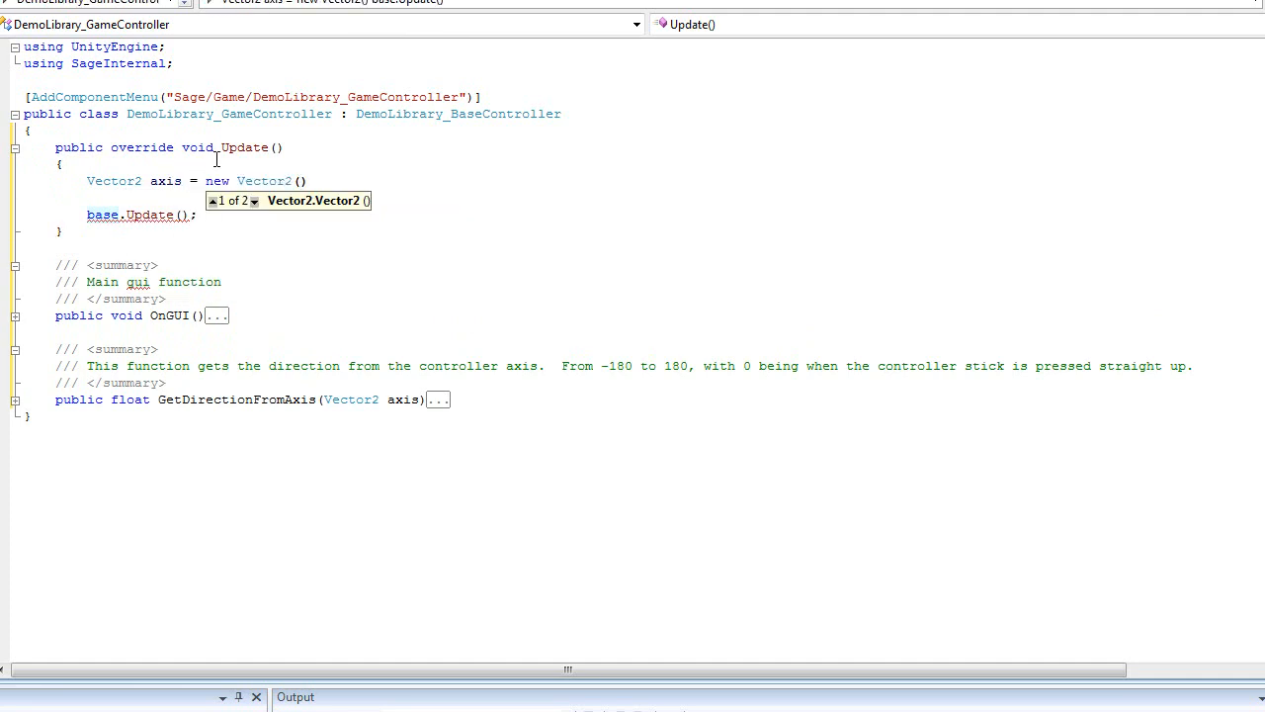
{"action": "type", "text": "Input"}
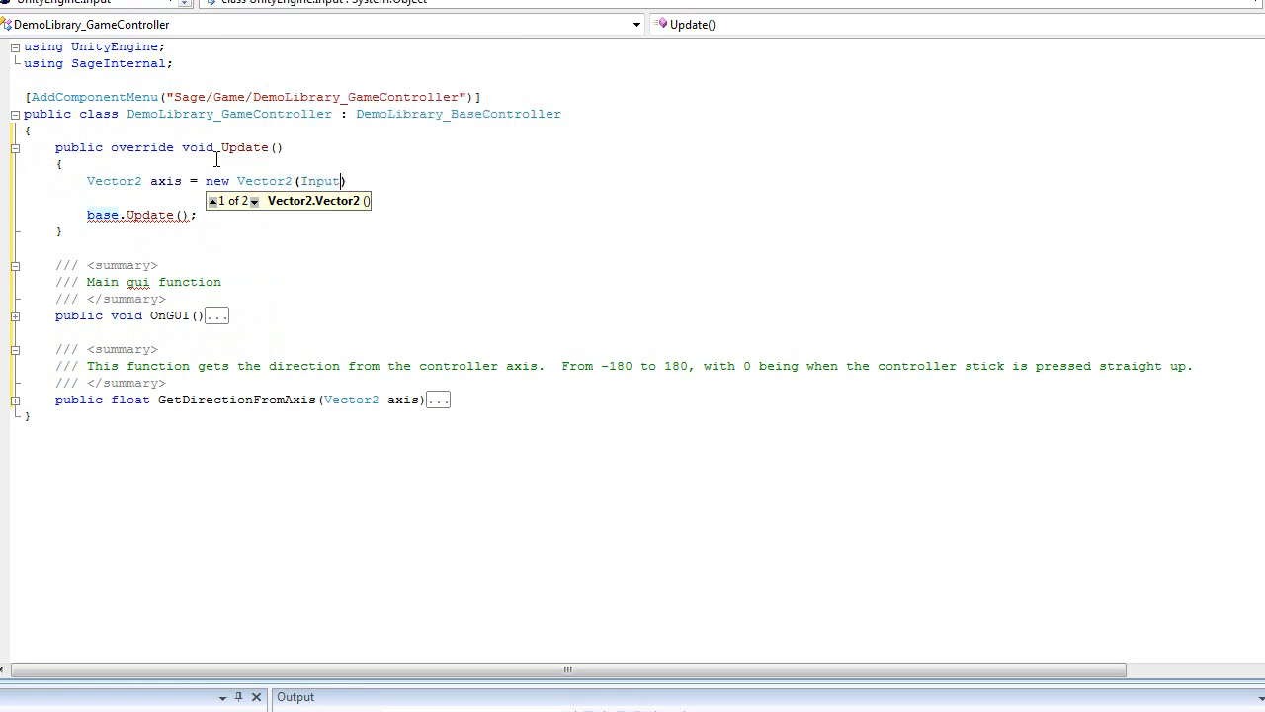
{"action": "type", "text": "getax"}
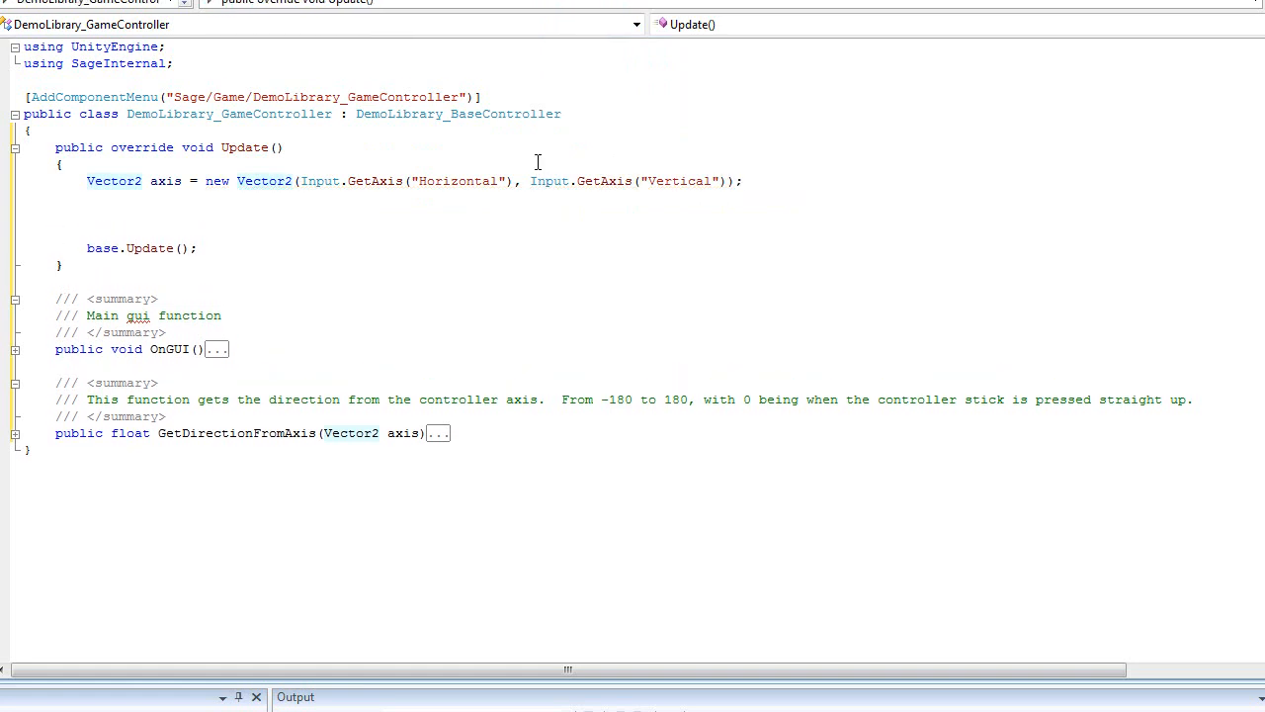
Assign this.Direction from GetDirectionFromAxis and this.Speed from axis.magnitude, then save the script.
{"action": "type", "text": "this"}
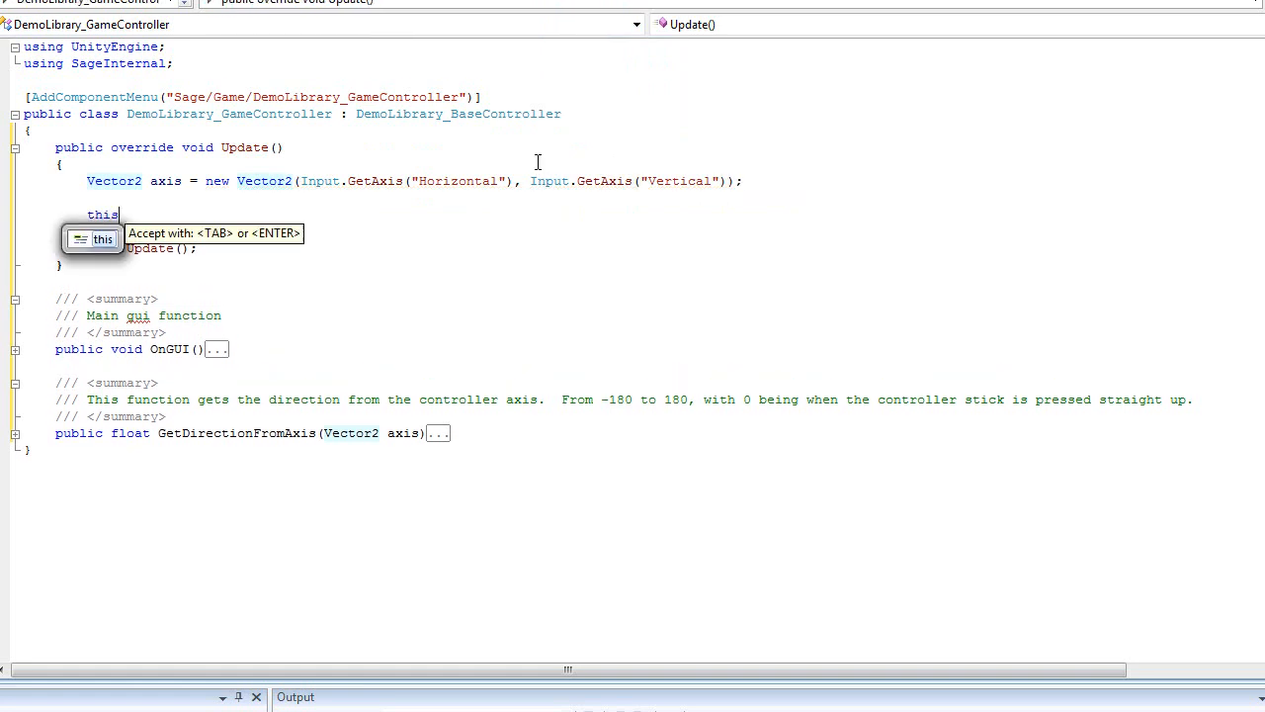
{"action": "type", "text": "."}
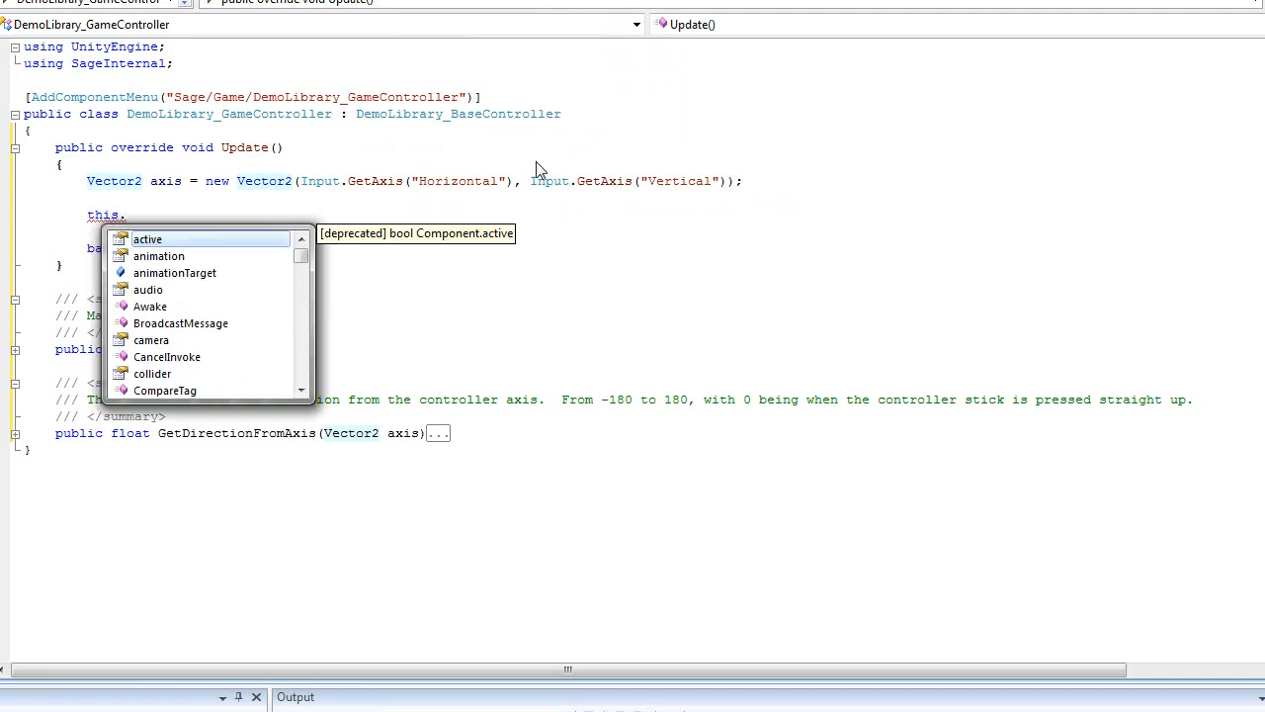
{"action": "type", "text": "p"}
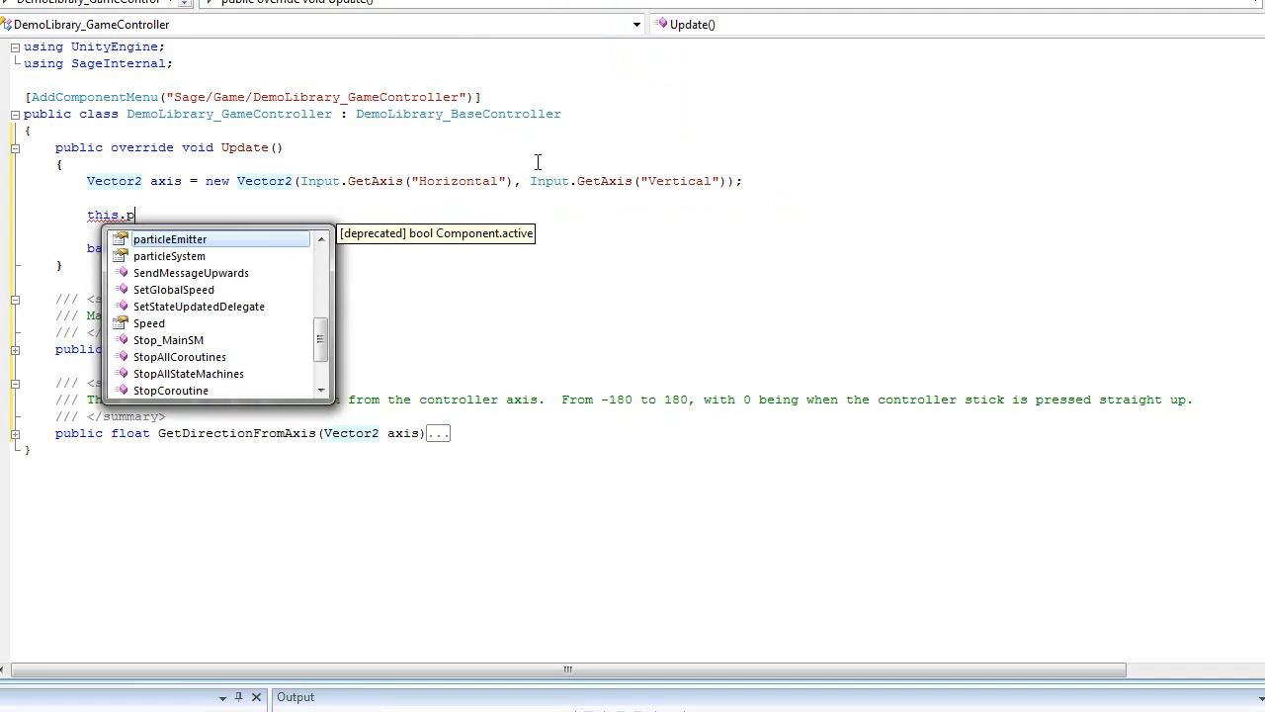
{"action": "type", "text": "irection"}
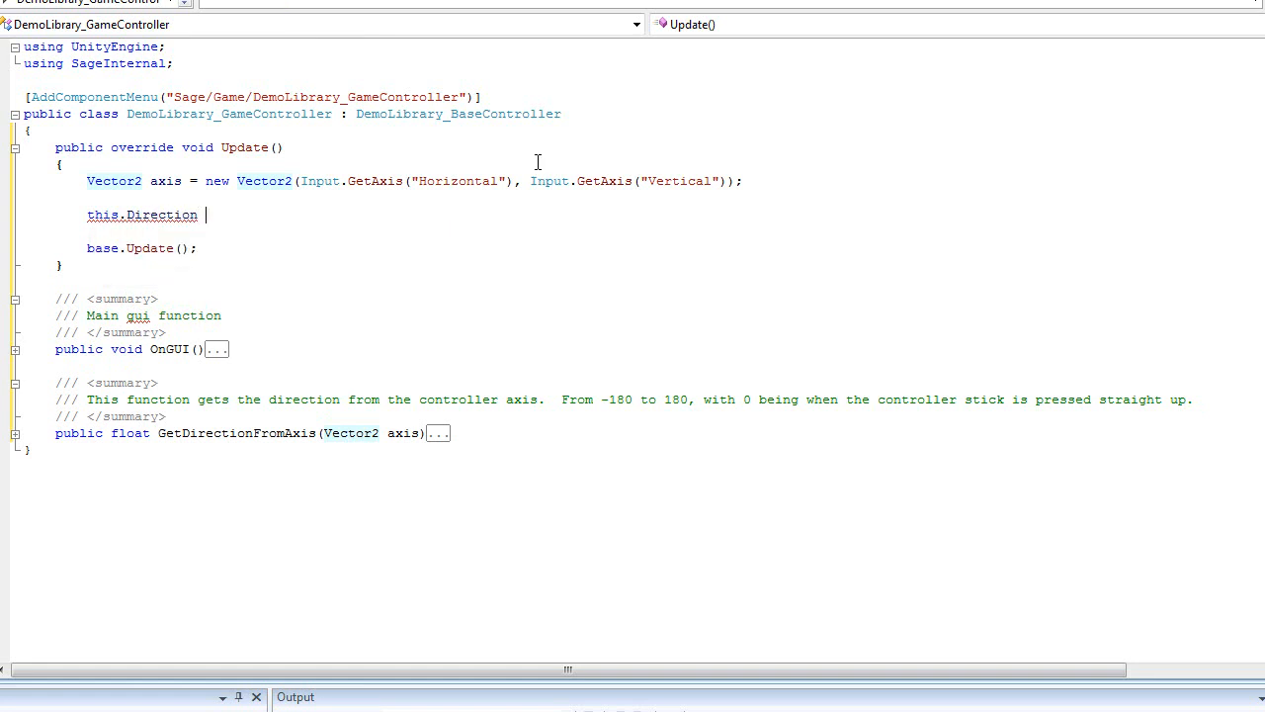
{"action": "type", "text": "= GetDirectionFromAxis(axis);"}
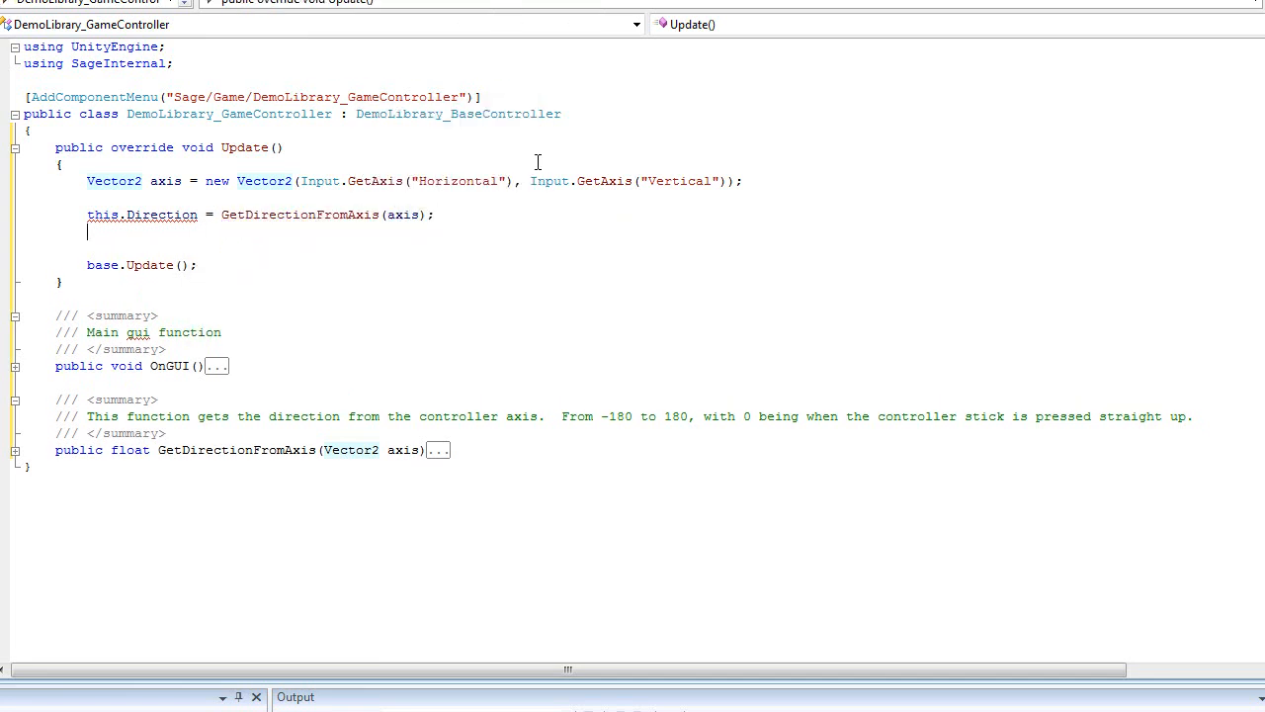
{"action": "type", "text": "this.speed = axis."}
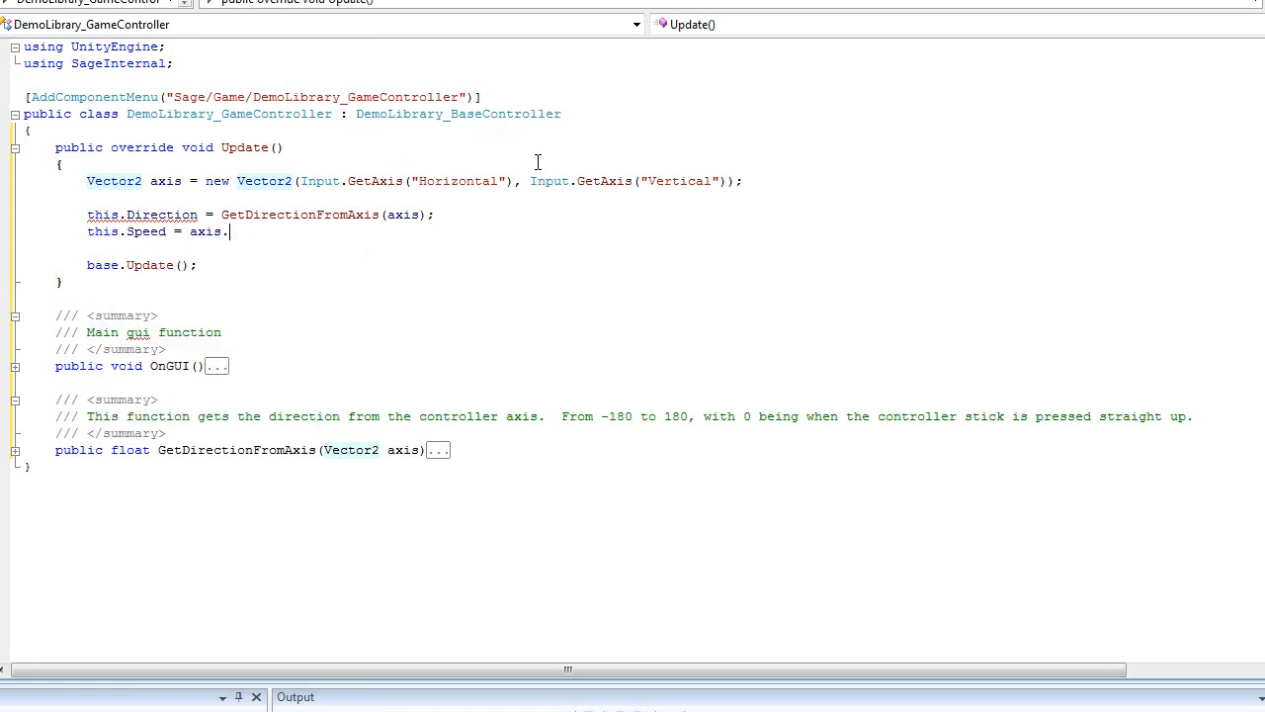
{"action": "type", "text": "magnitude;"}
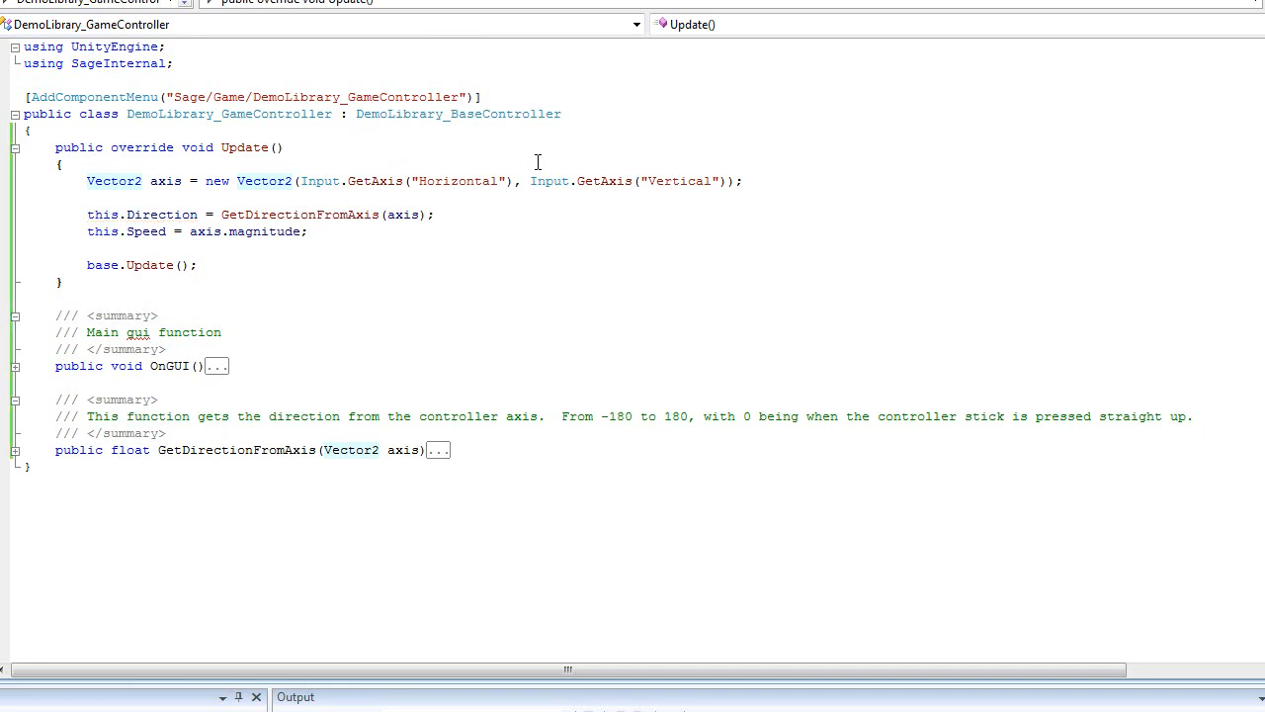
{"action": "left_click", "coordinate": [309, 231]}
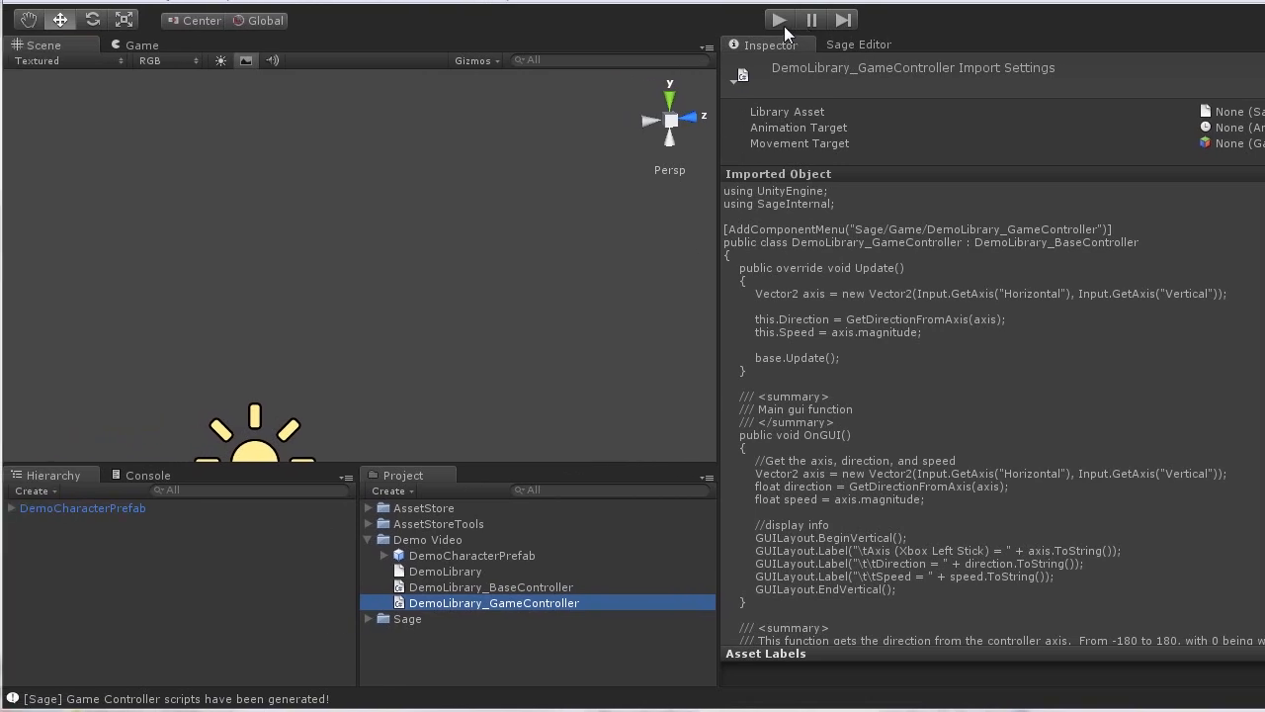
Run a quick Play test showing Axis, Direction and Speed at zero, then stop it.
{"action": "left_click", "coordinate": [779, 19]}
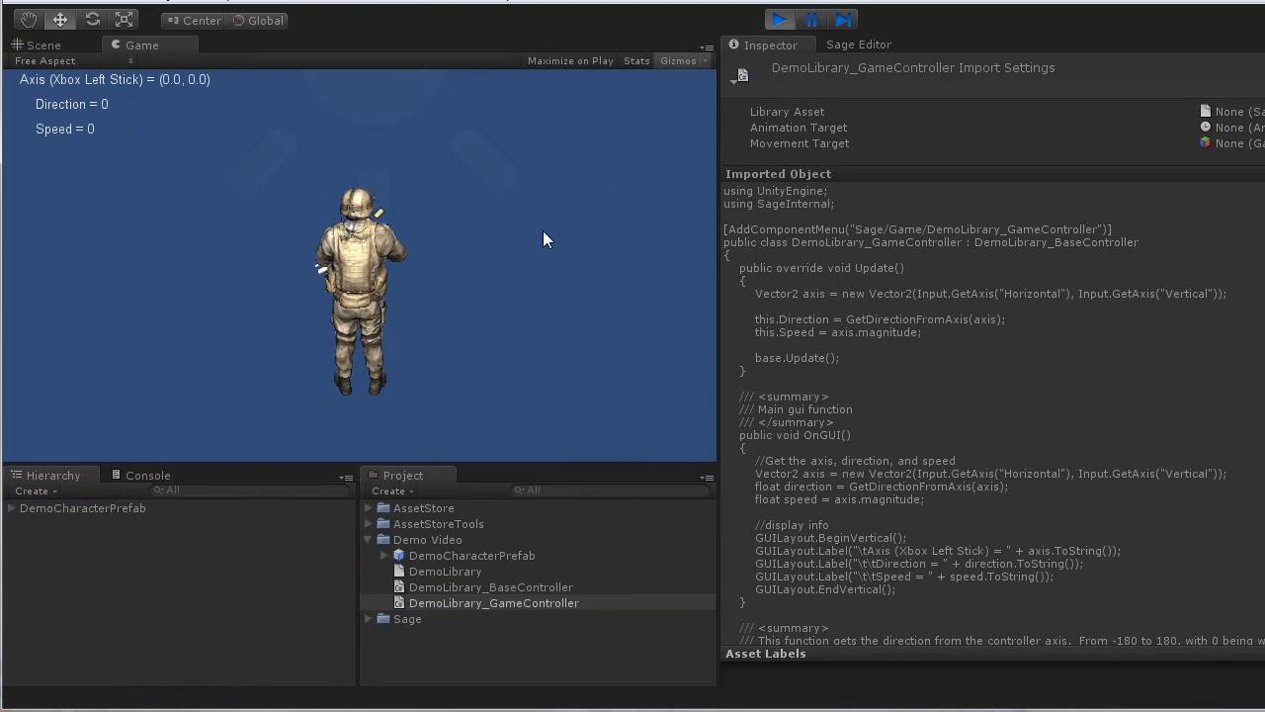
{"action": "left_click", "coordinate": [779, 20]}
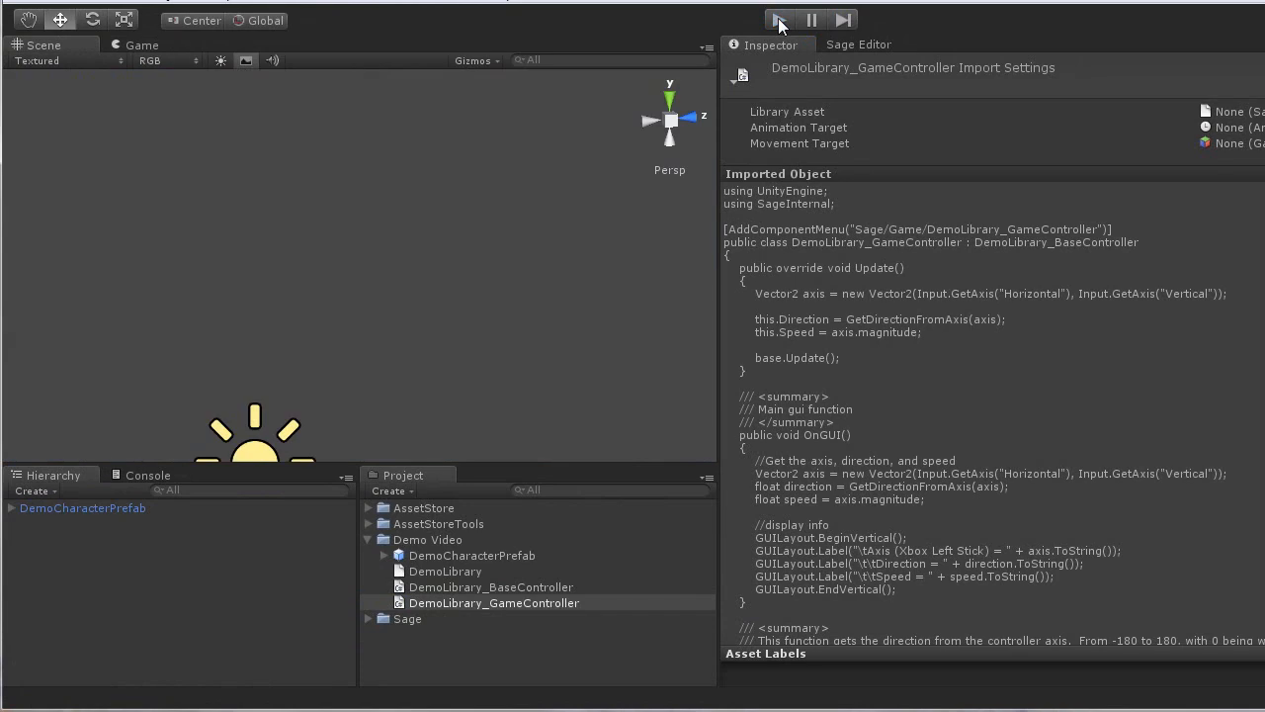